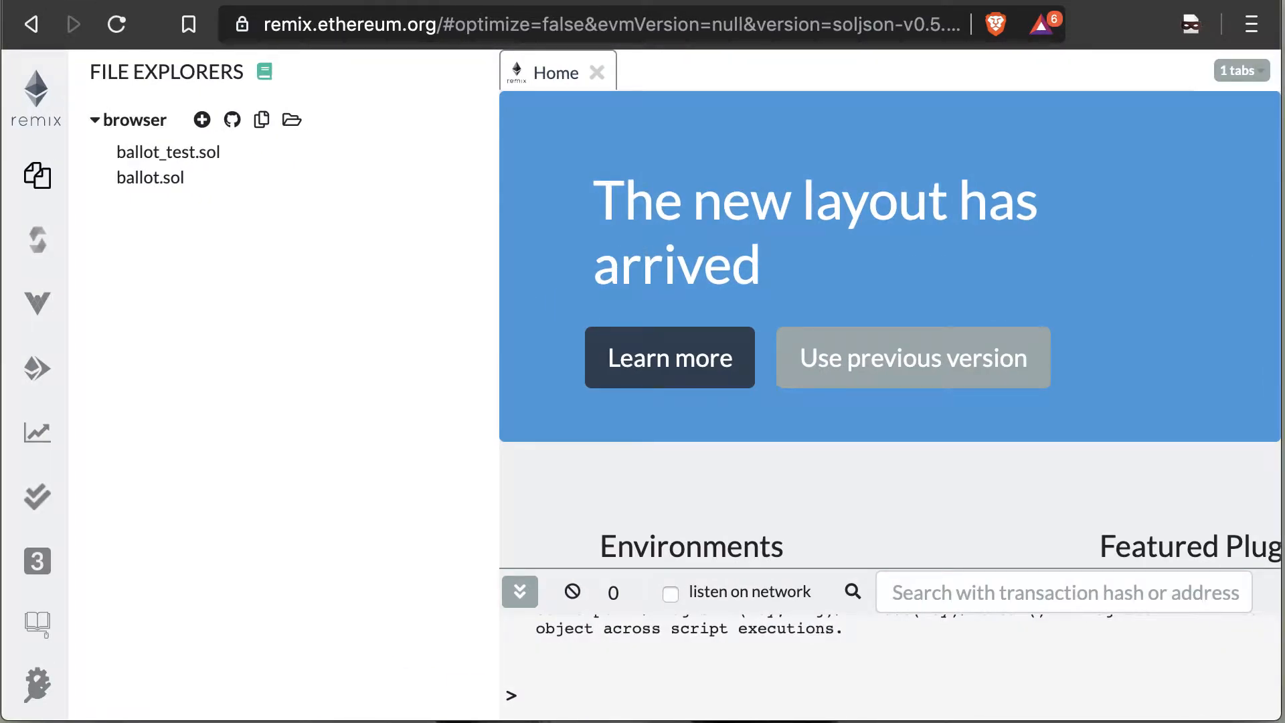
mouse_move(712, 483)
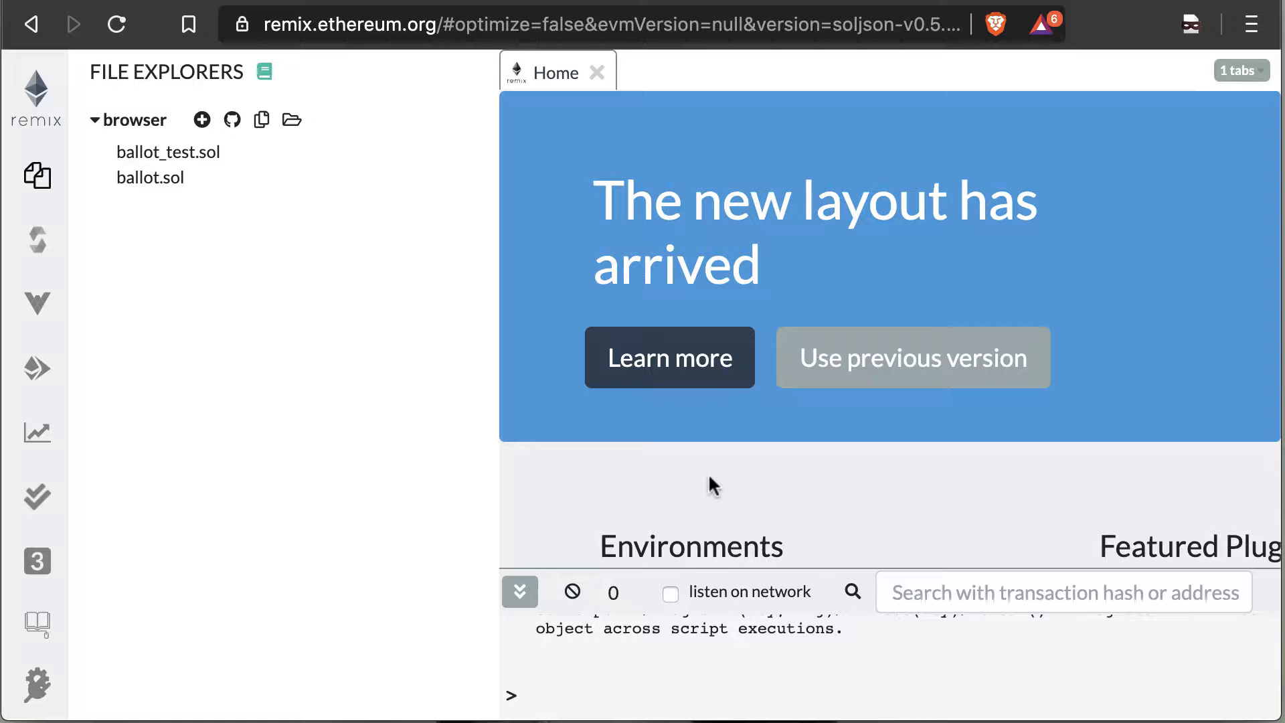
Open the Solidity environment and switch the compiler from 0.5.11 to 0.5.12+commit.7709ece9
click(36, 239)
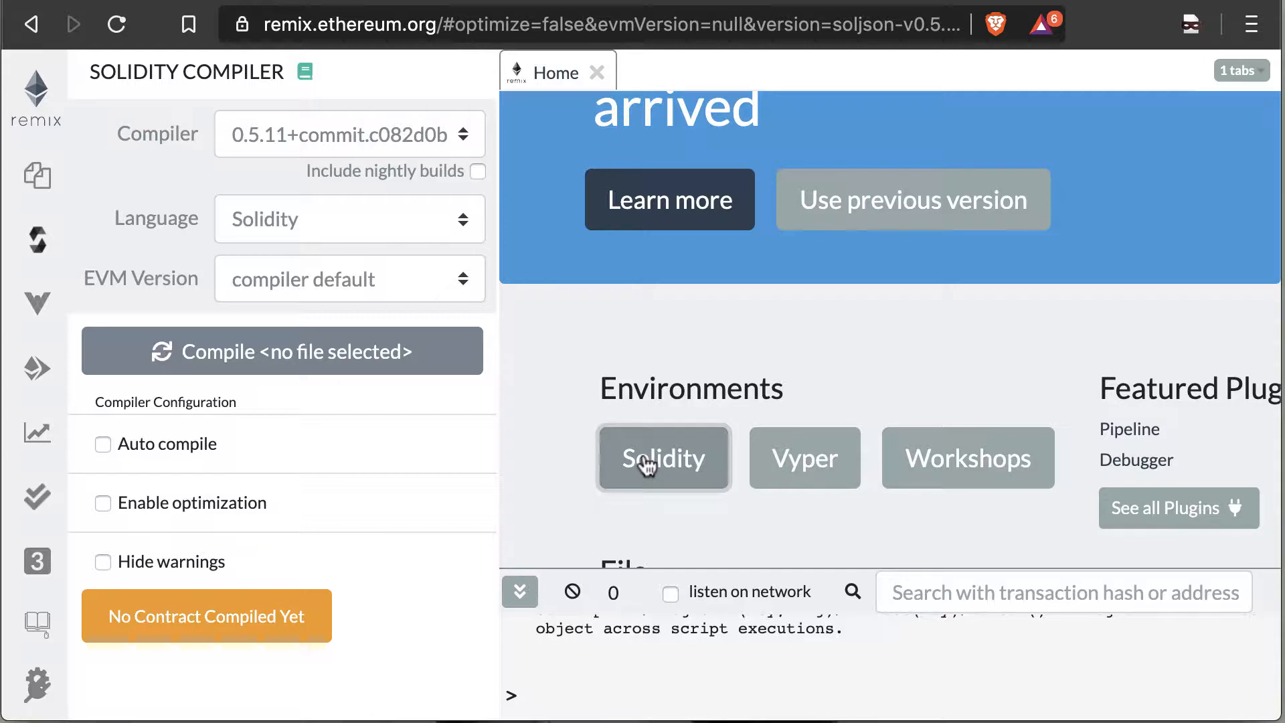
mouse_move(393, 152)
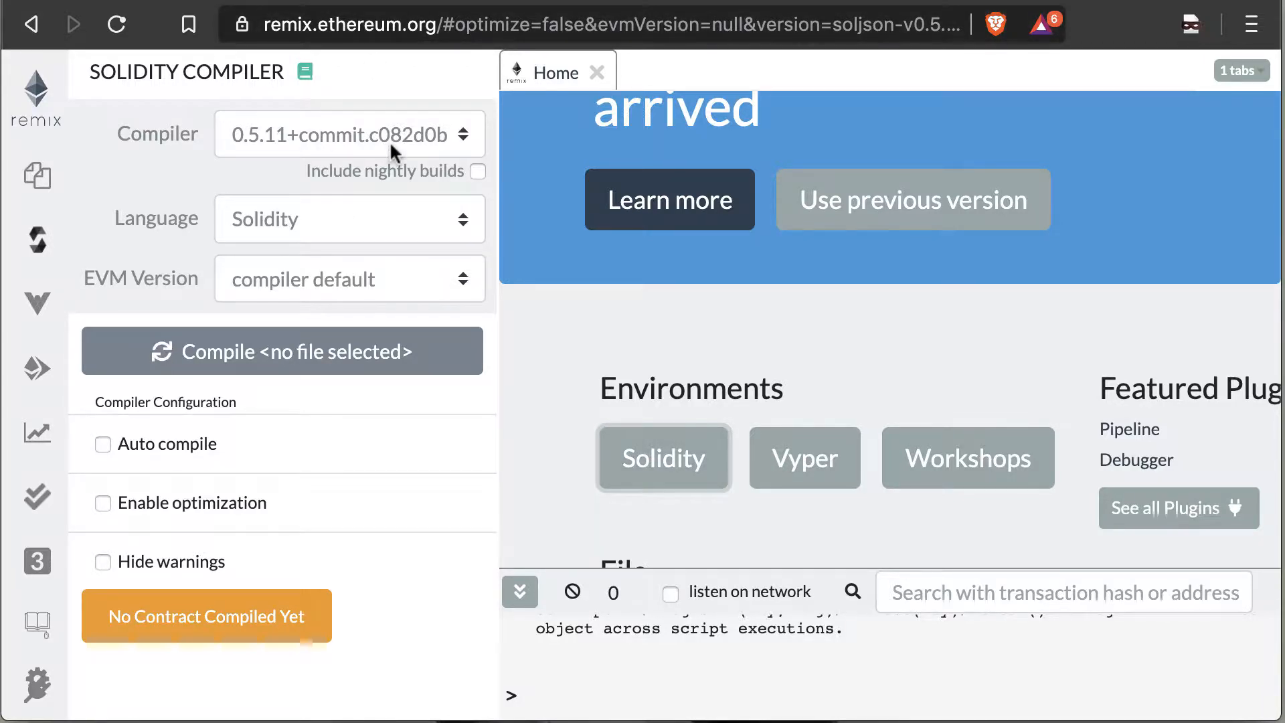
click(348, 134)
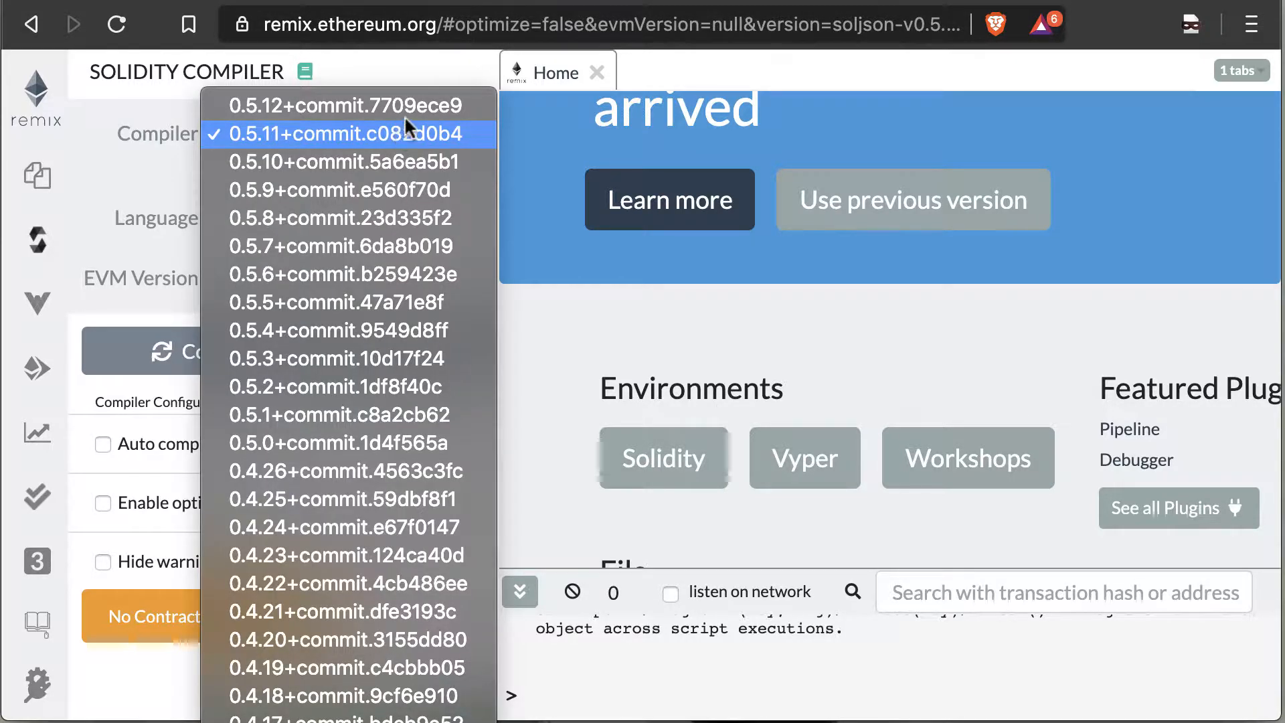
mouse_move(418, 105)
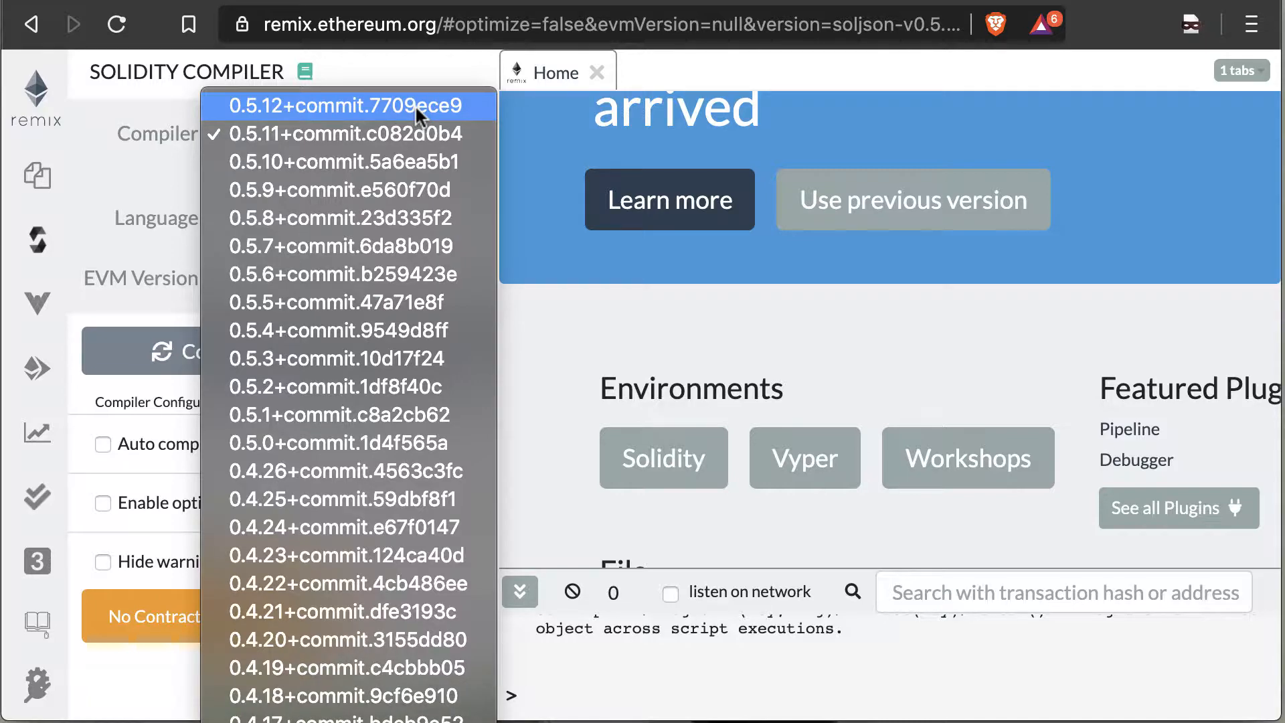
click(344, 105)
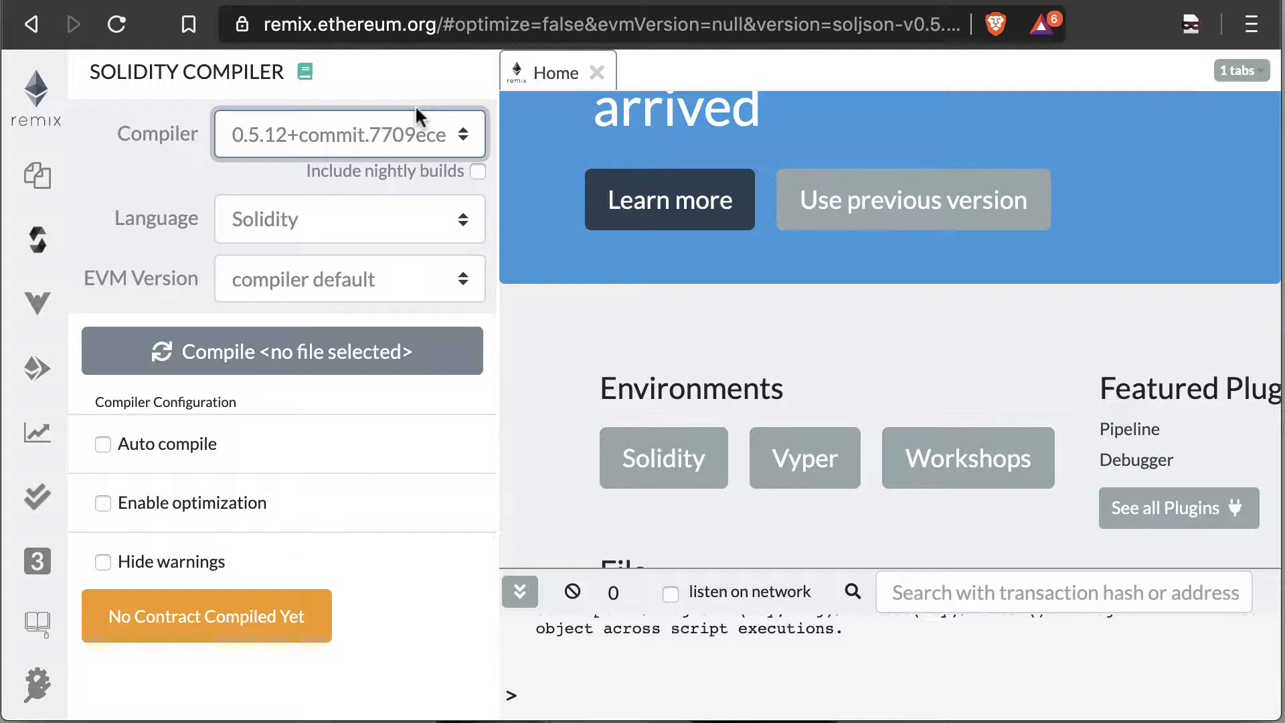
mouse_move(104, 101)
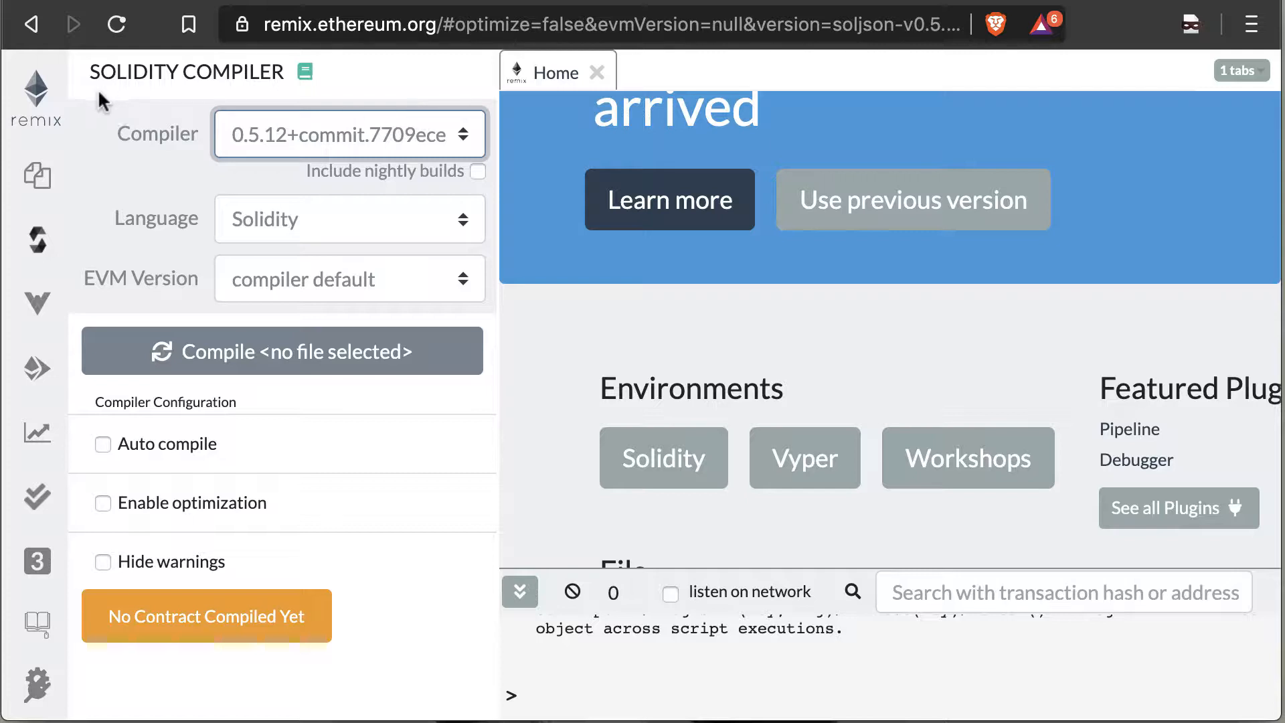
mouse_move(37, 179)
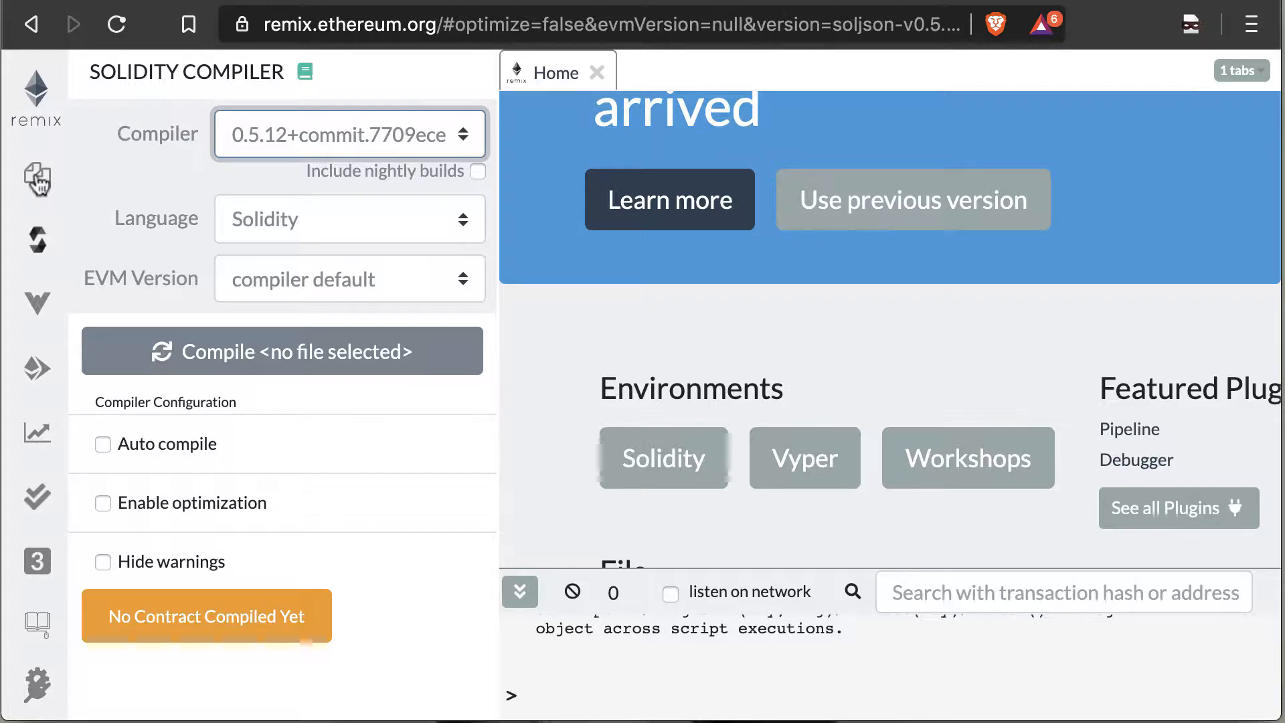
Delete the example files ballot_test.sol and ballot.sol from the browser workspace
click(36, 177)
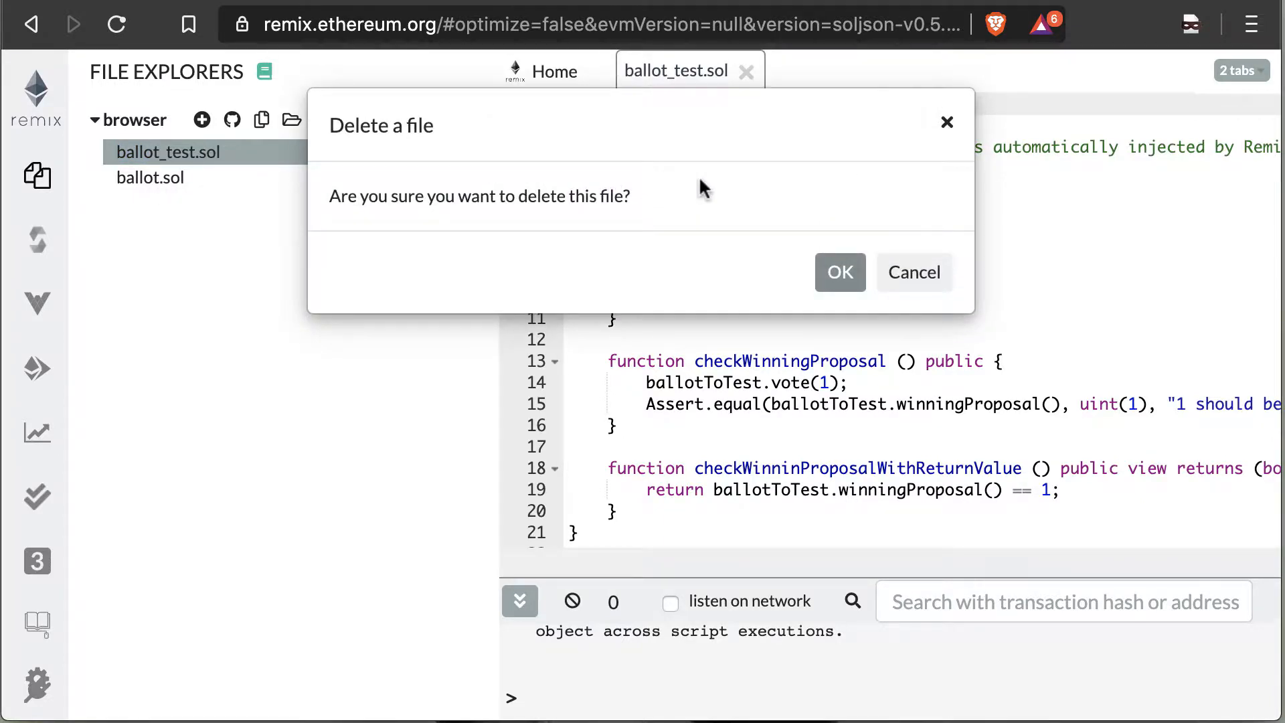
click(838, 273)
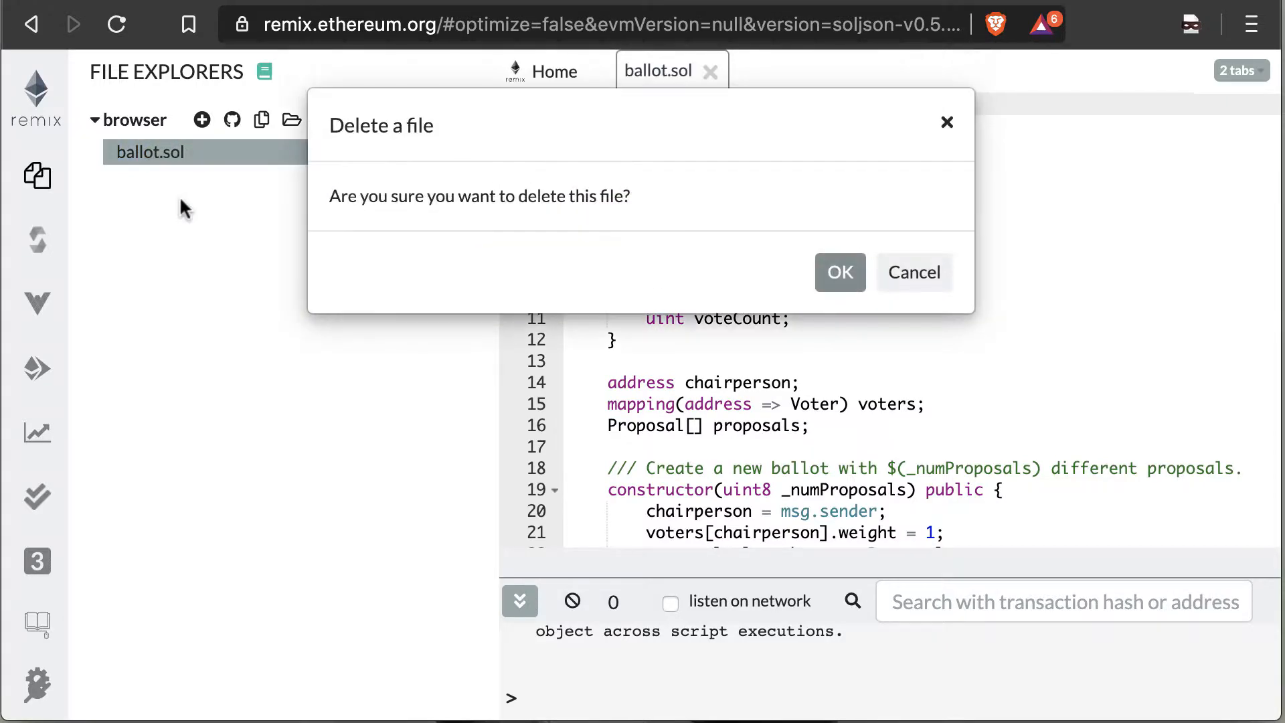
click(837, 272)
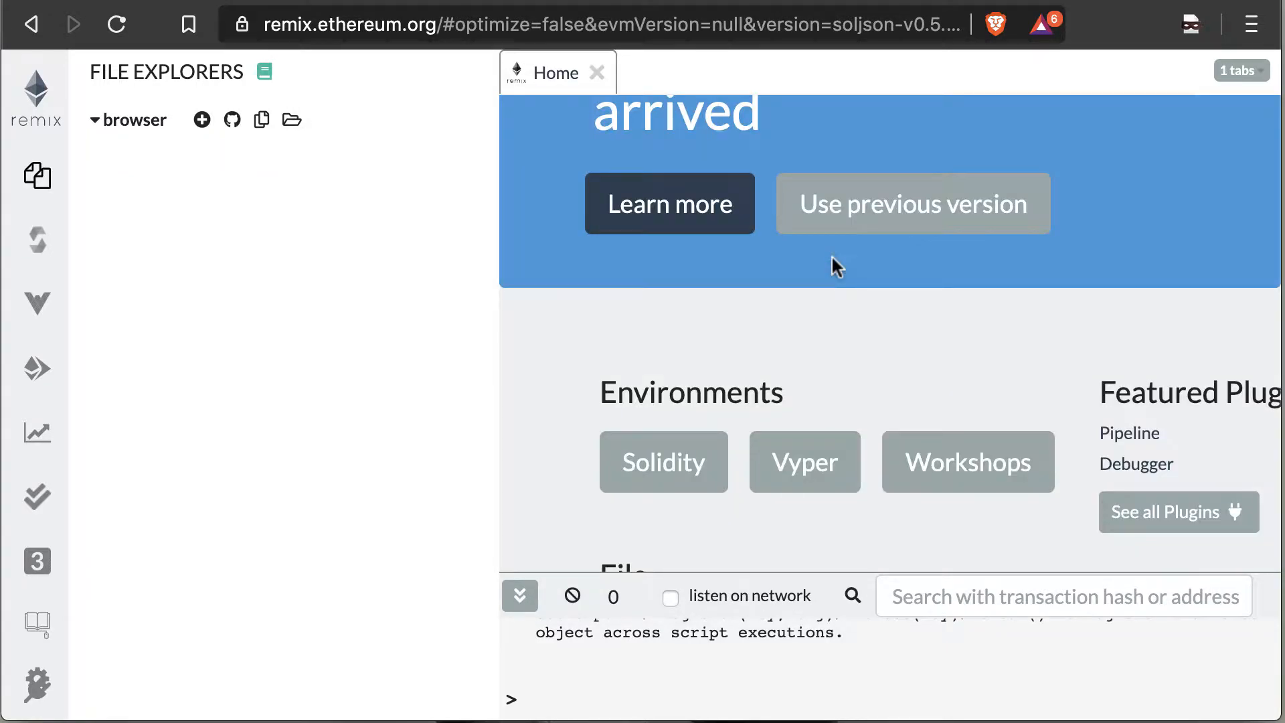
Create a new file named underflow.sol
click(201, 120)
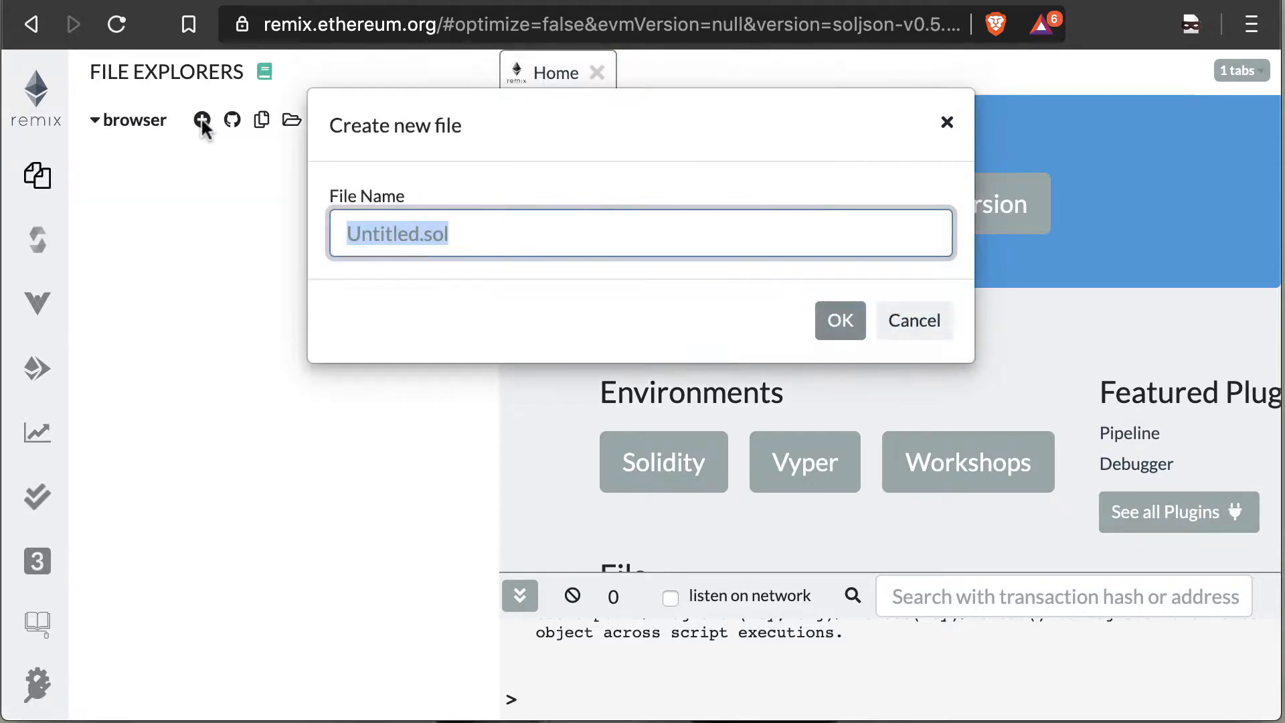
mouse_move(637, 277)
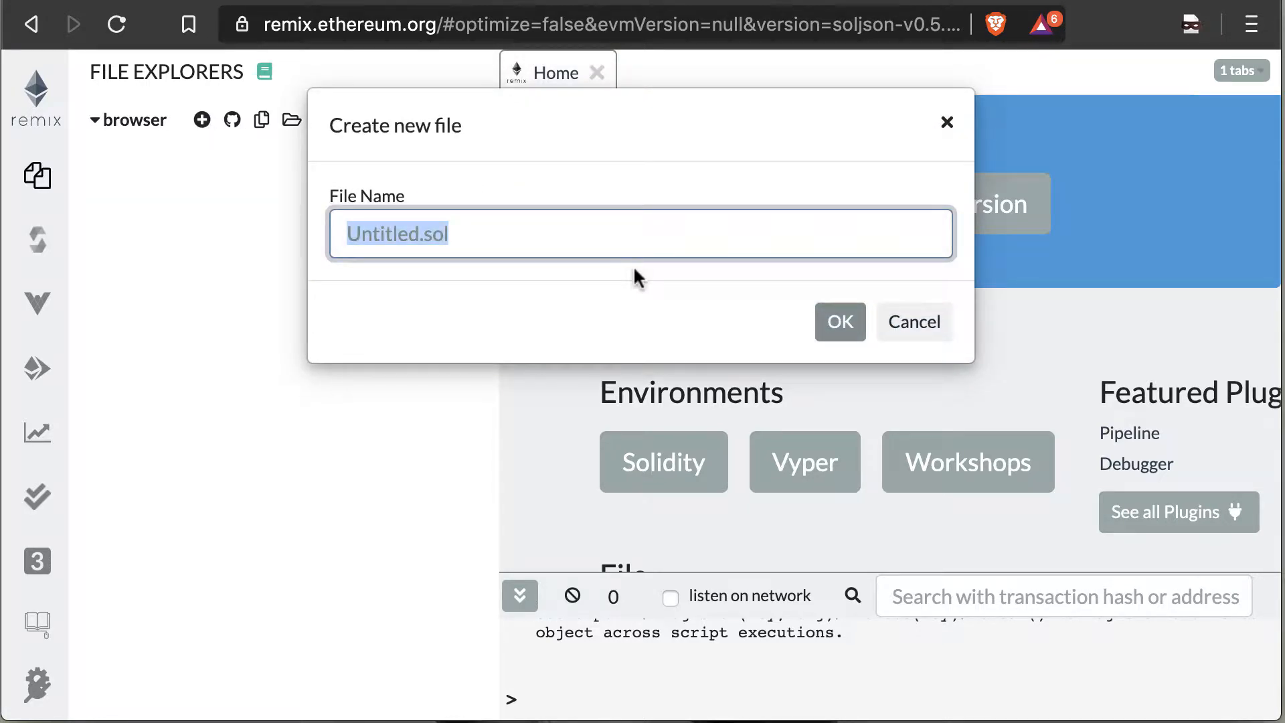
text(underflow)
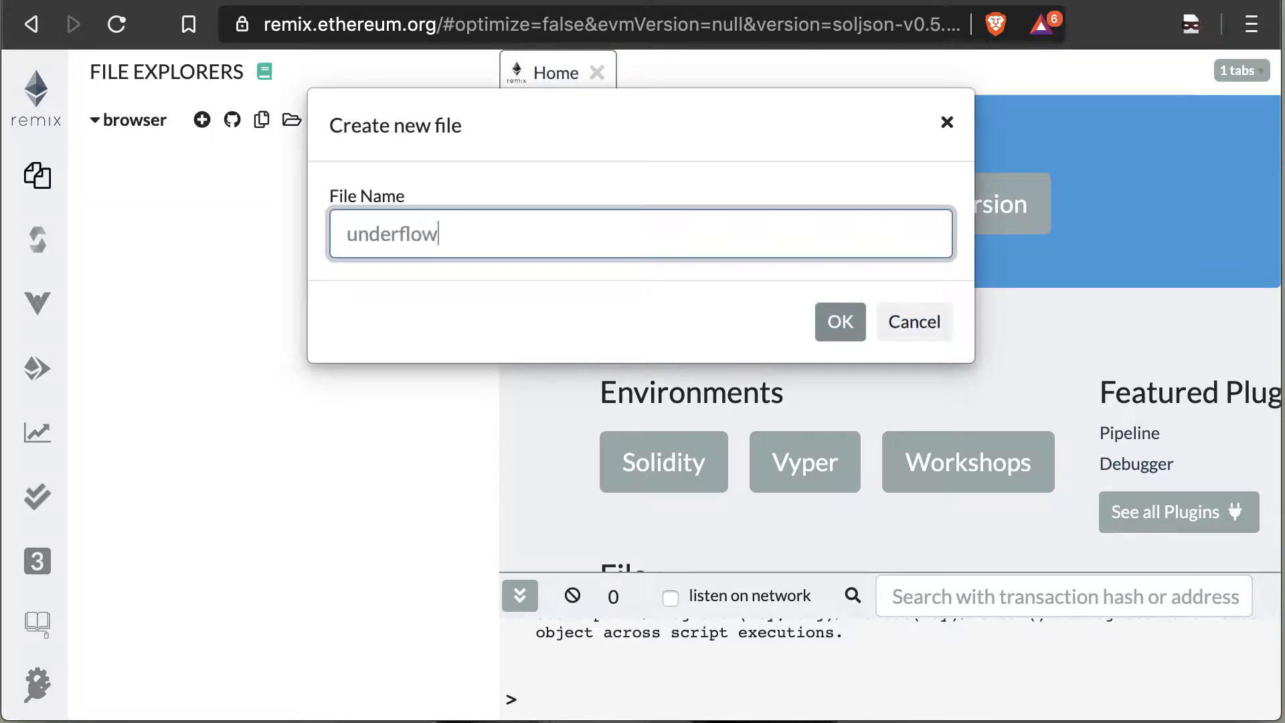
text(.sol)
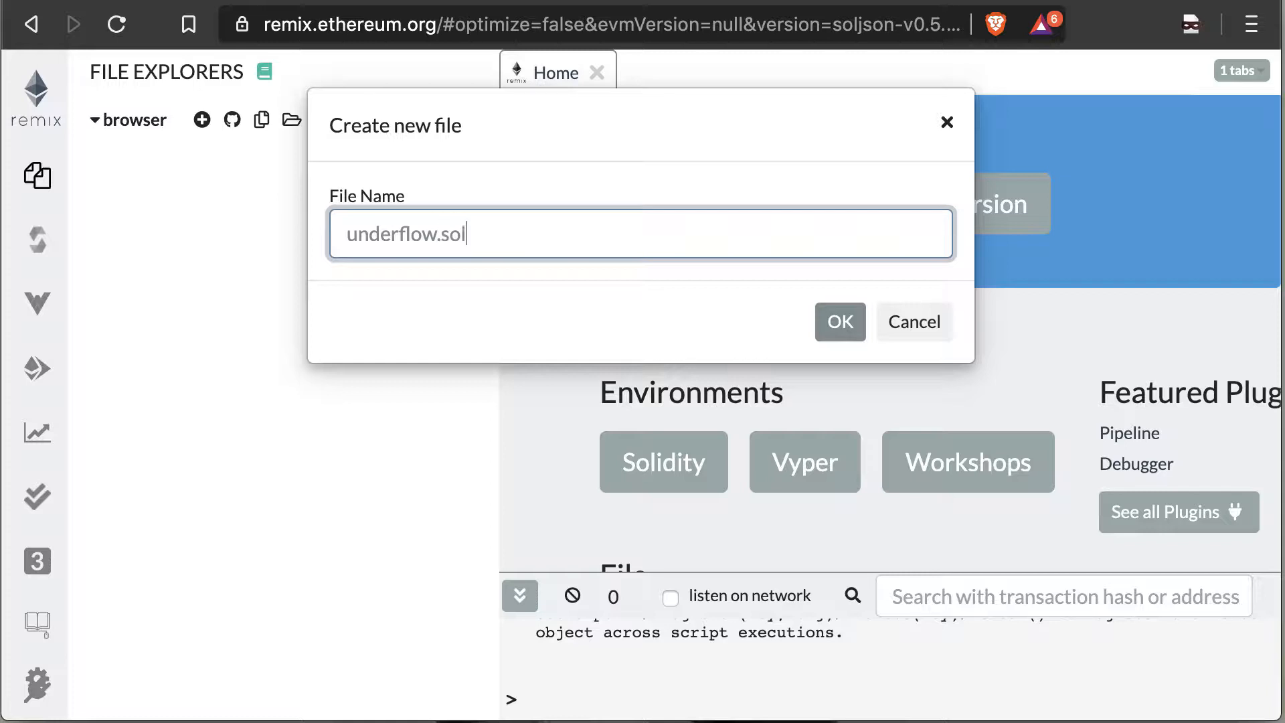
click(839, 321)
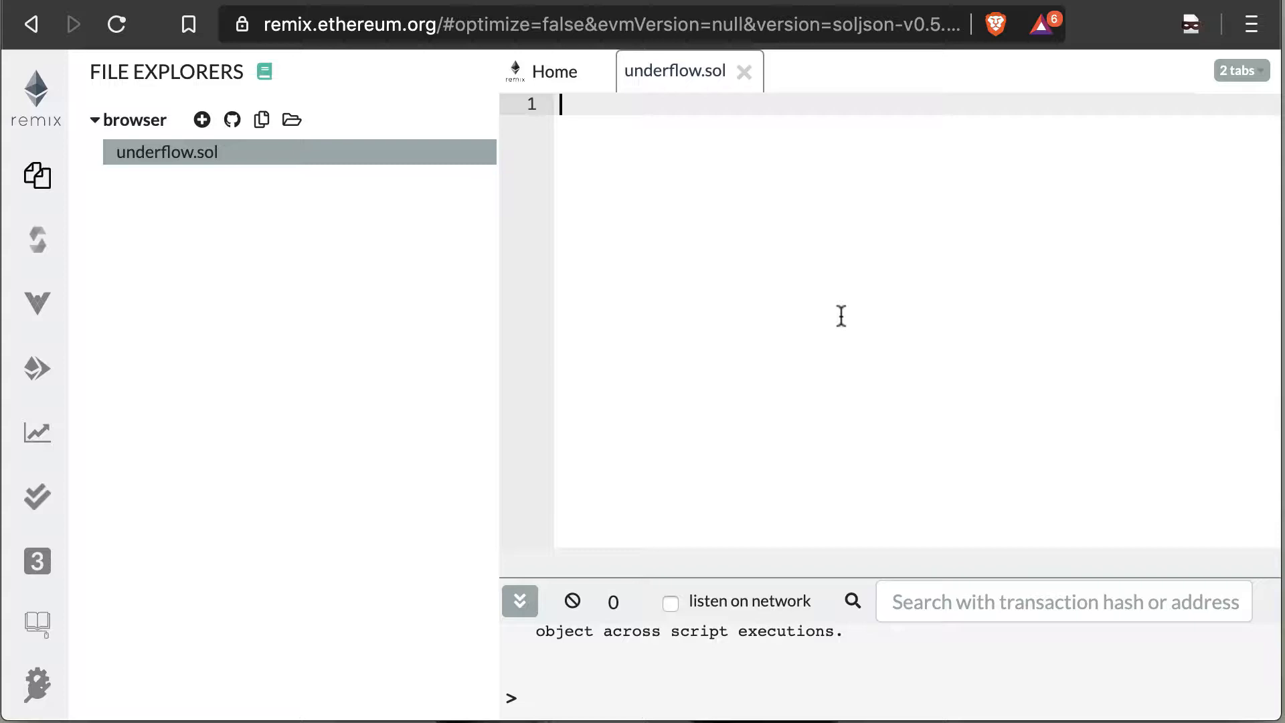
Write the header line pragma solidity ^0.5.12; in underflow.sol
text(prag)
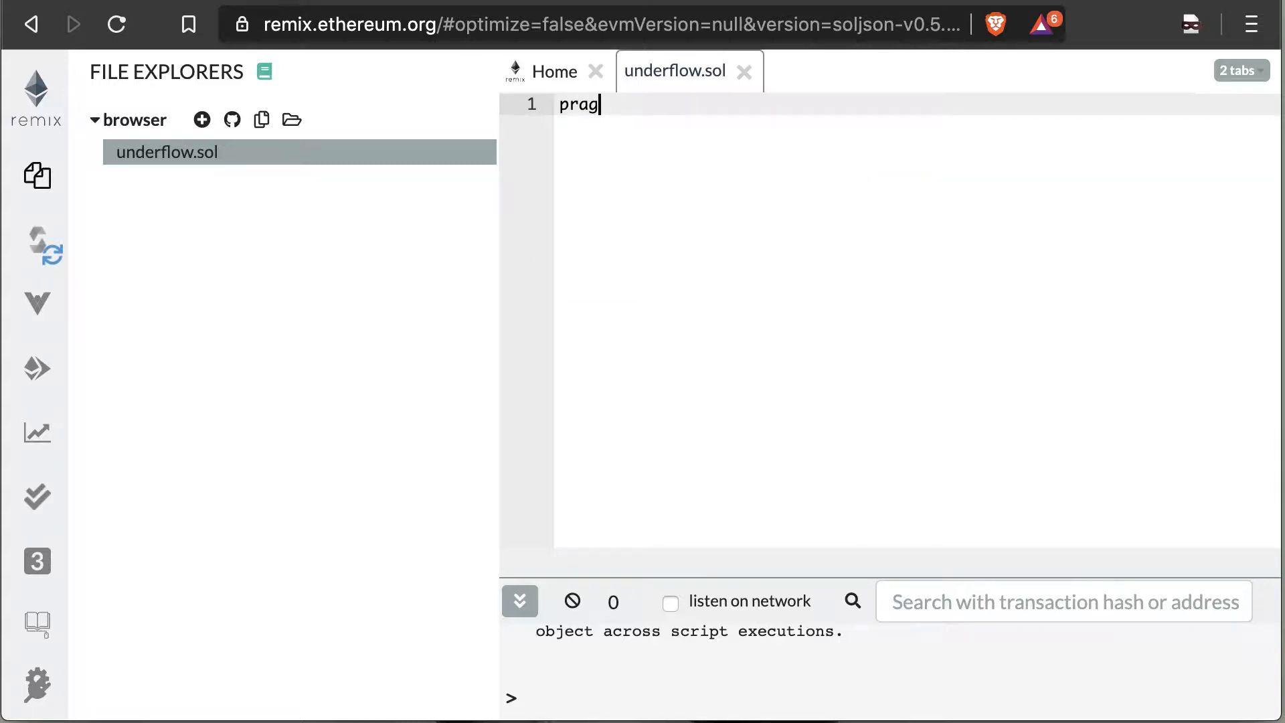
text(ma solidt)
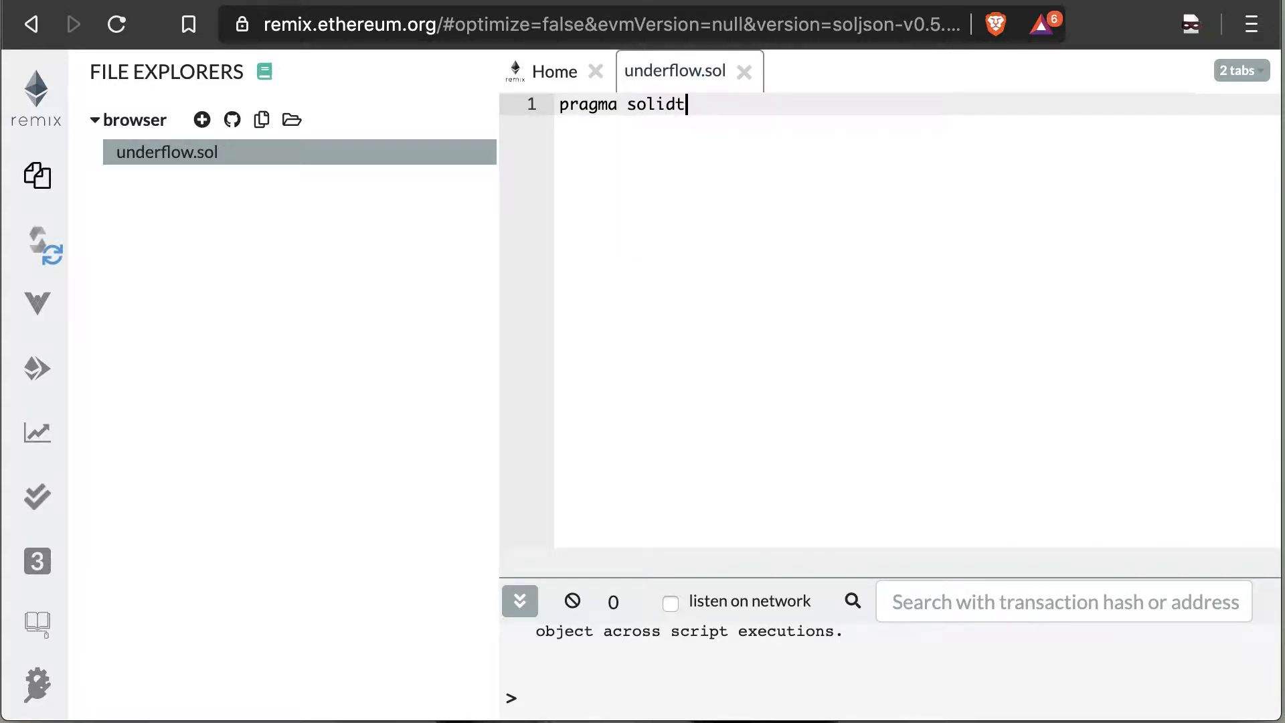
text(ity)
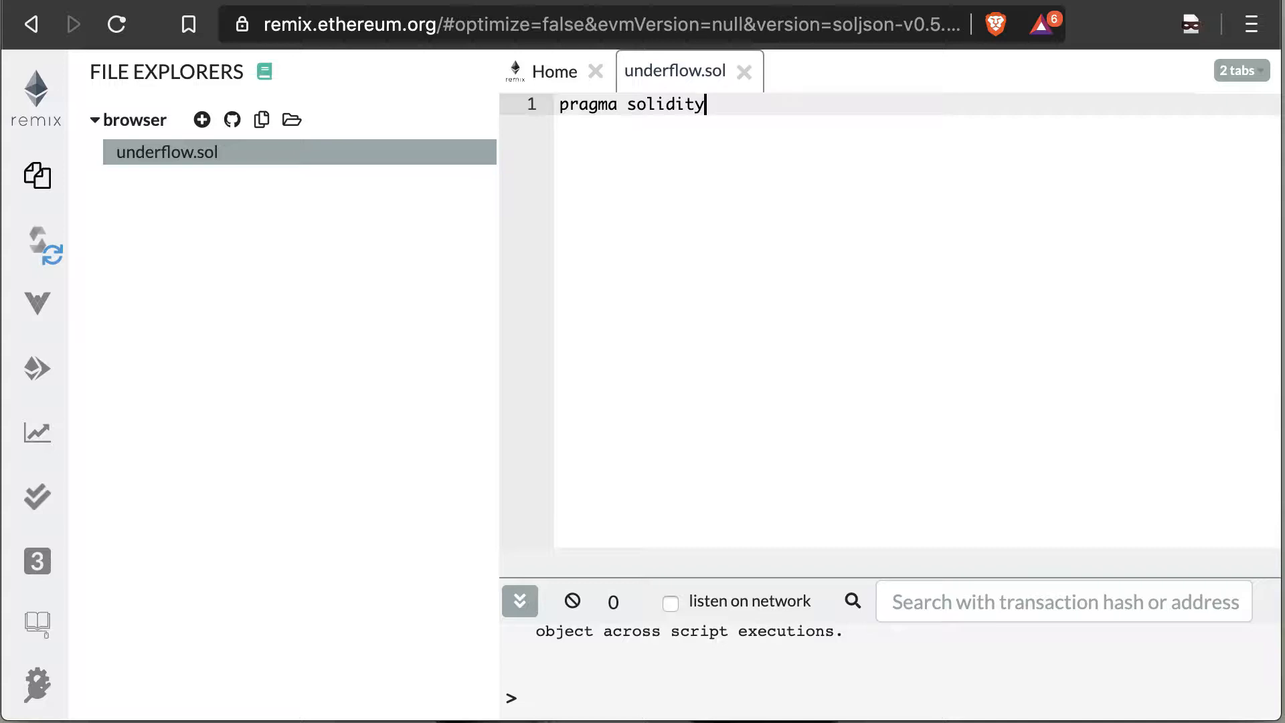
text(^)
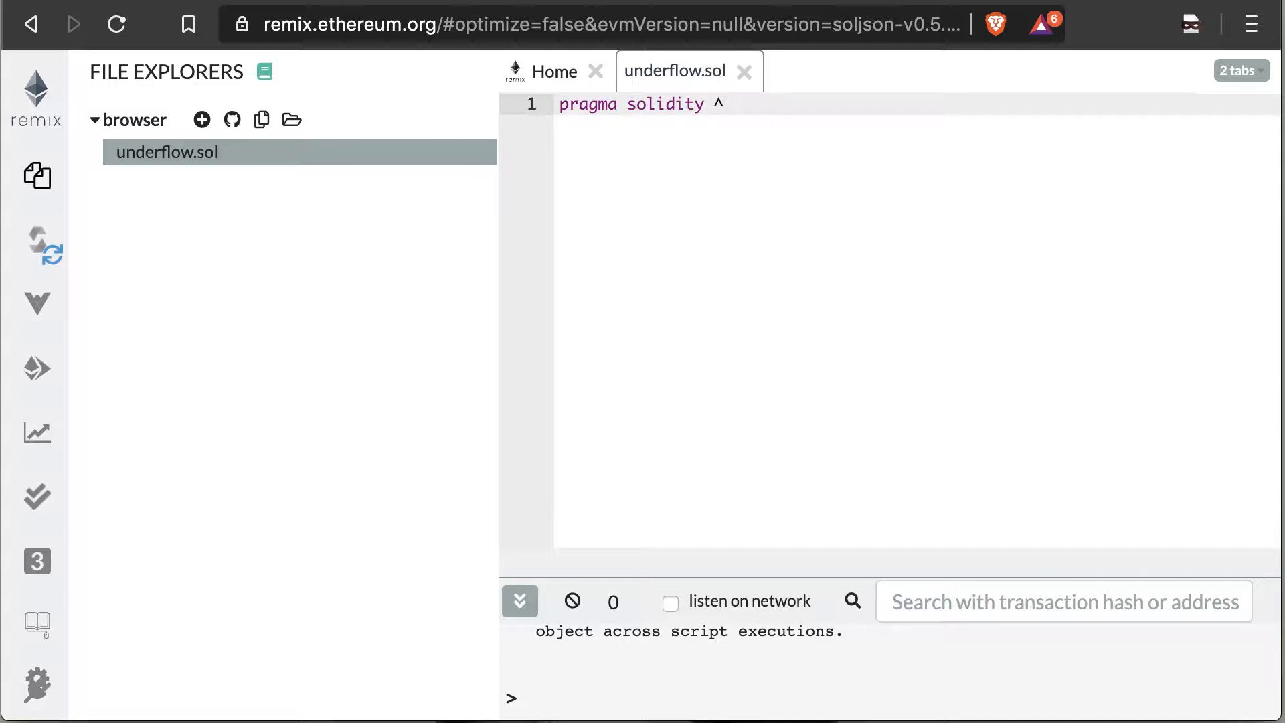
text(0.5)
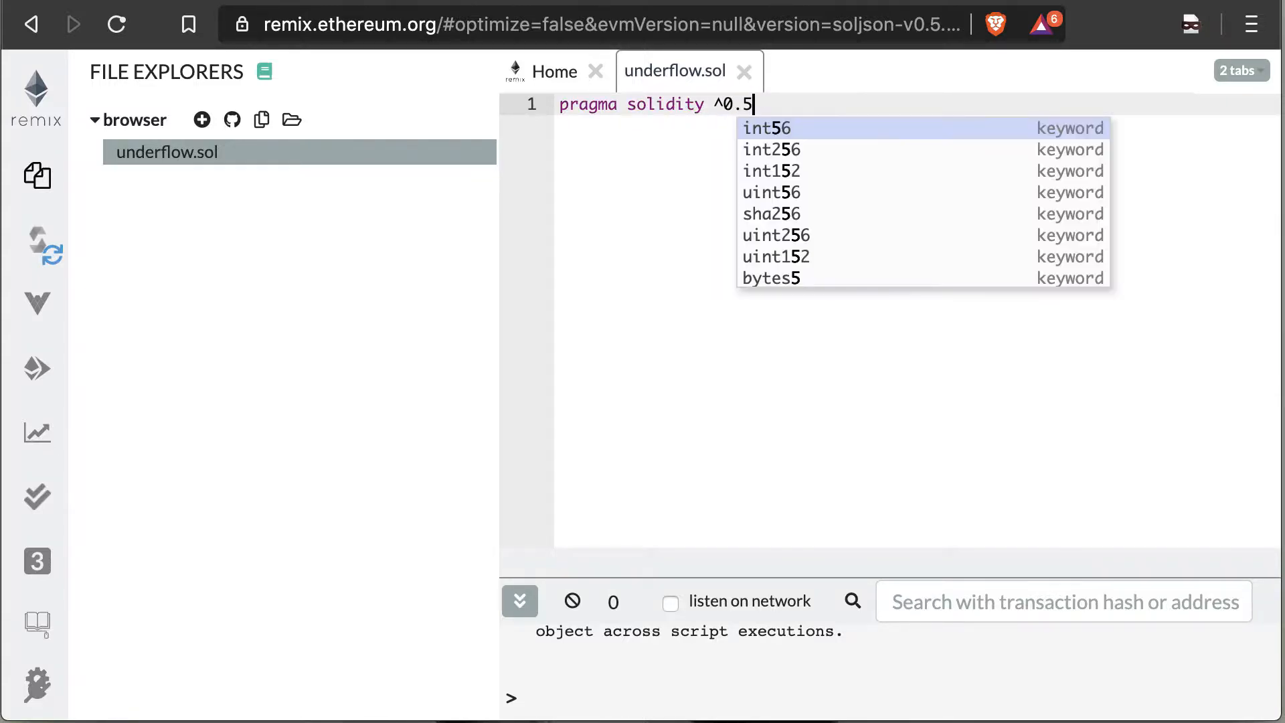
text(.12;)
text(contract Unde)
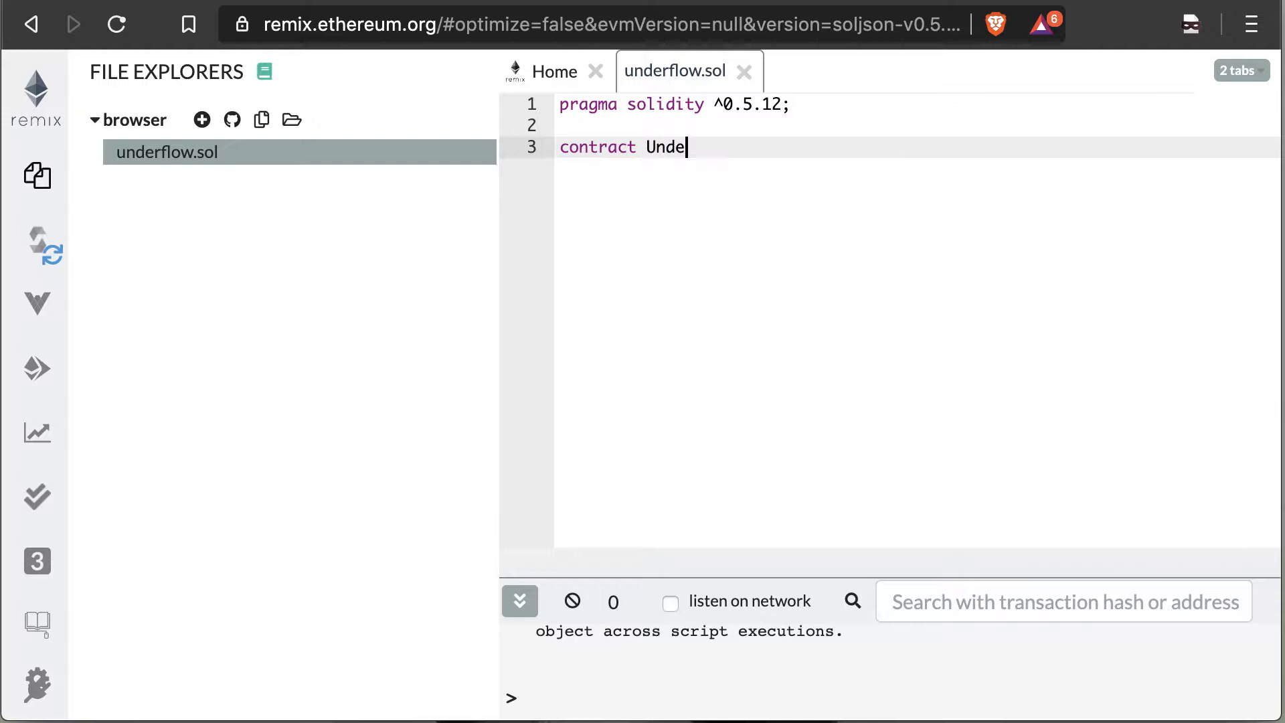
Declare the Underflow contract with a mapping (address => uint) balances
text(rflow)
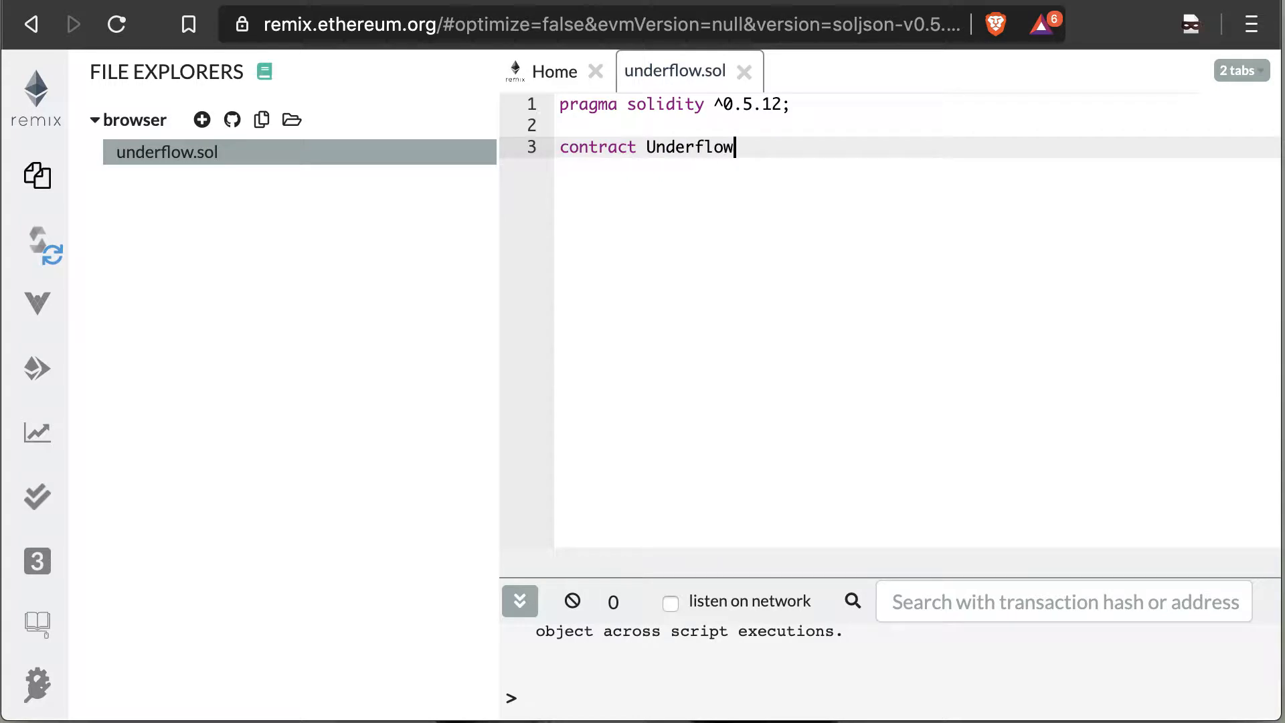
text({)
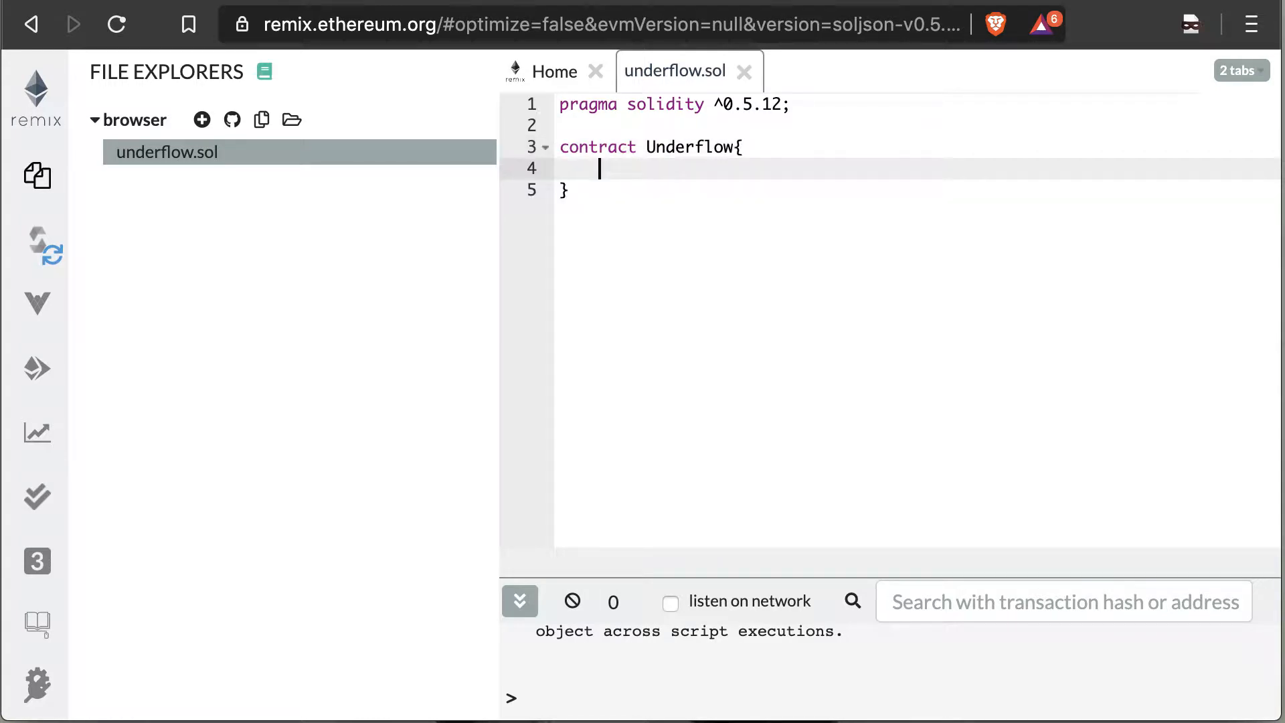
text(mapping ()
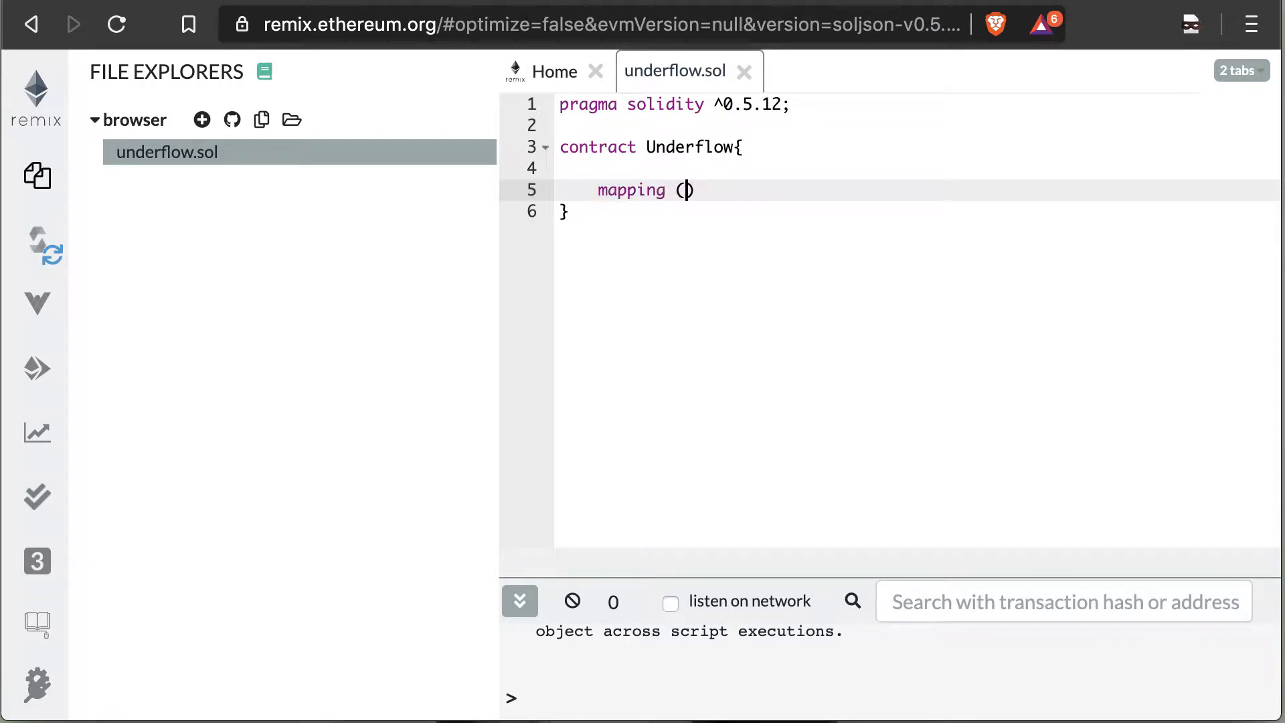
text(address)
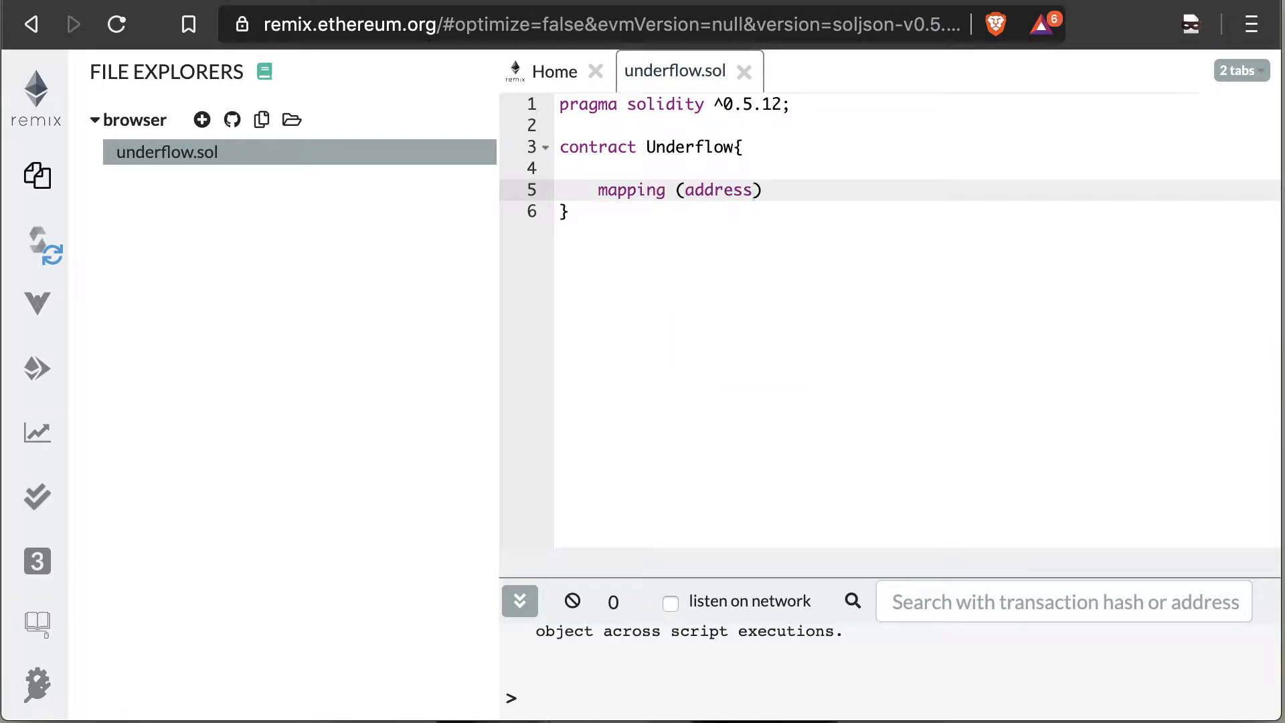
text(=>)
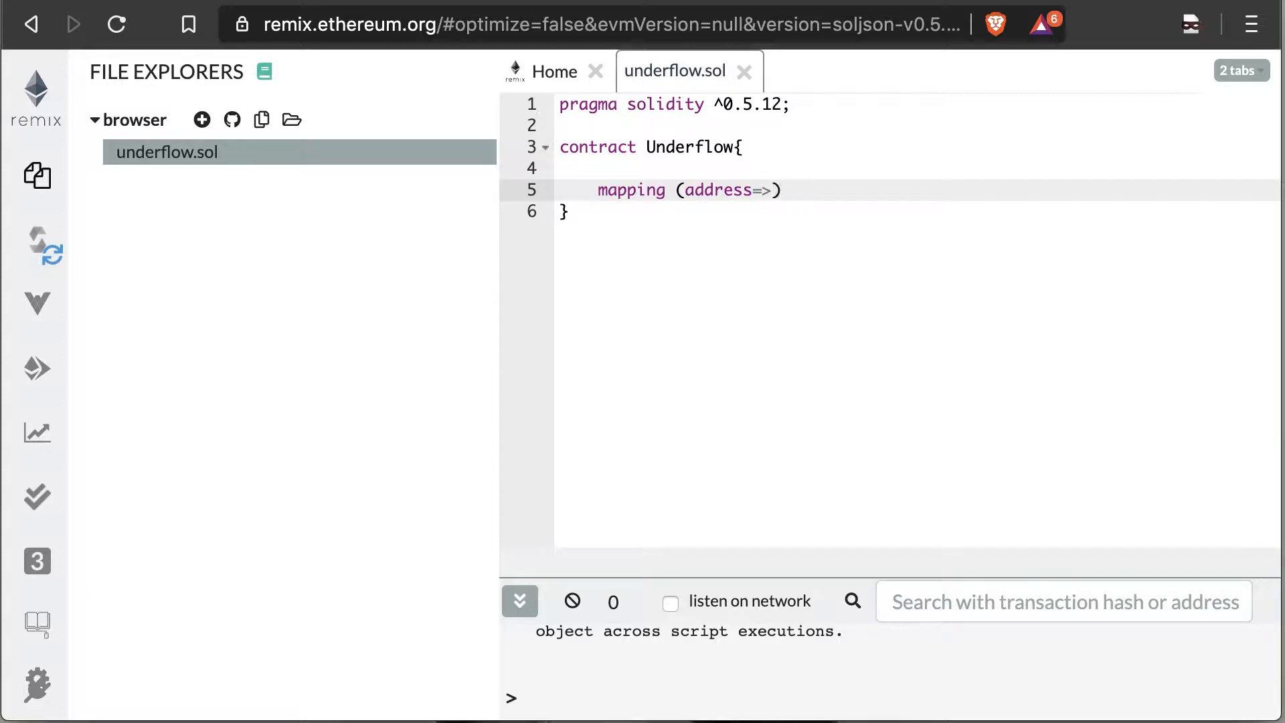
text(unit)
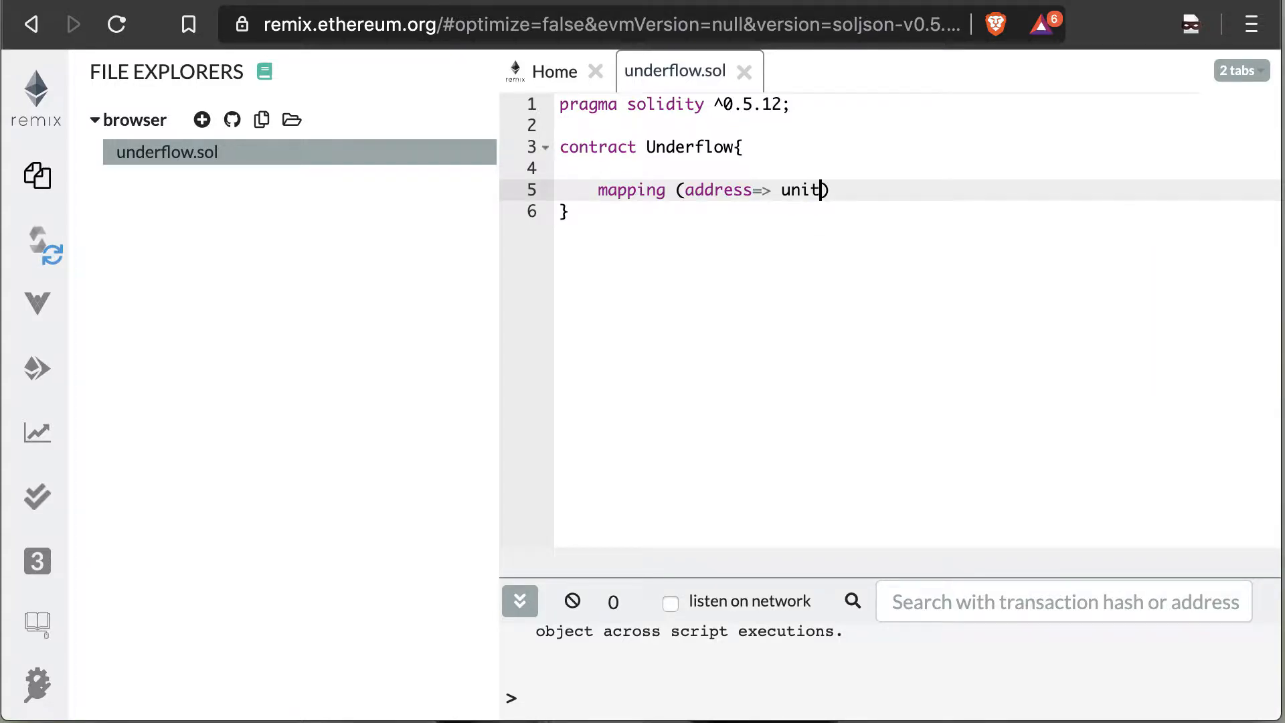
key(Backspace)
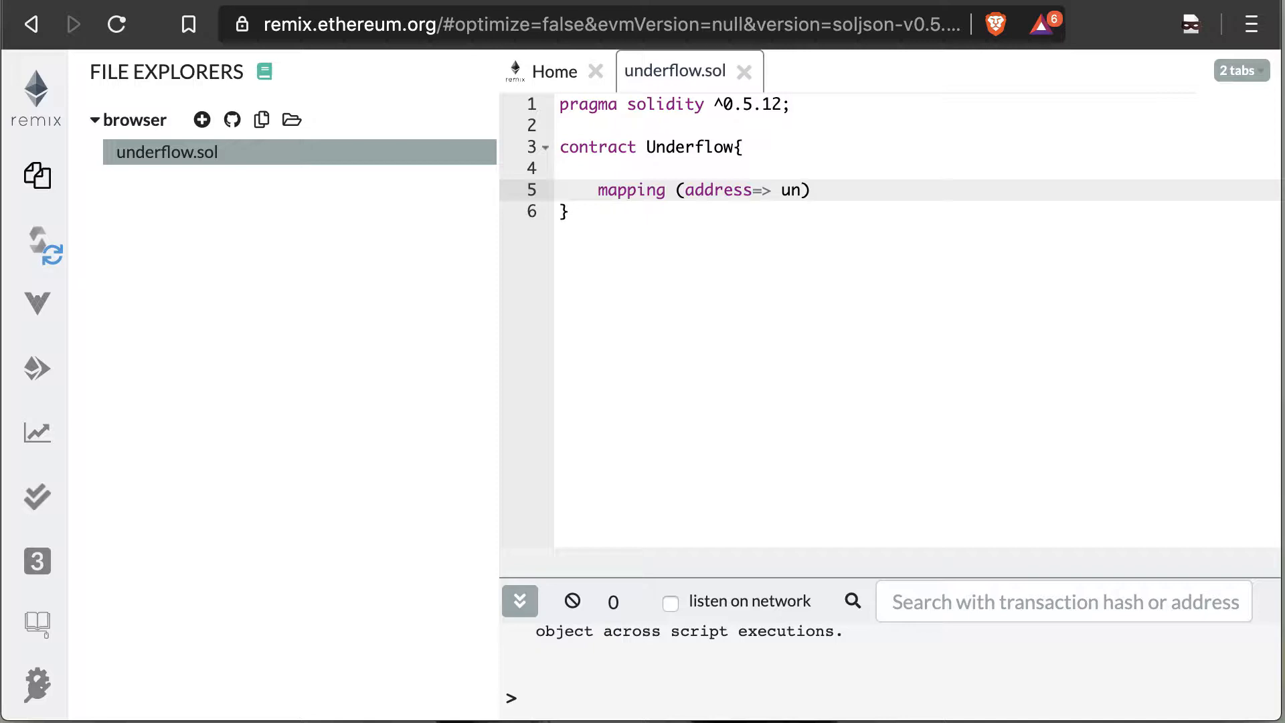
text(int)
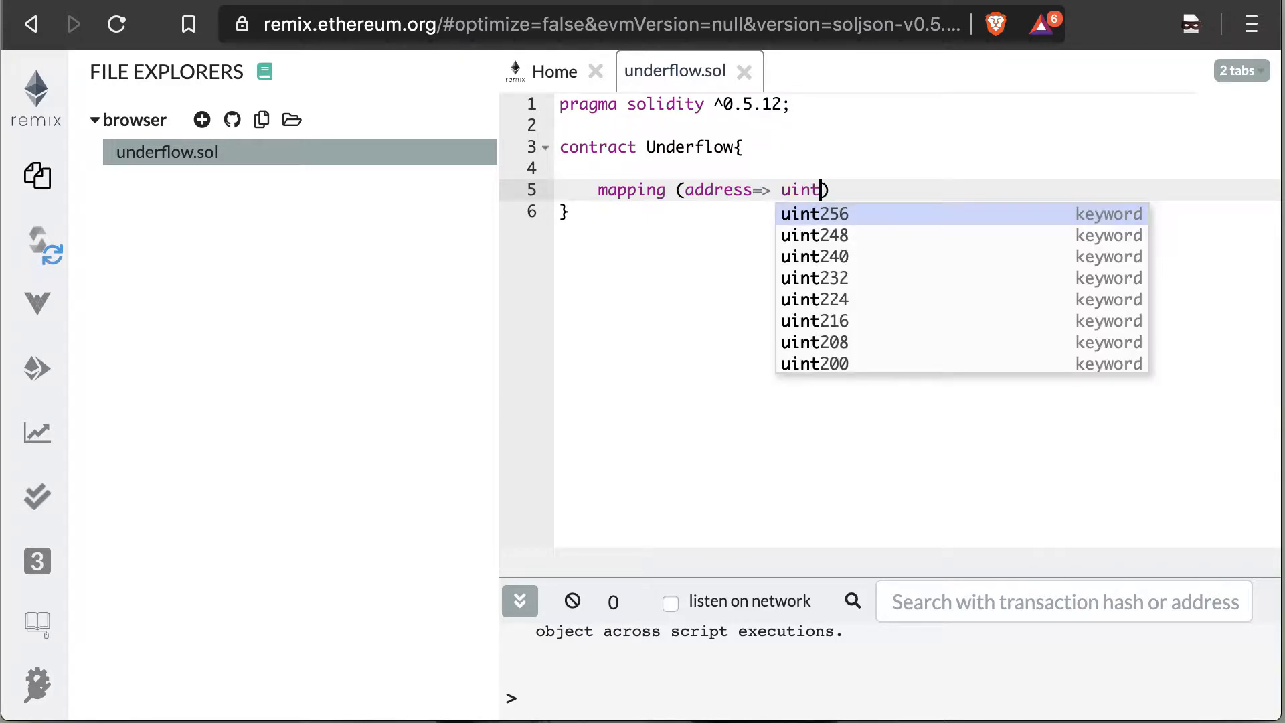
text() bala)
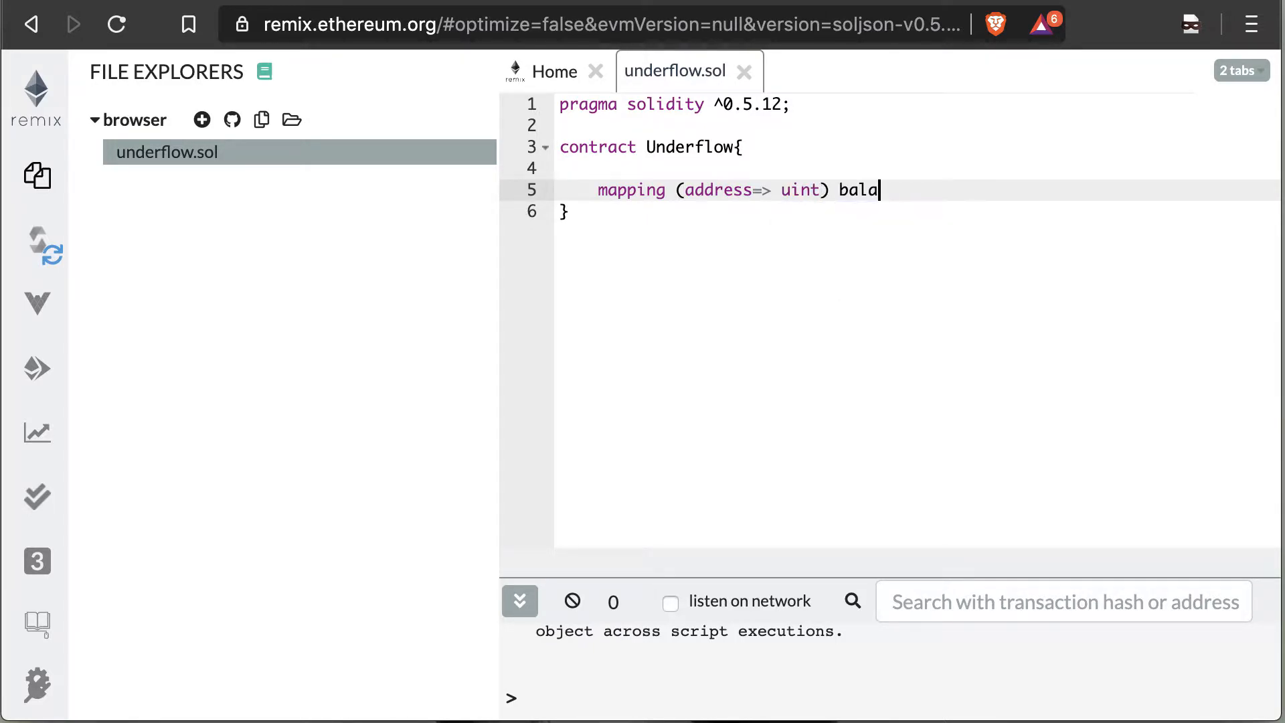
text(nces;)
text(function)
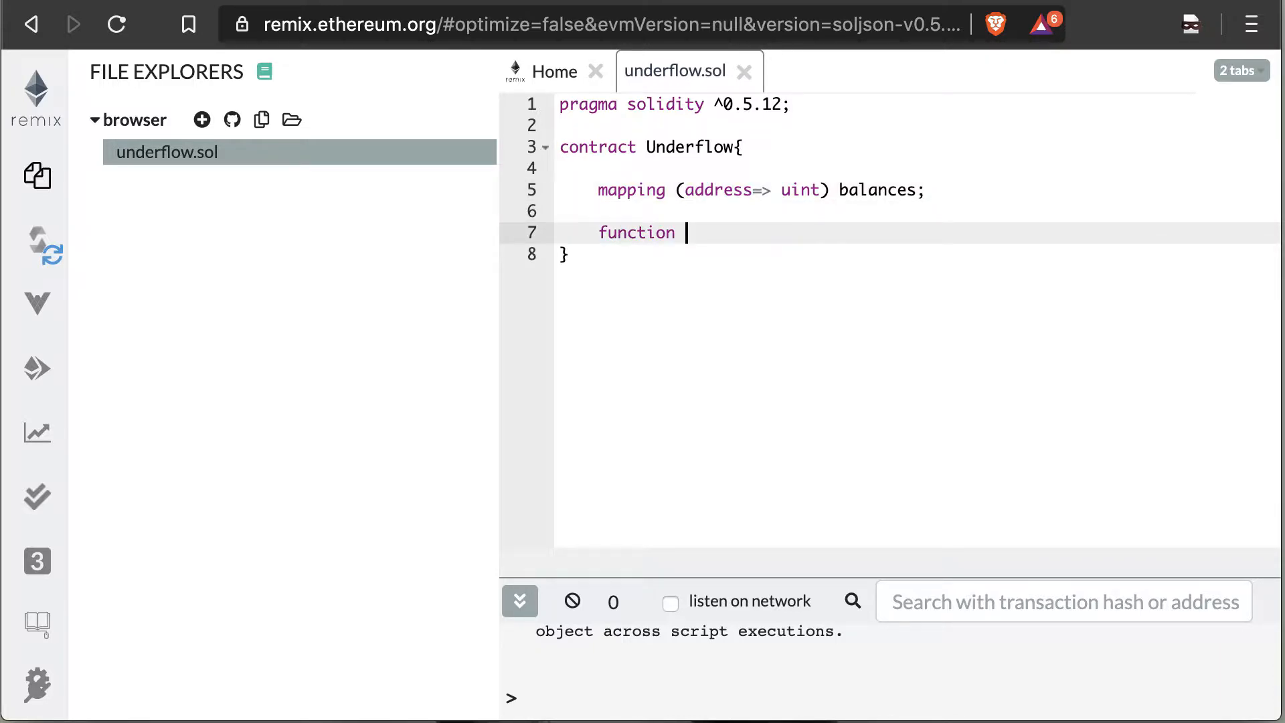
Write contribute() public payable with body balances[msg.sender] = msg.value;
text(contribute)
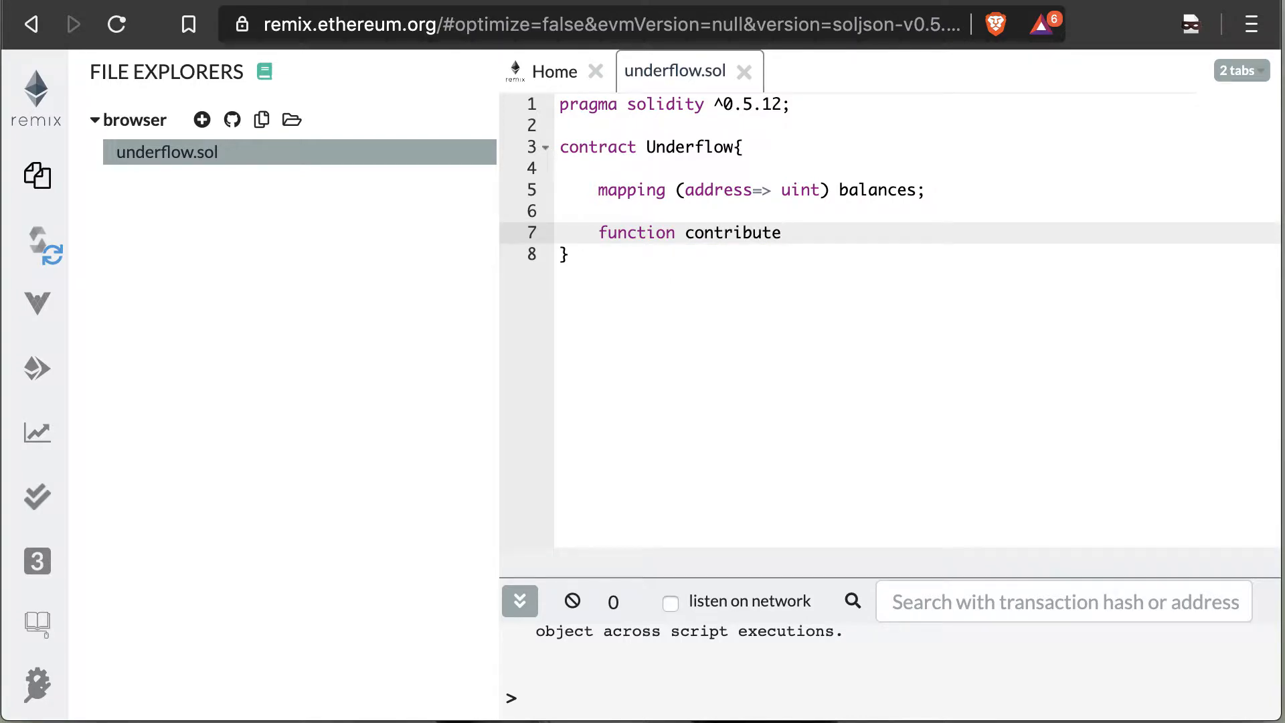
text(())
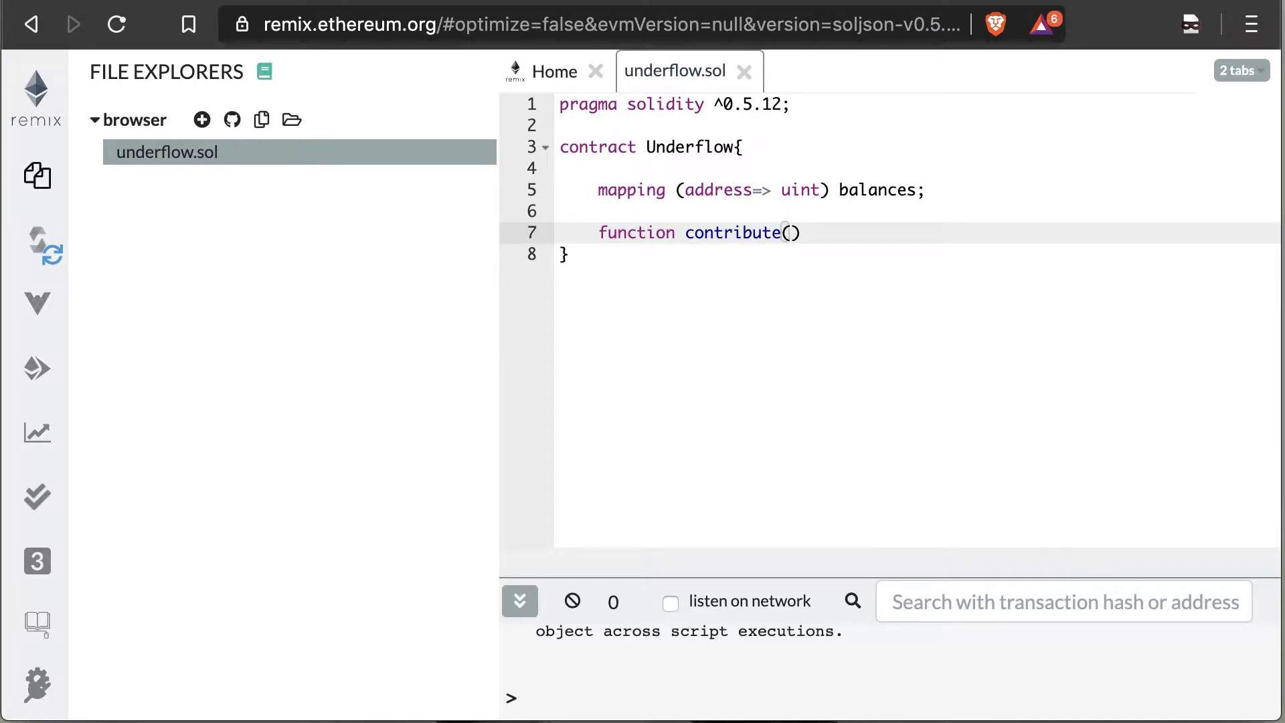
text(public)
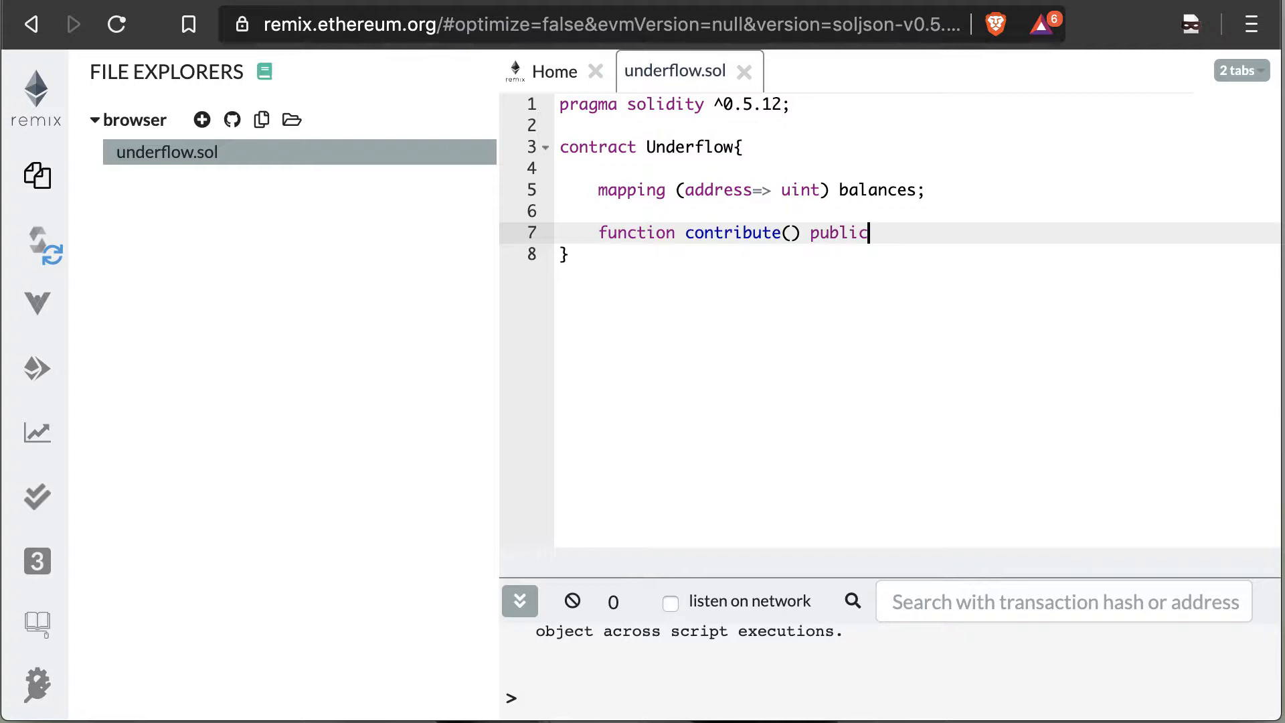
text(payable{)
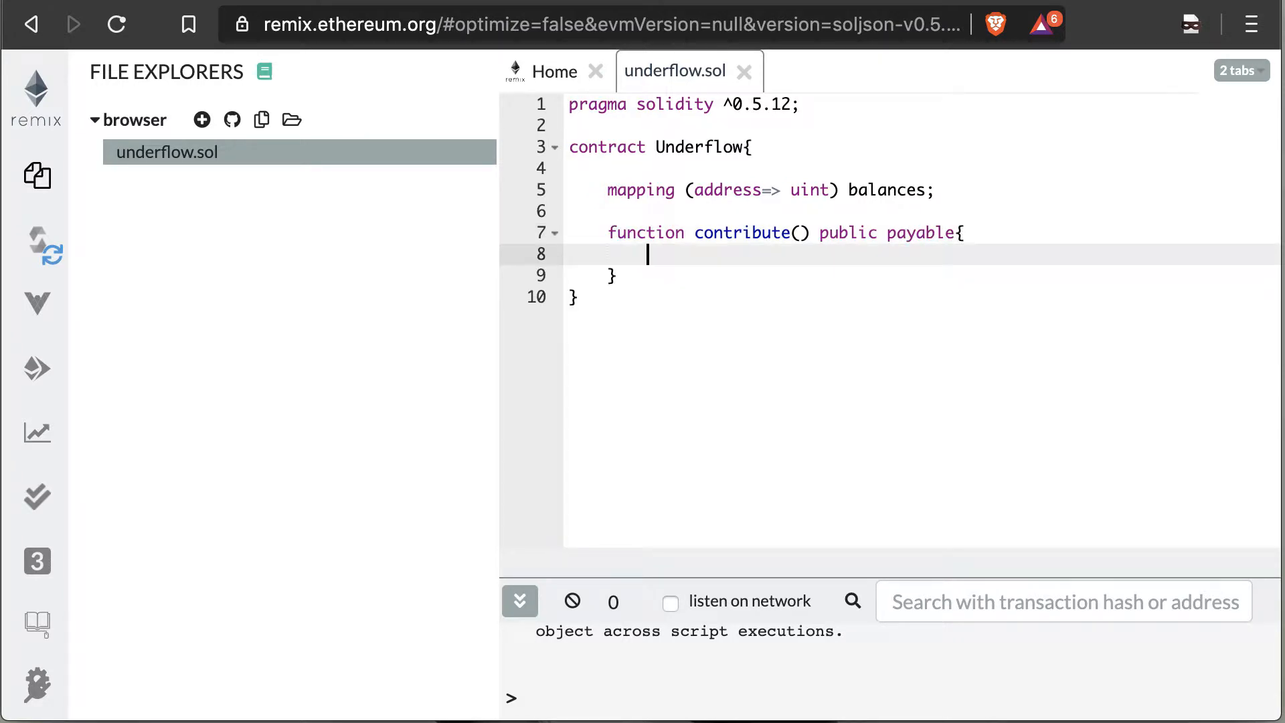
text(balances[)
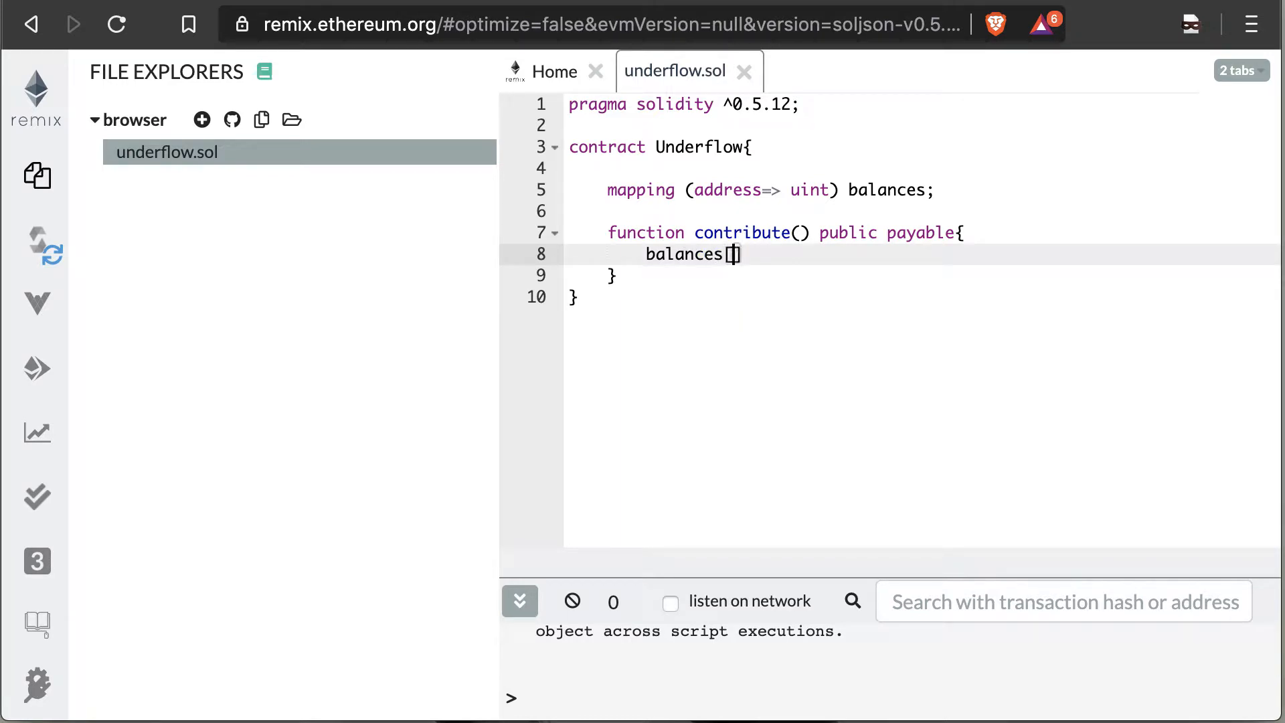
text(msg.sender)
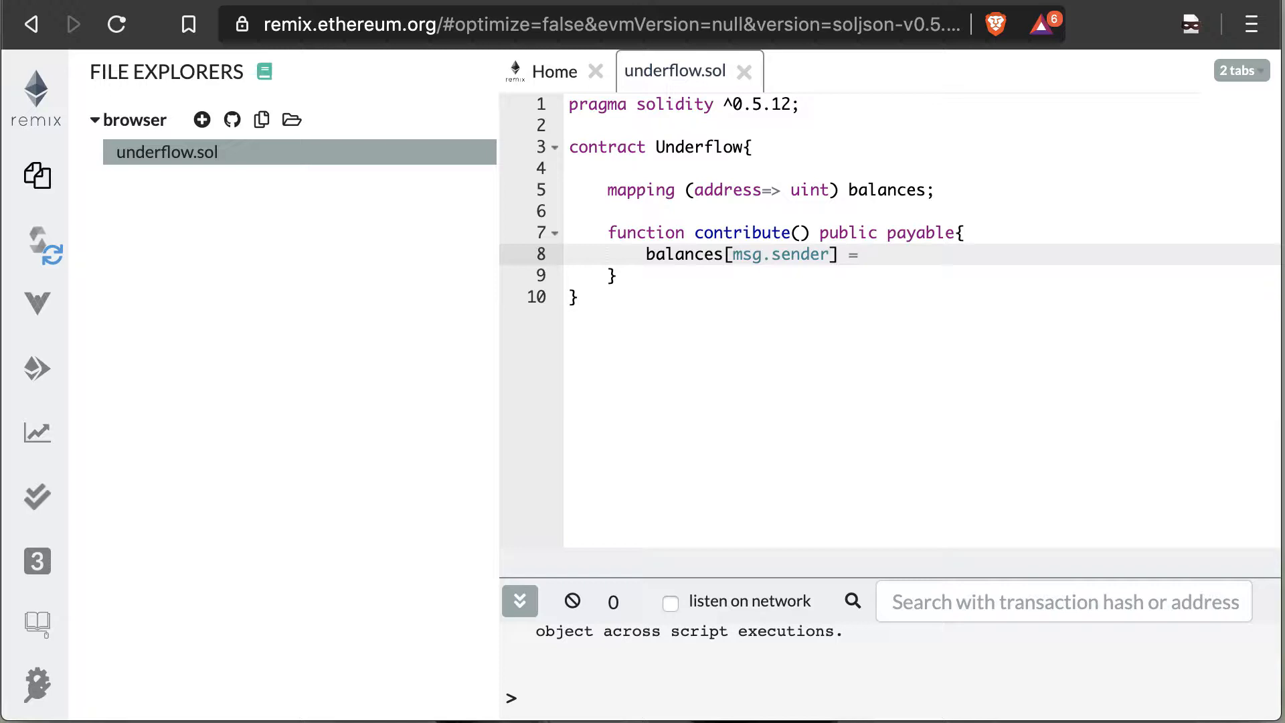
text(msg.va)
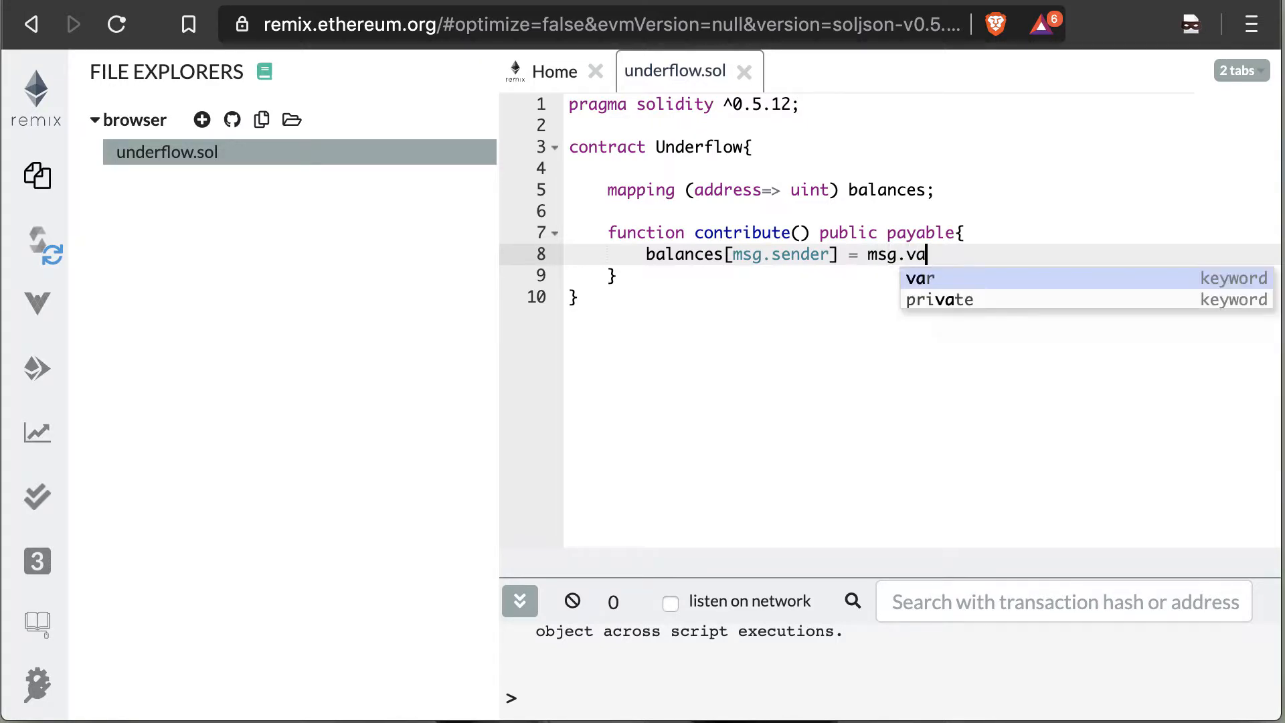
text(lue)
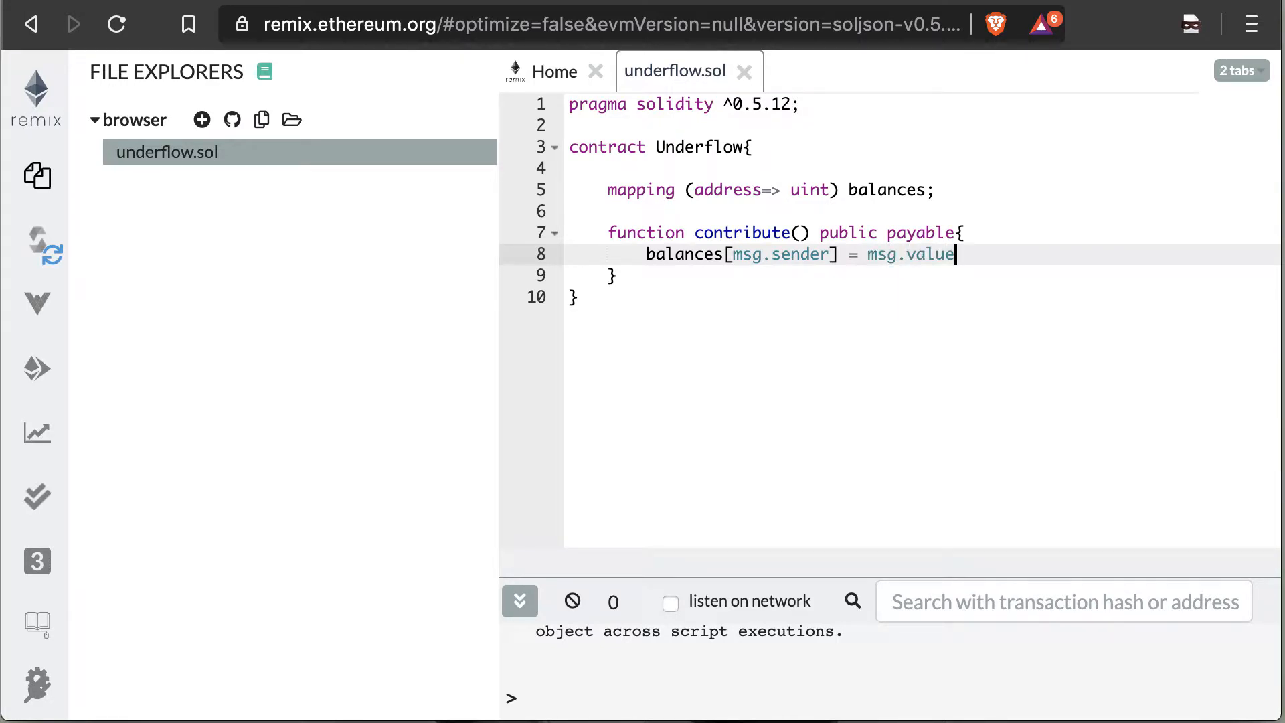
text(;)
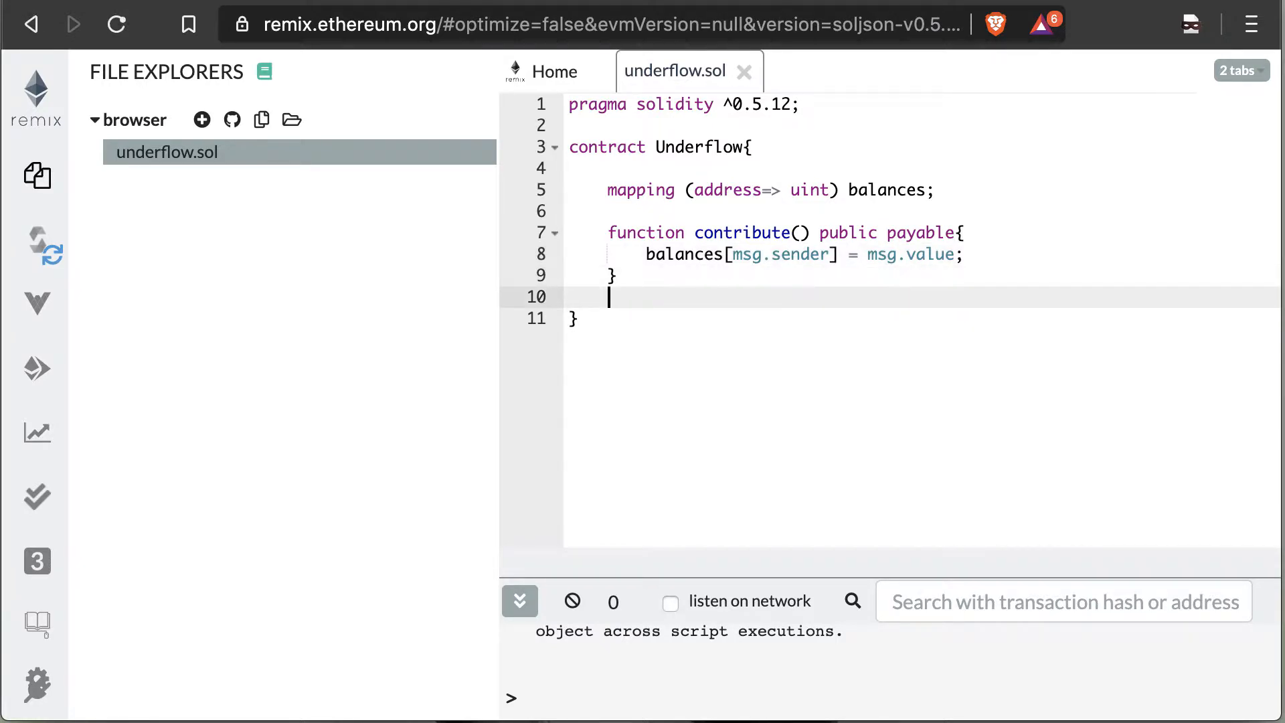
Write the signature function getBalance() view public returns (uint)
text(functio)
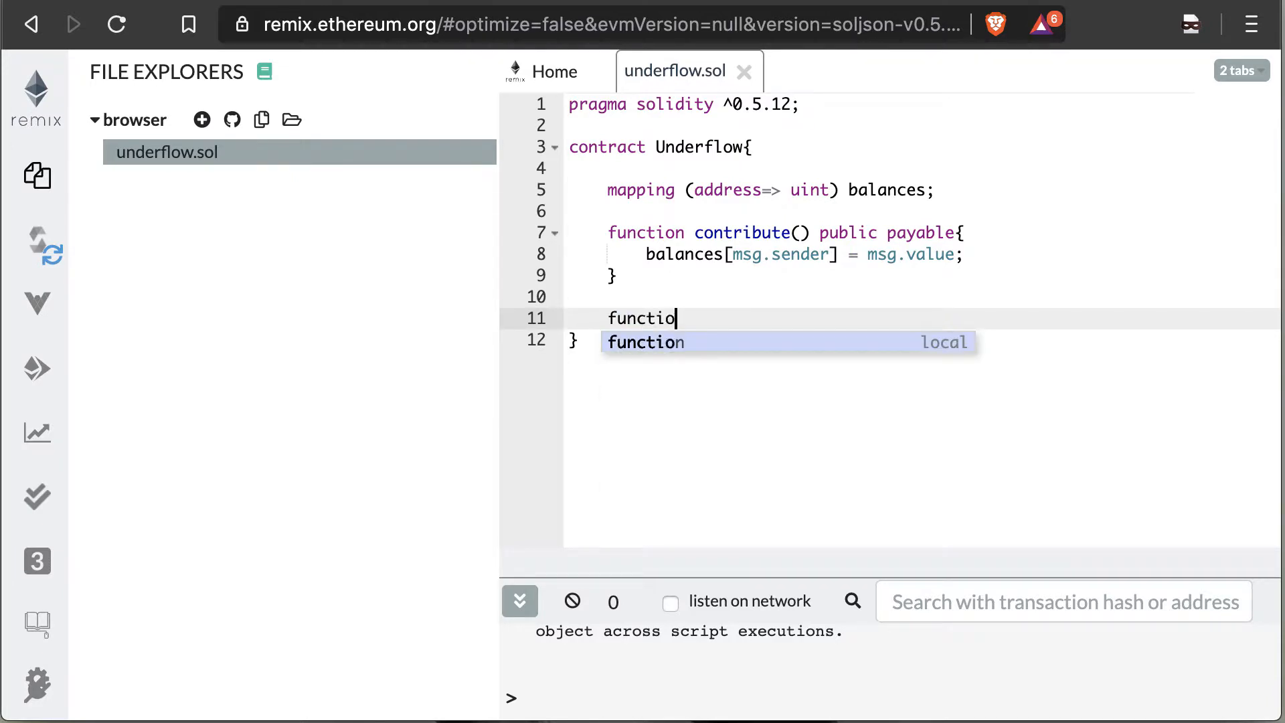
text(n get)
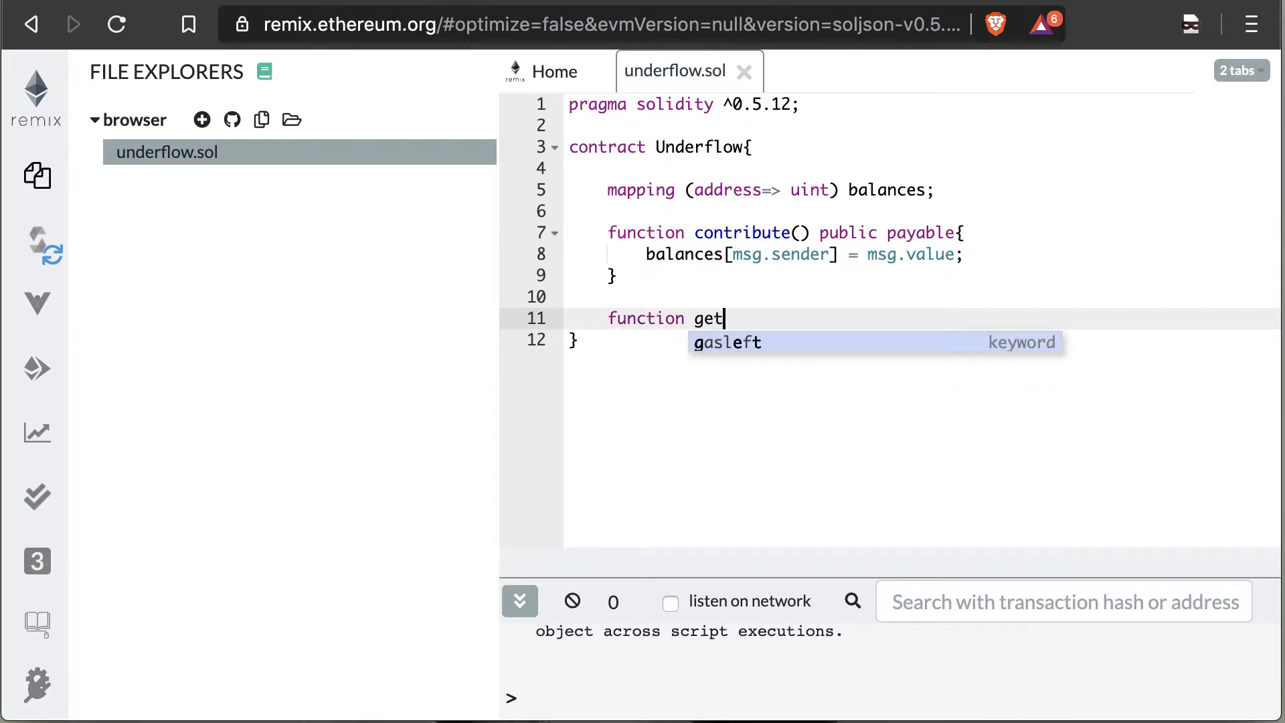
text(Balance)
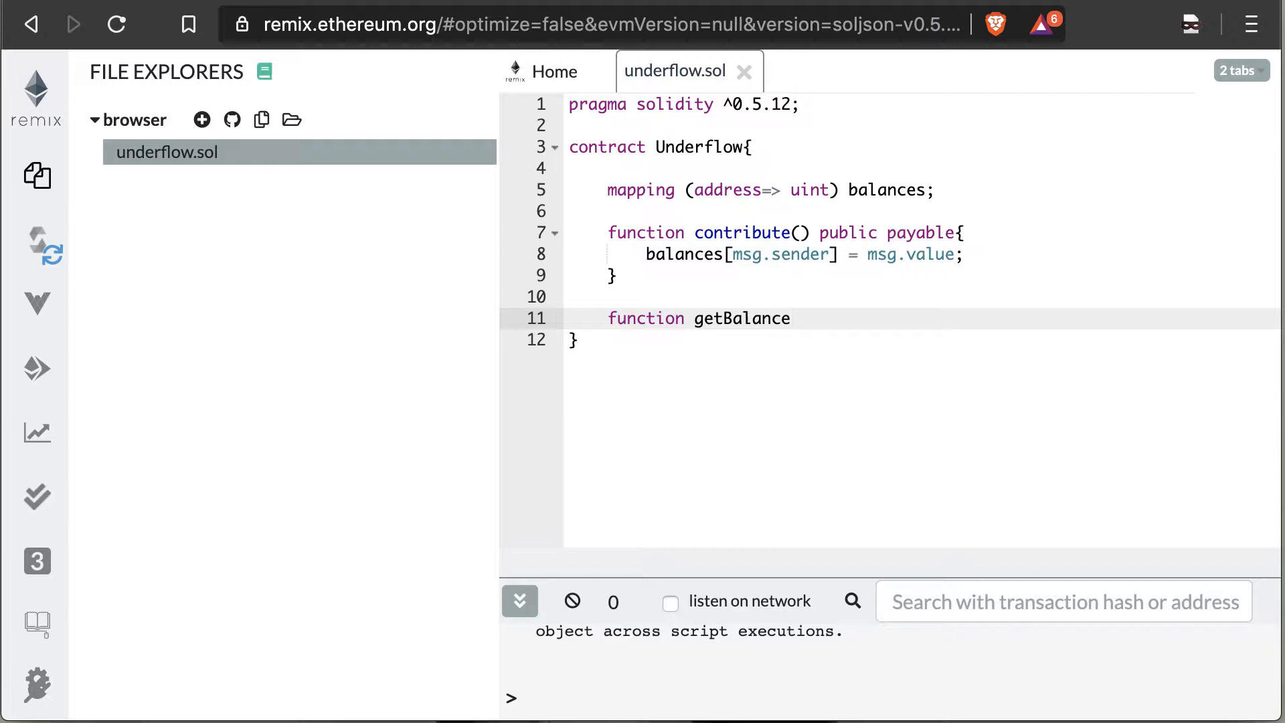
text(())
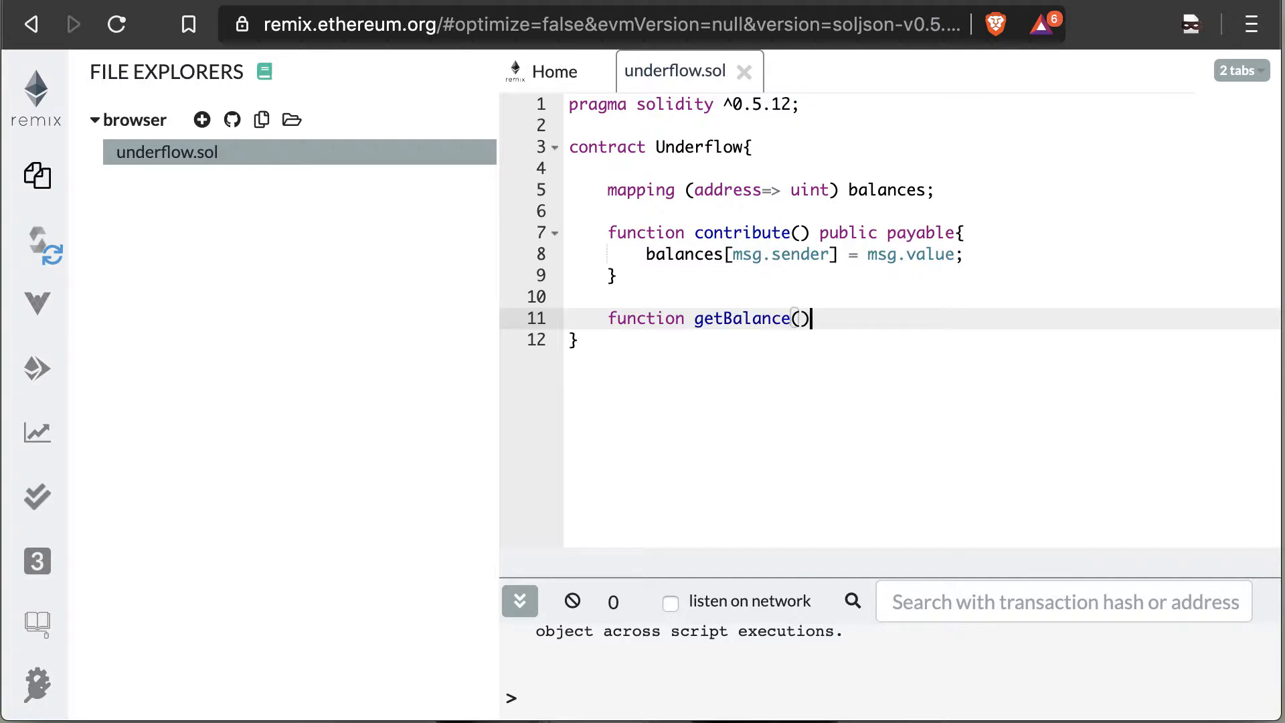
text(v)
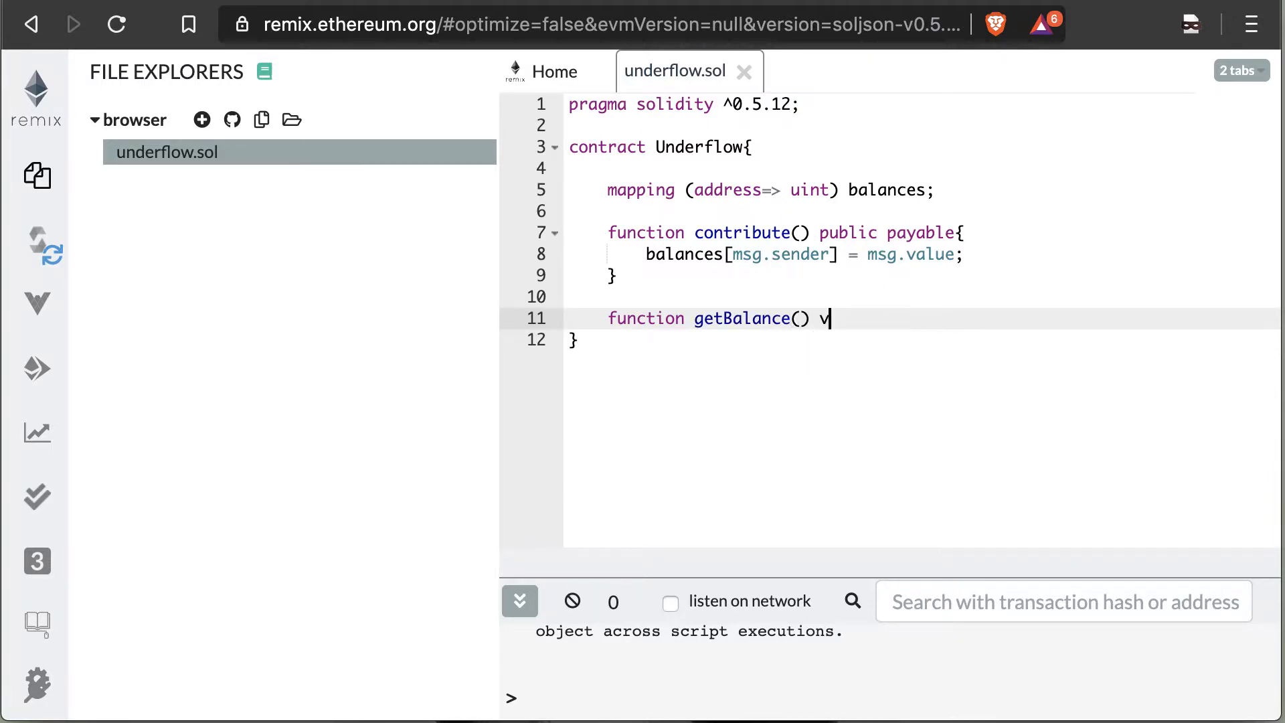
text(iew public)
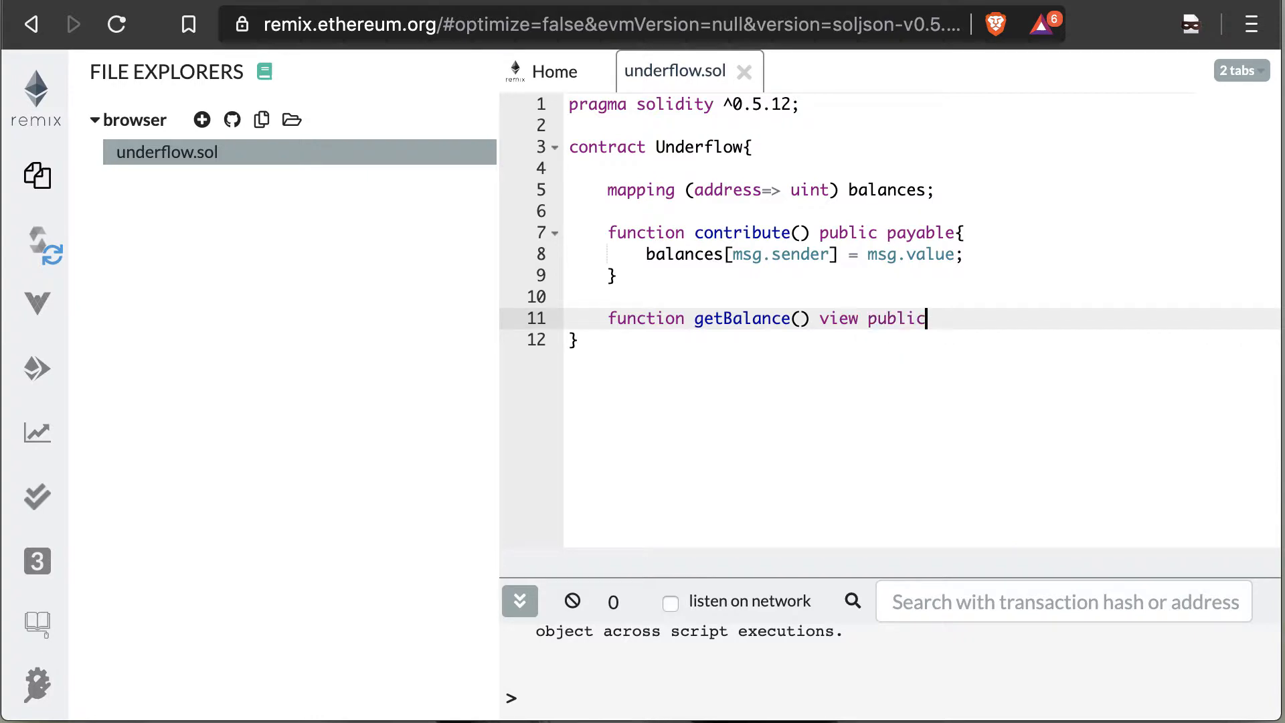
text(returns)
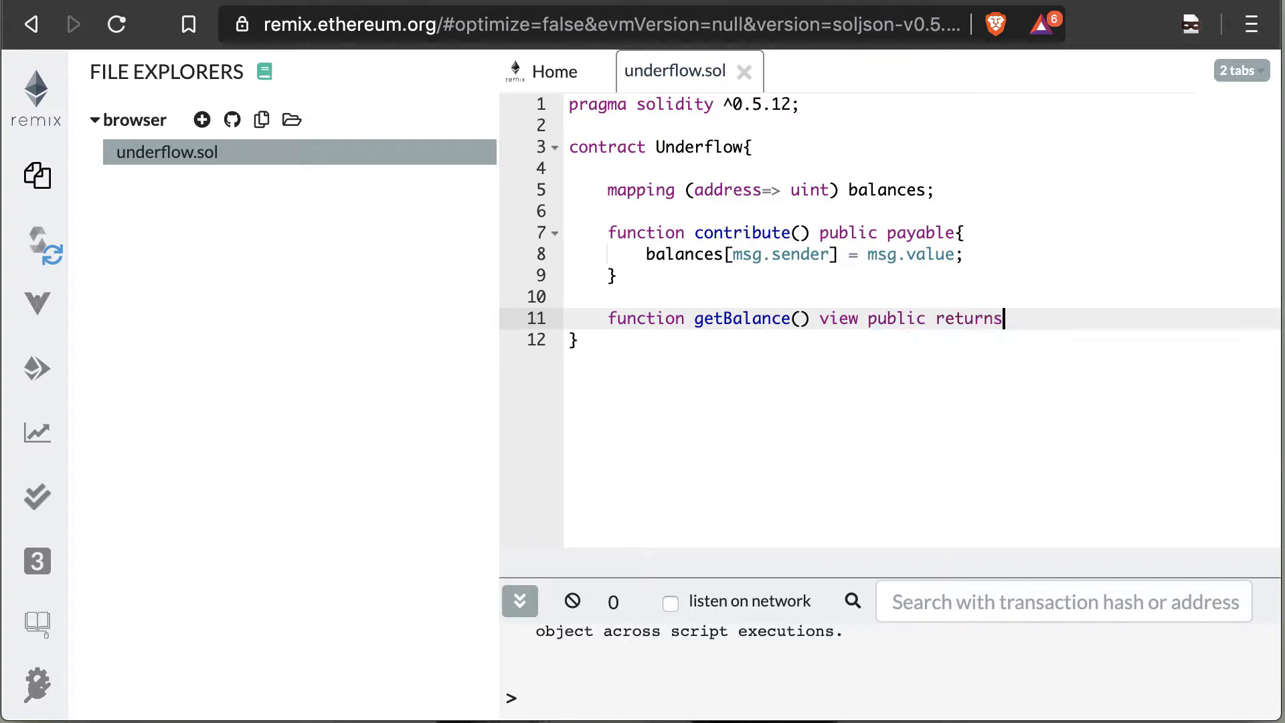
text((u))
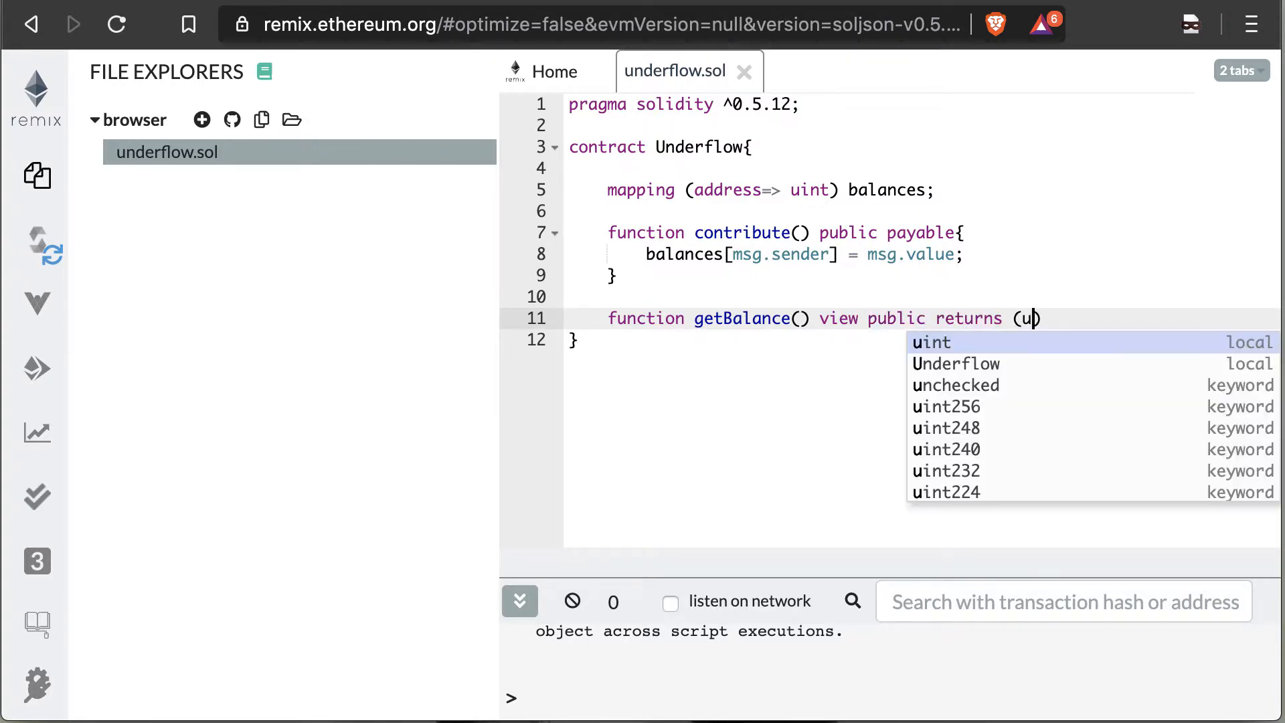
text(int)
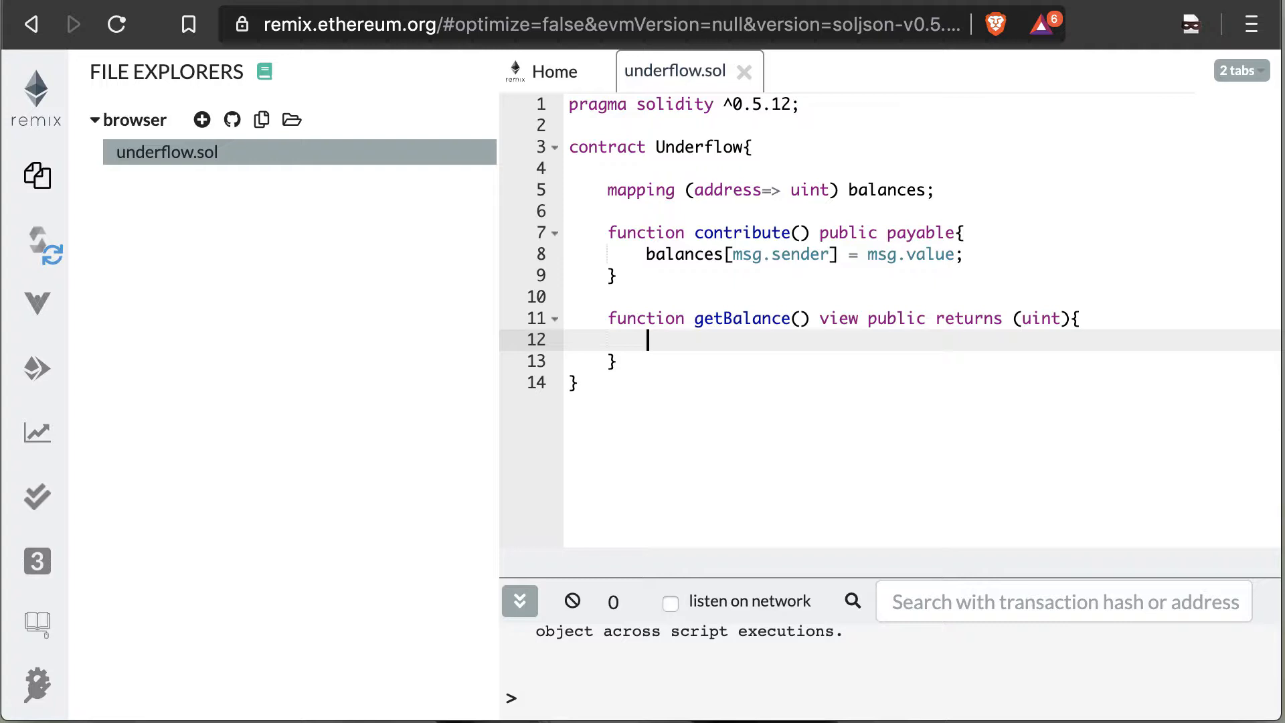
Give getBalance the body return balances[msg.sender]; and start a new line
text(return balances)
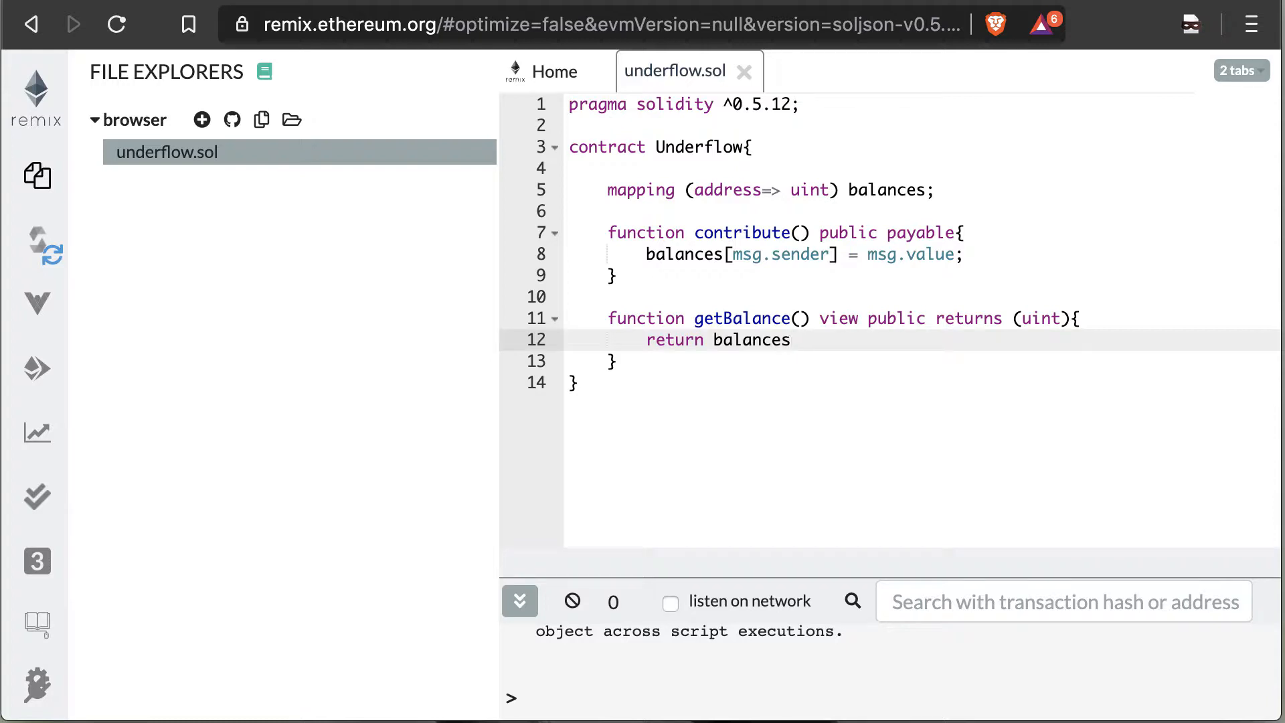
text([msg.sender)
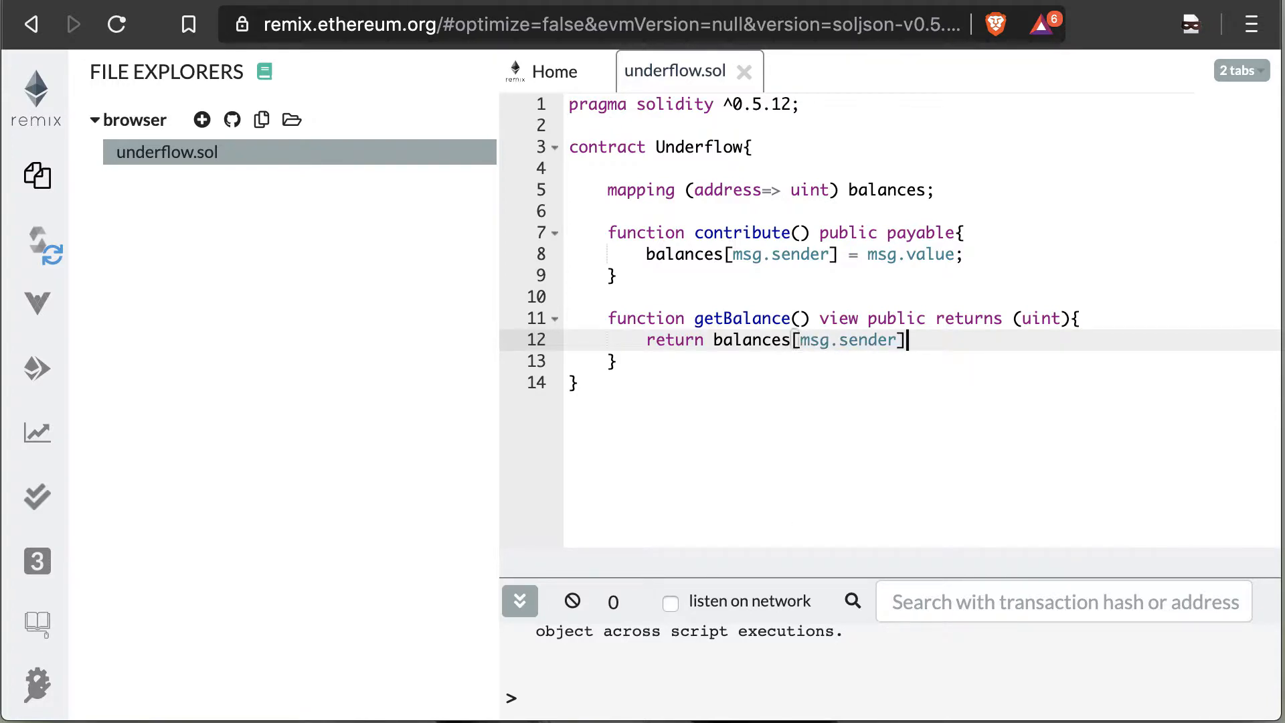
text(;)
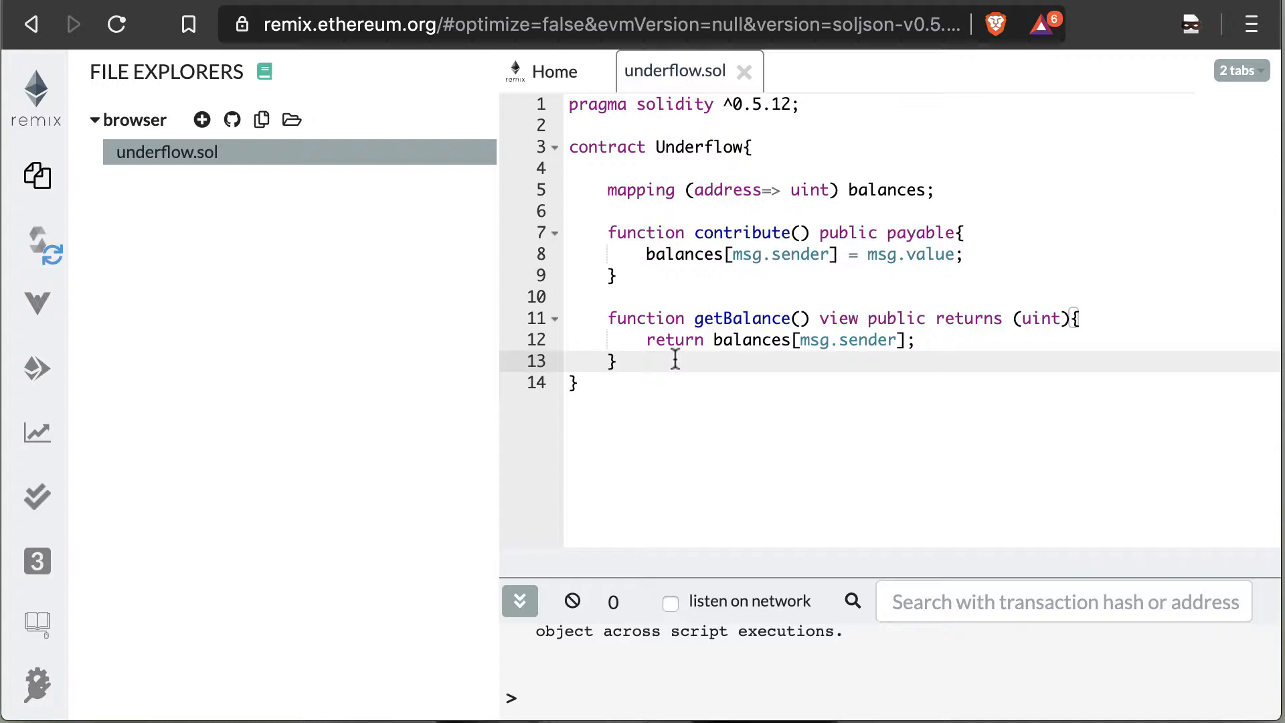
key(Enter)
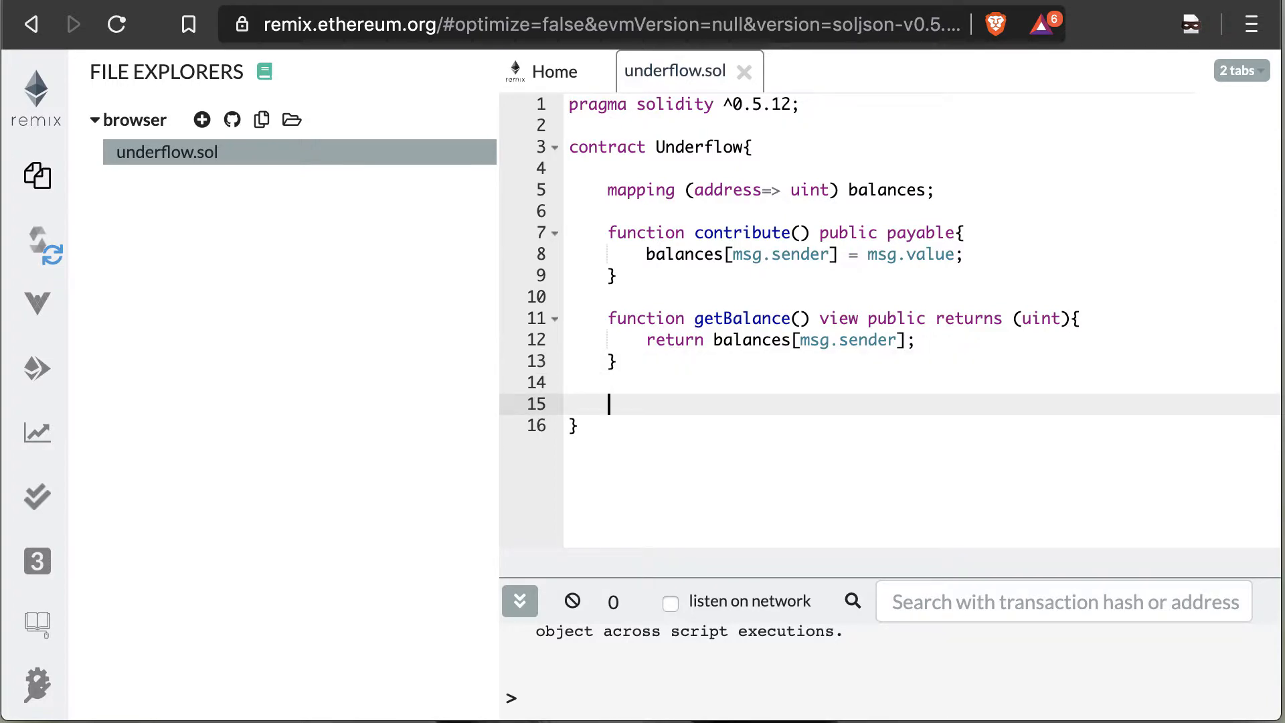
Write function transfer(address _reciever, uint _value) public payable { with an empty body
text(function)
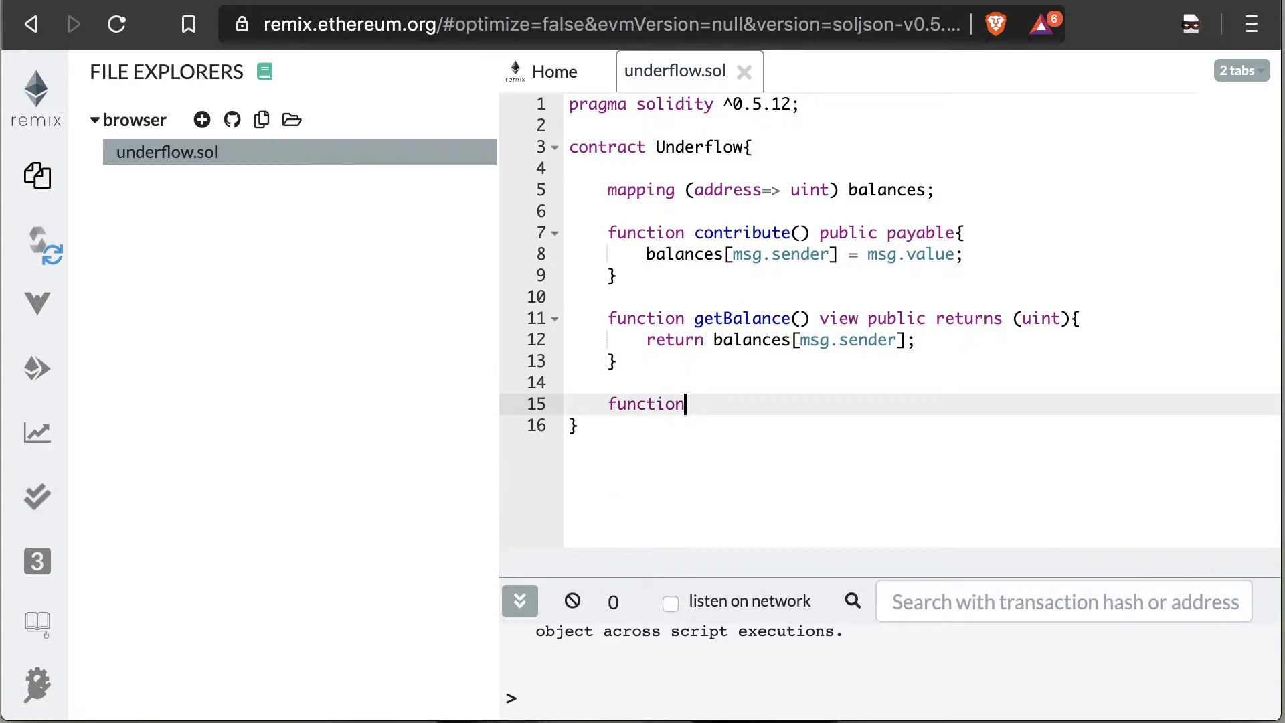
text(trans)
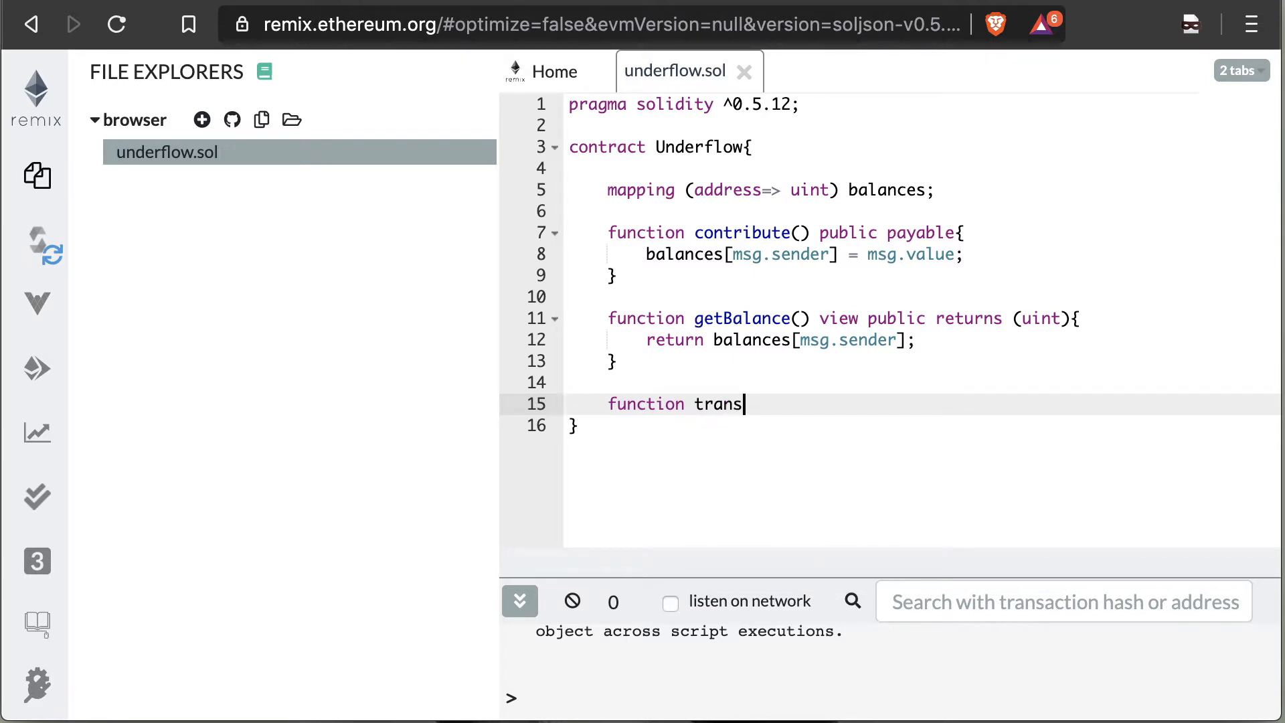
text(fer()
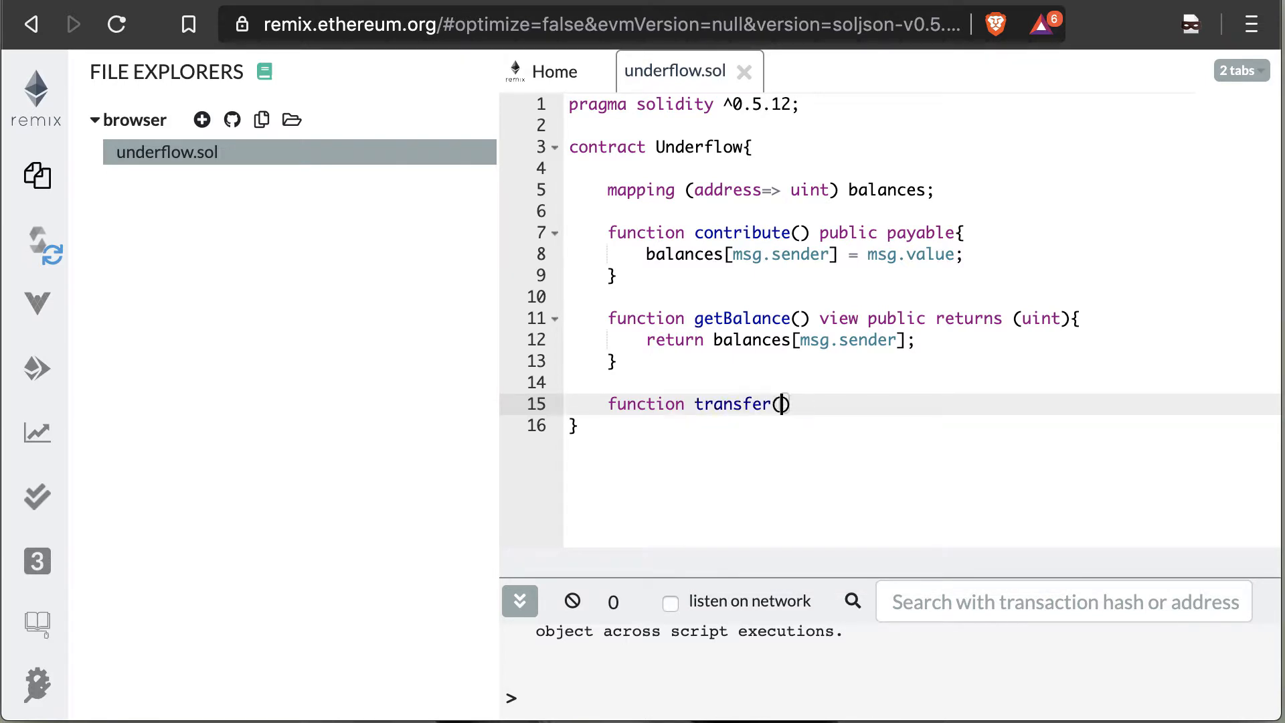
text(address)
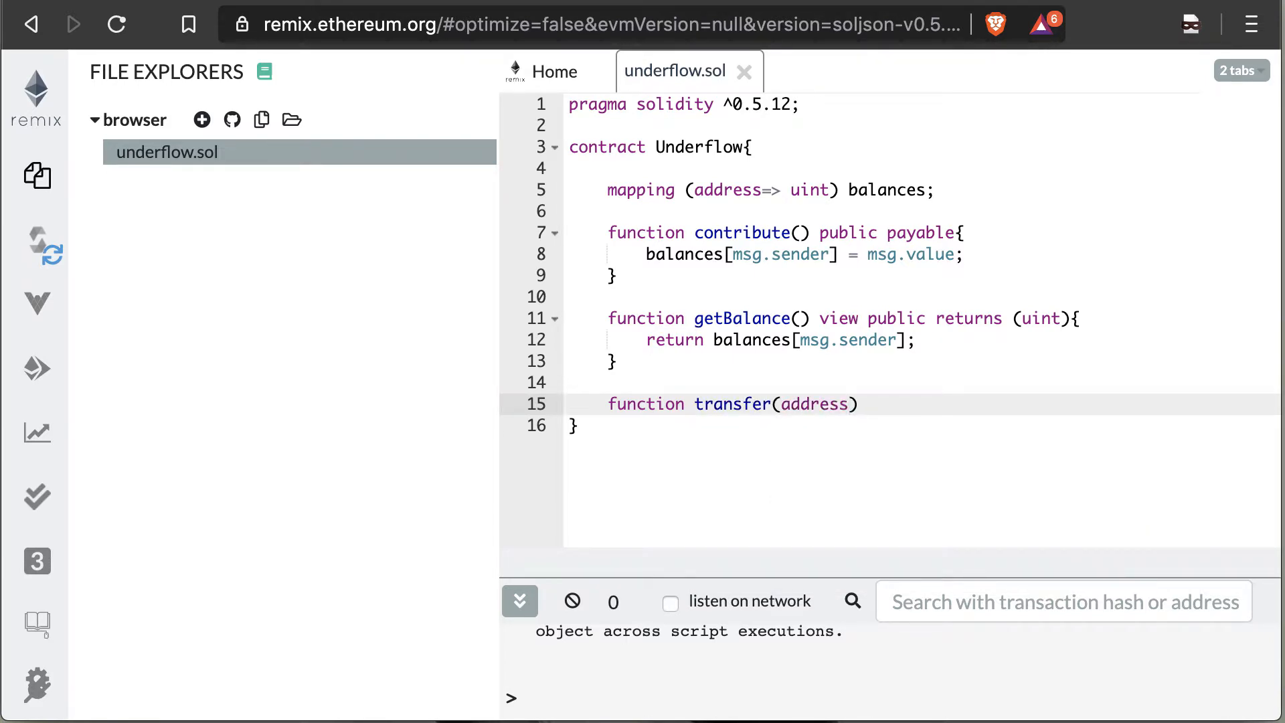
text(_)
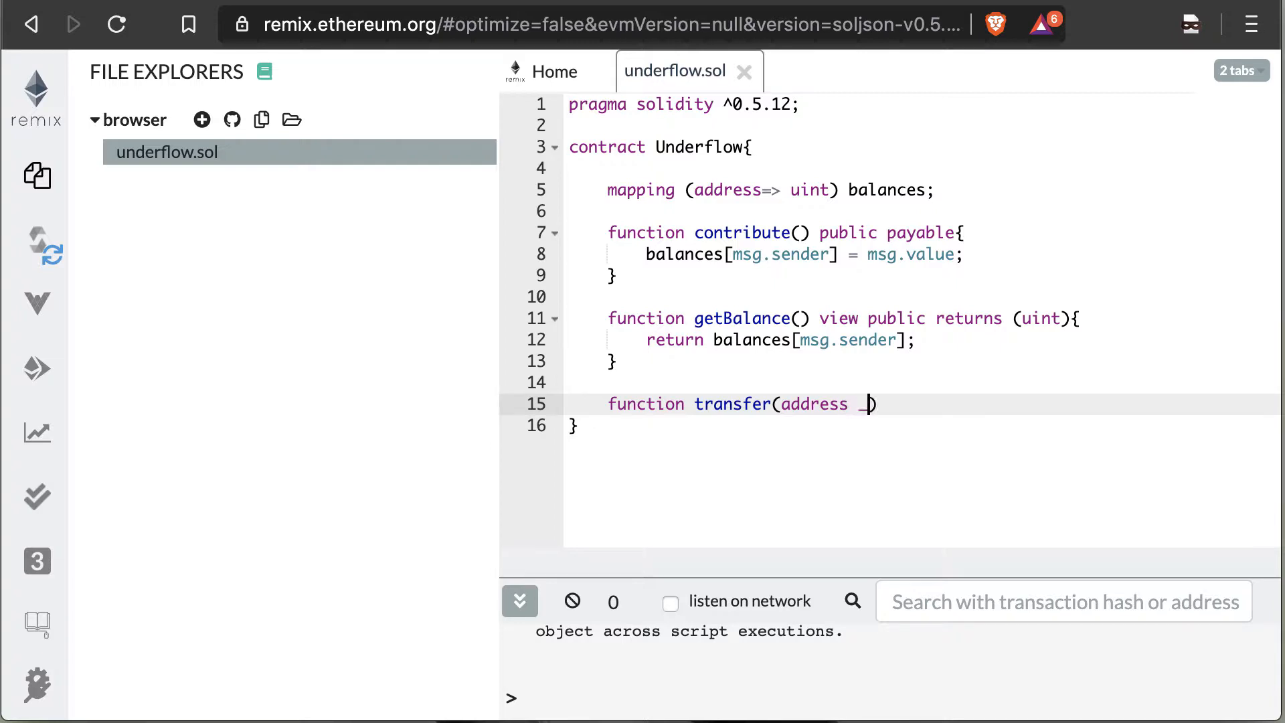
text(reciever, uint)
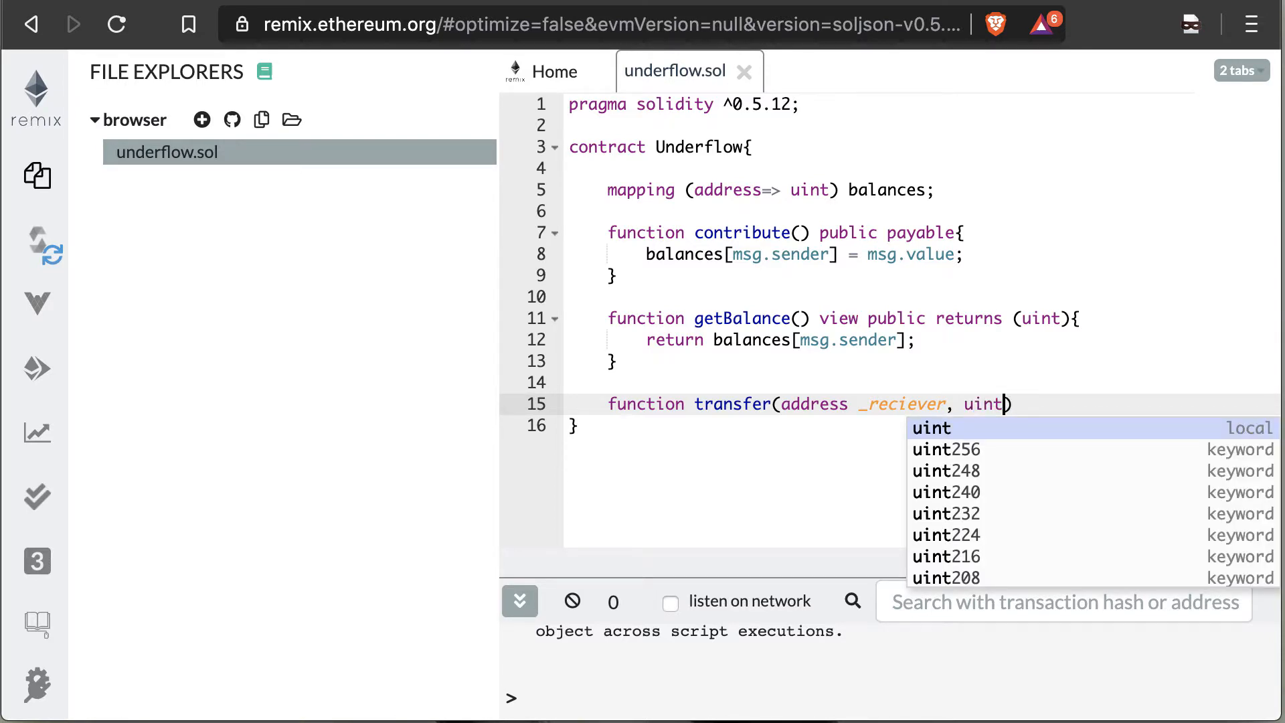
text(_value)
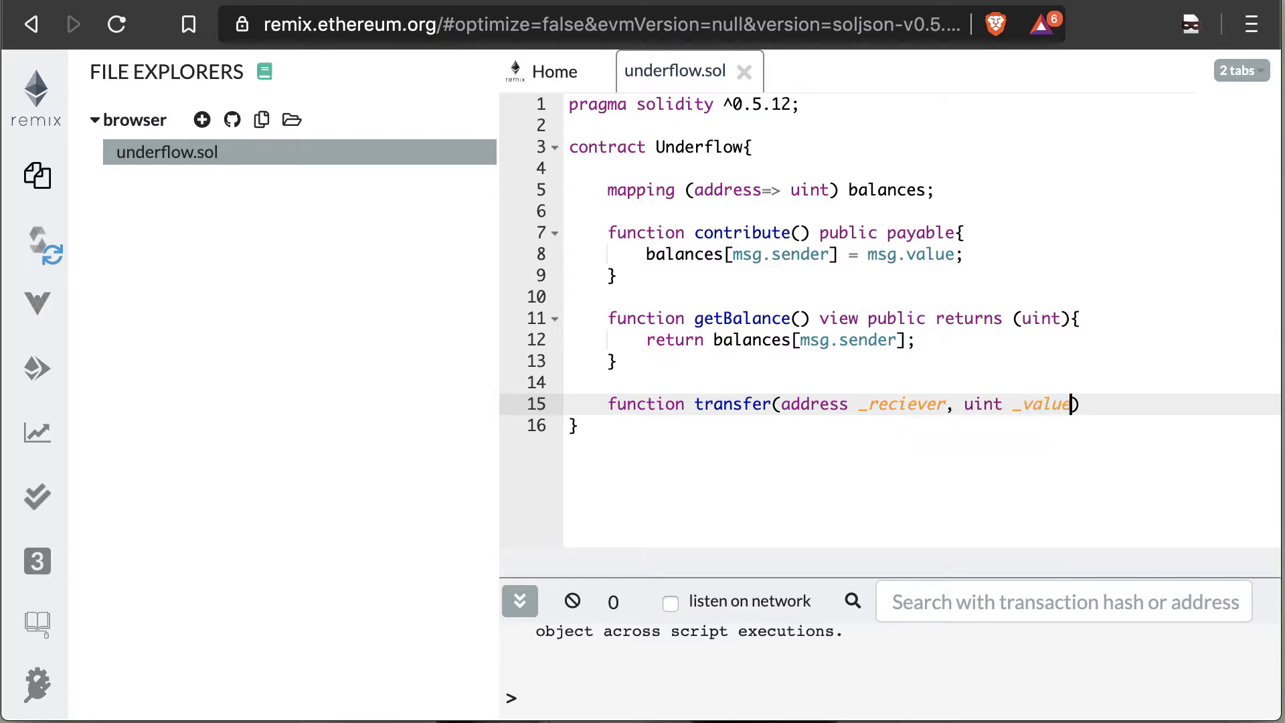
text())
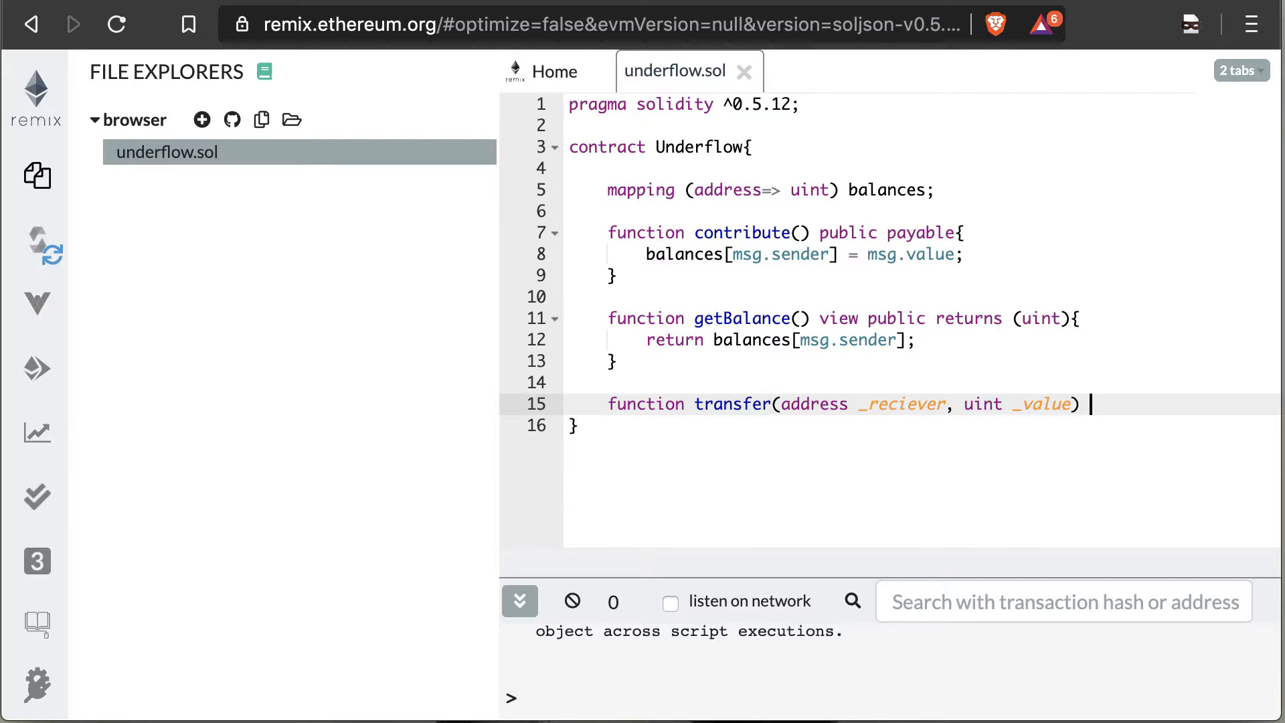
text(public payable)
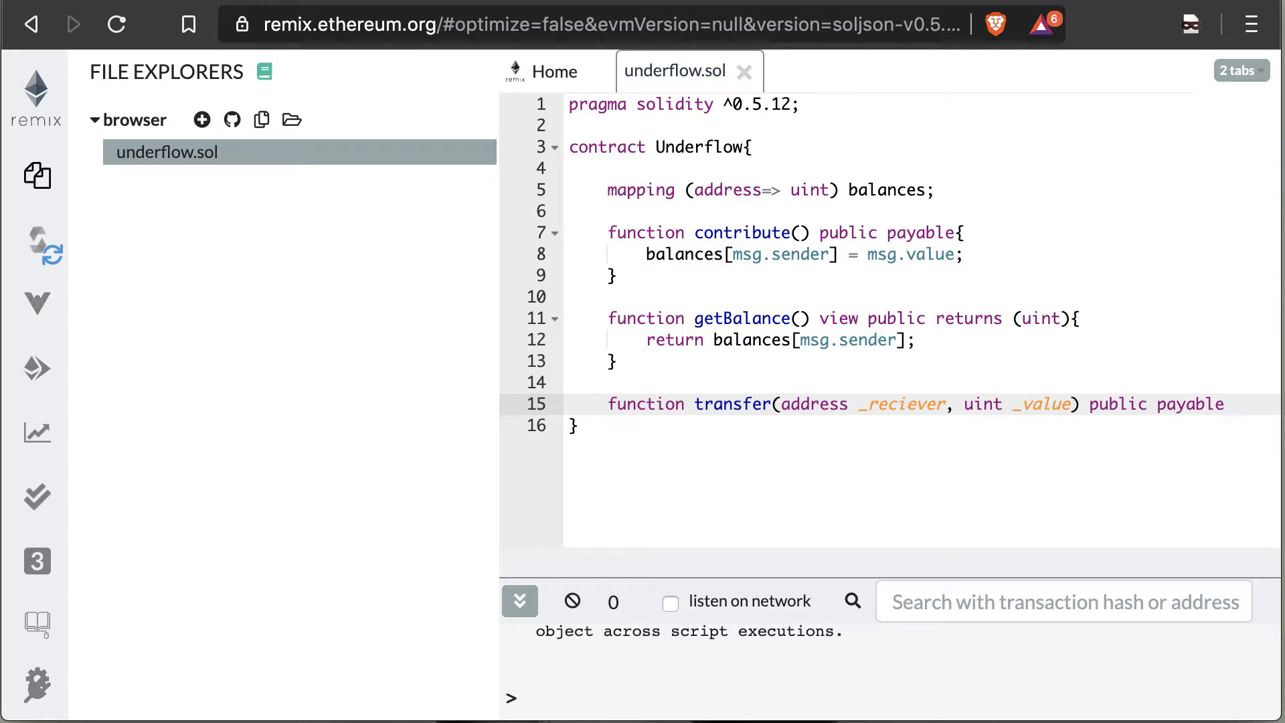
text({)
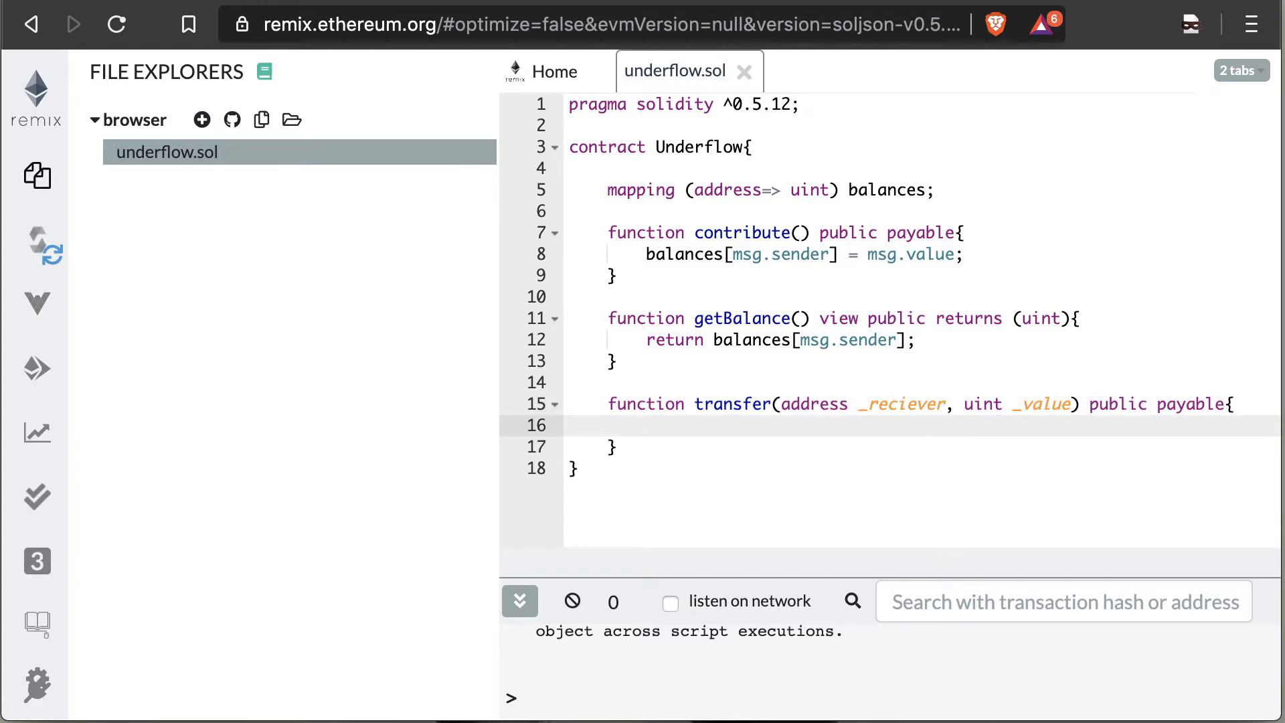
Add require(balances[msg.sender] - _value >= 5); as the first line of transfer
text(require)
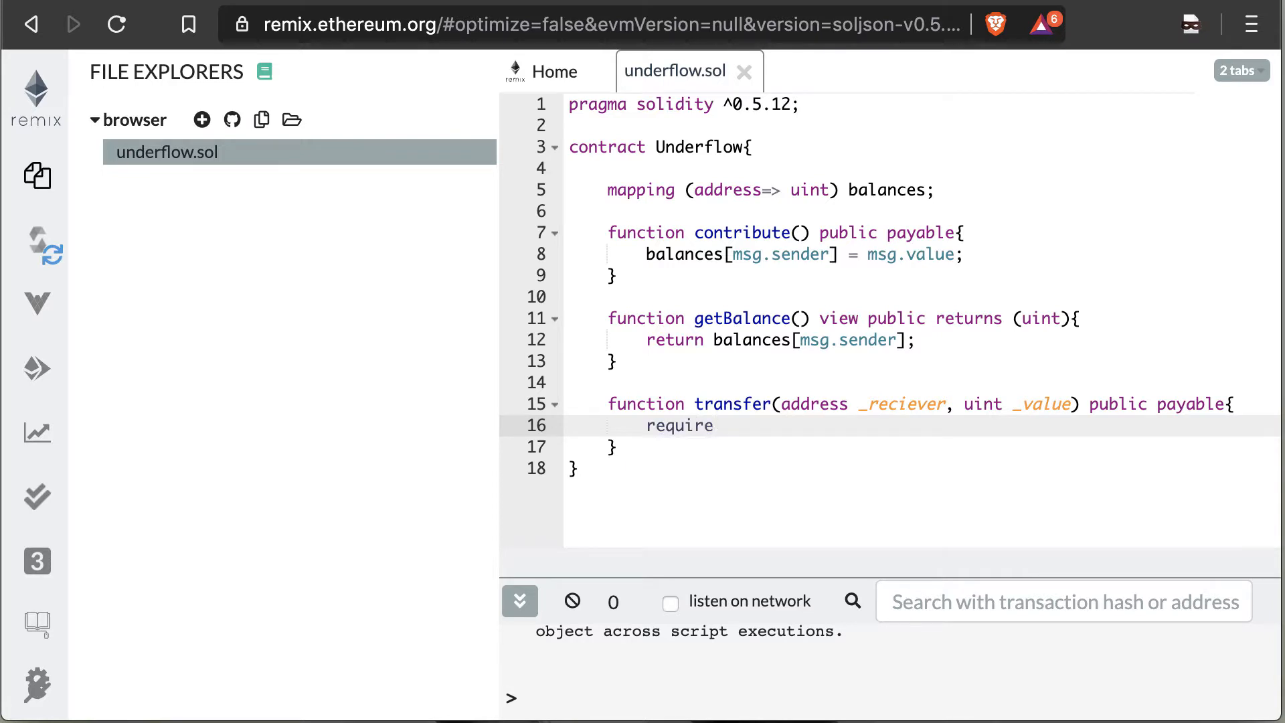
text((ba)
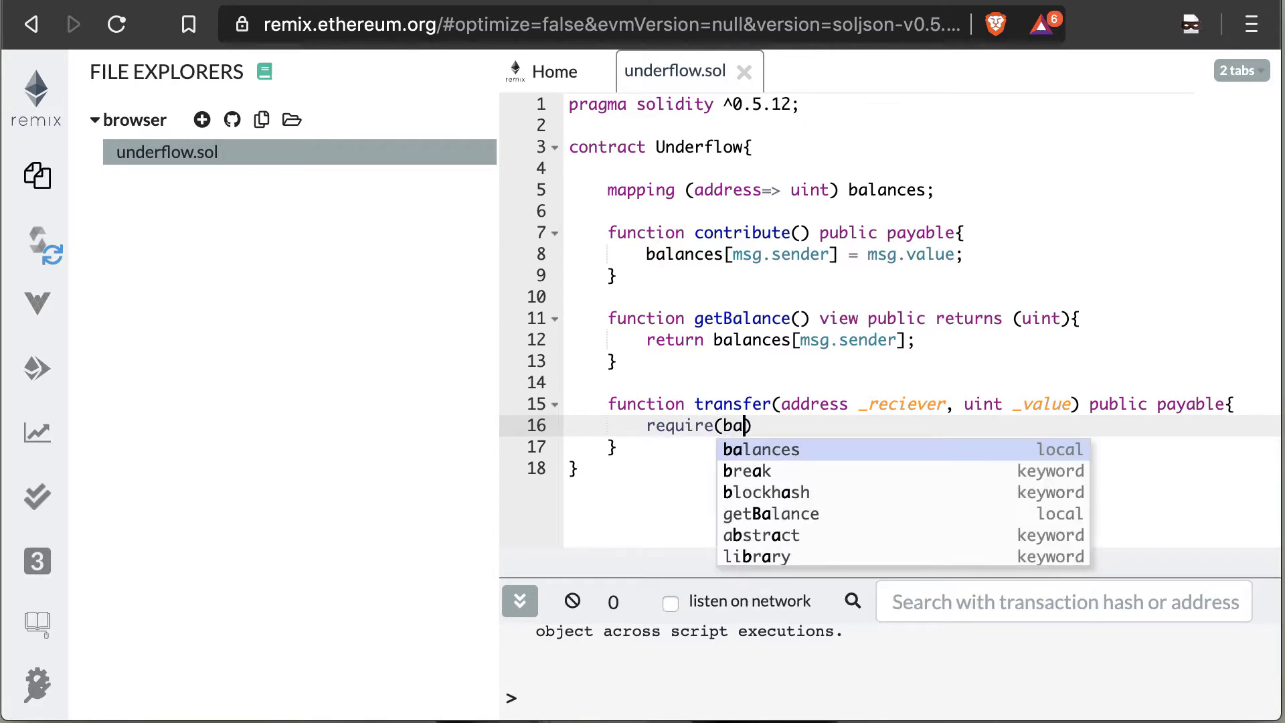
click(761, 449)
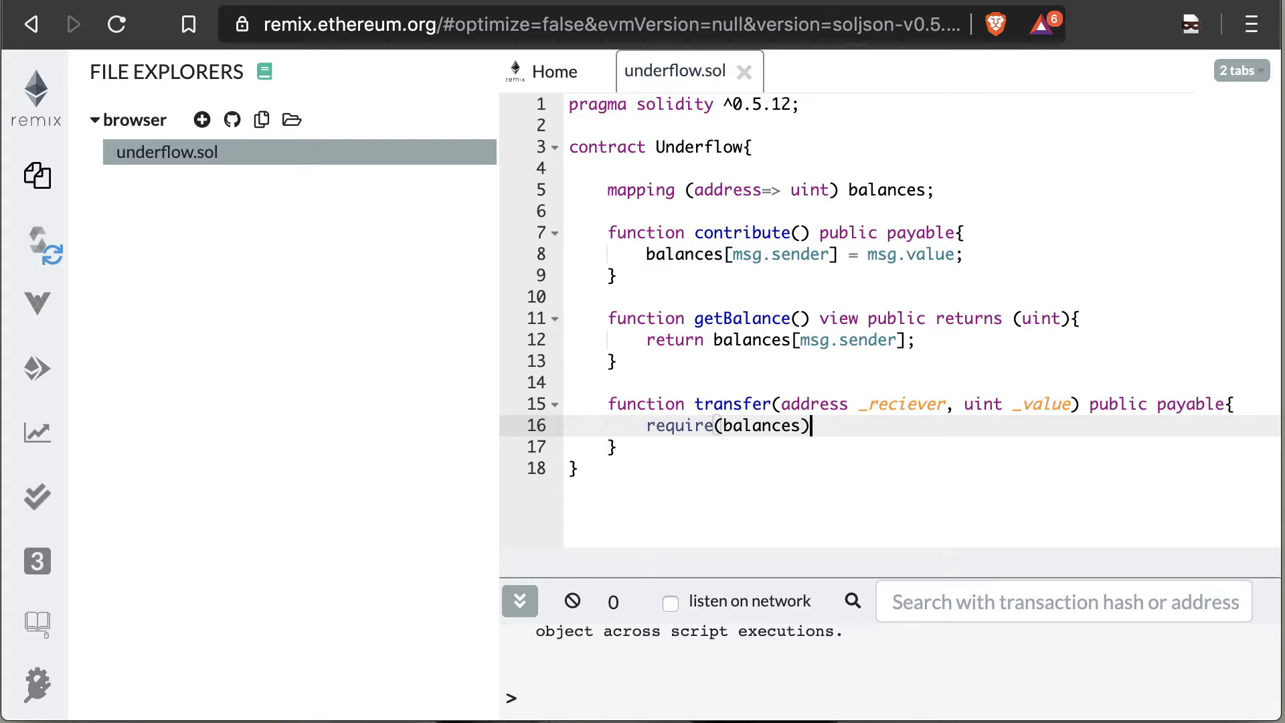
text([msg)
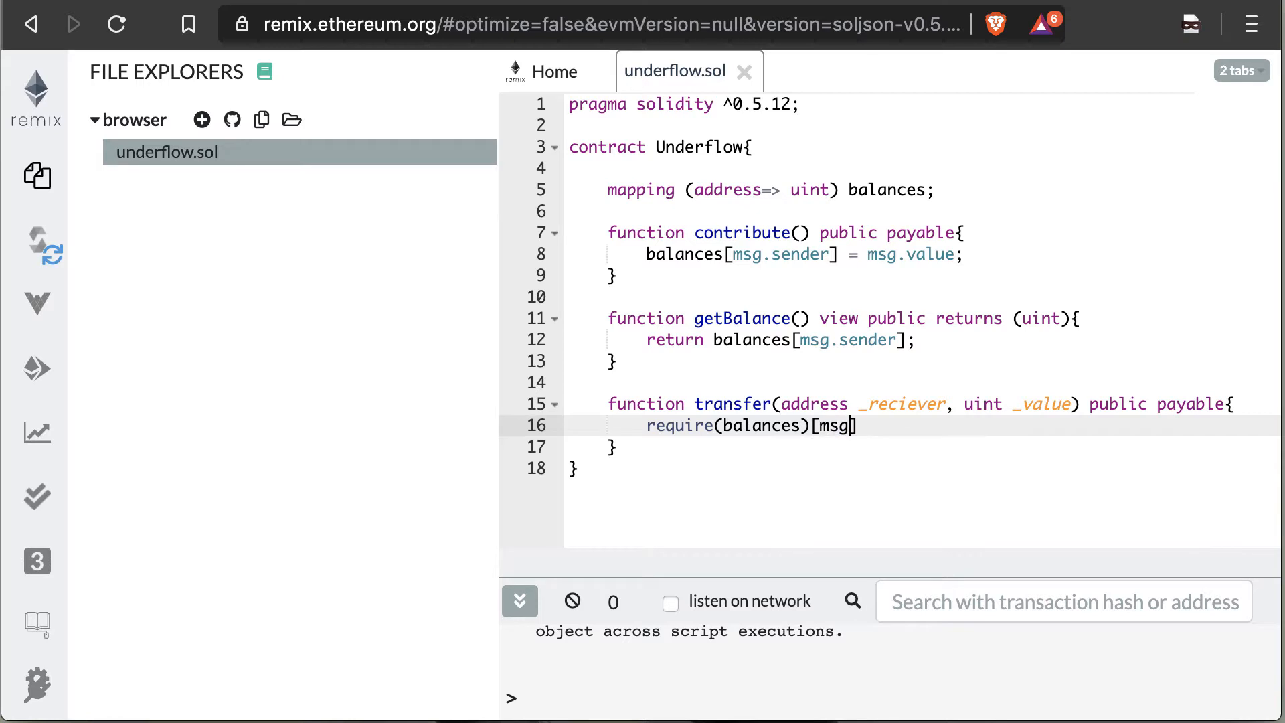
text(.sender)
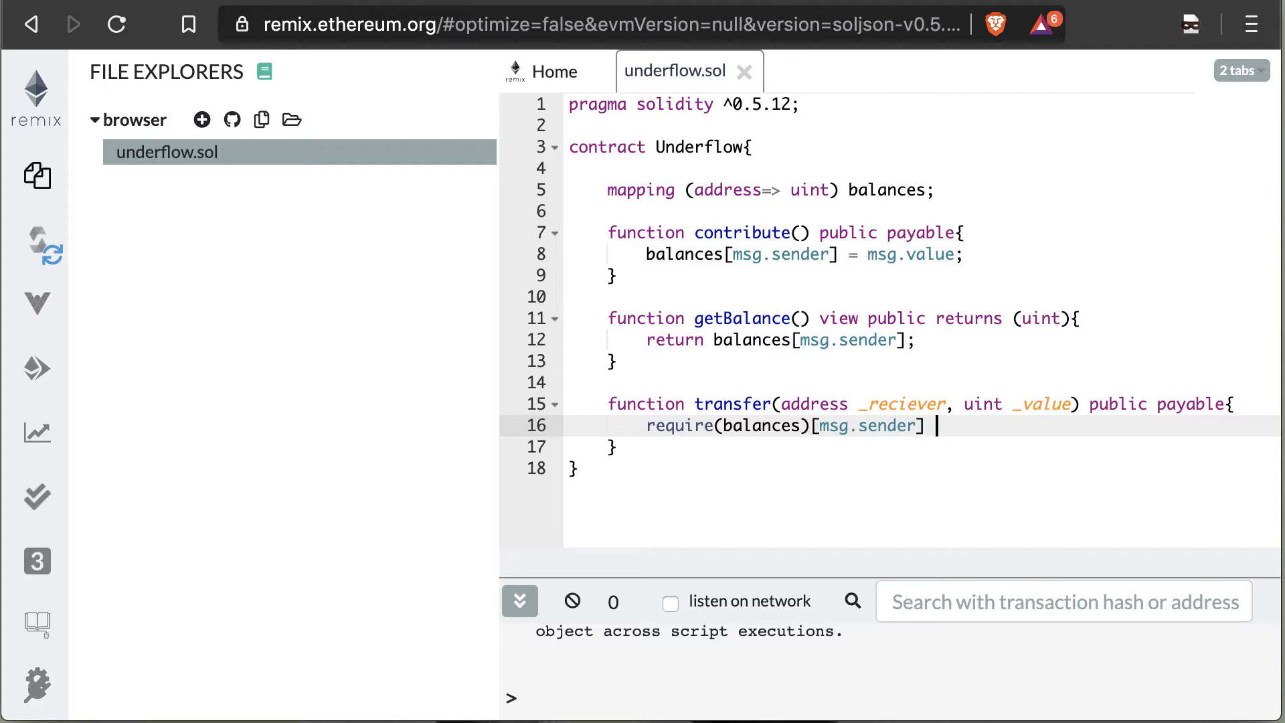
text(- _valu)
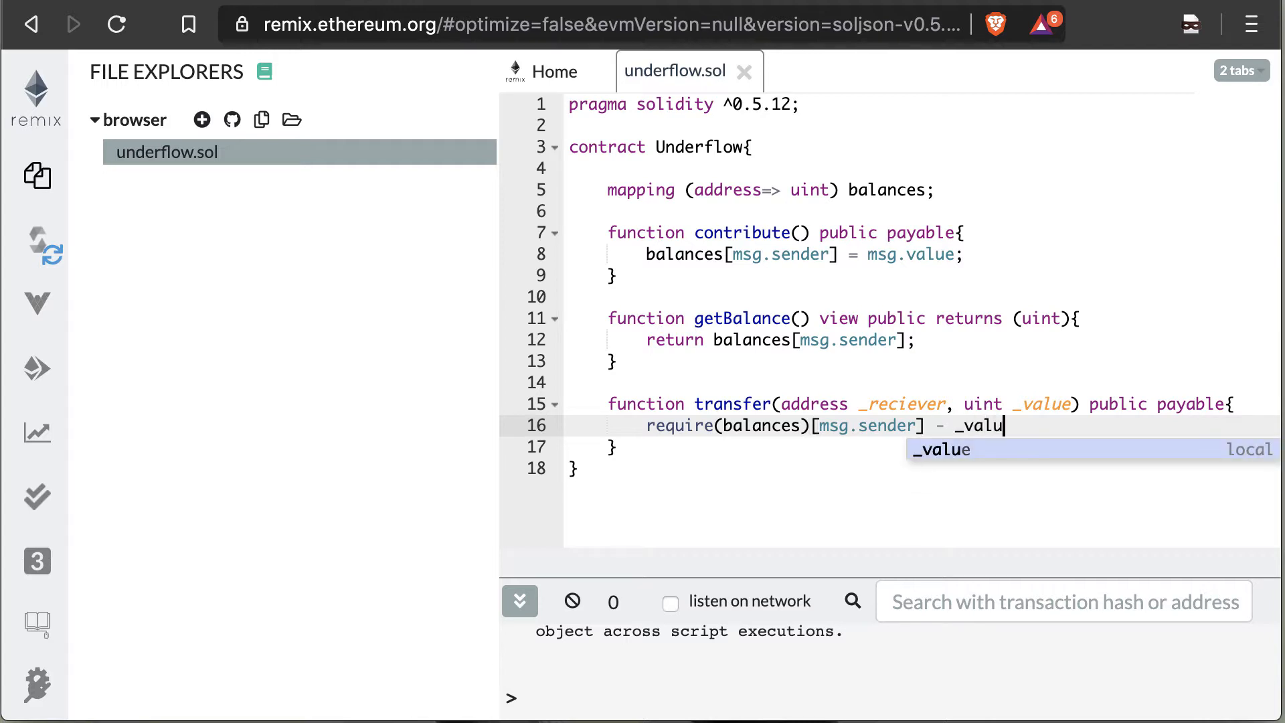
key(Enter)
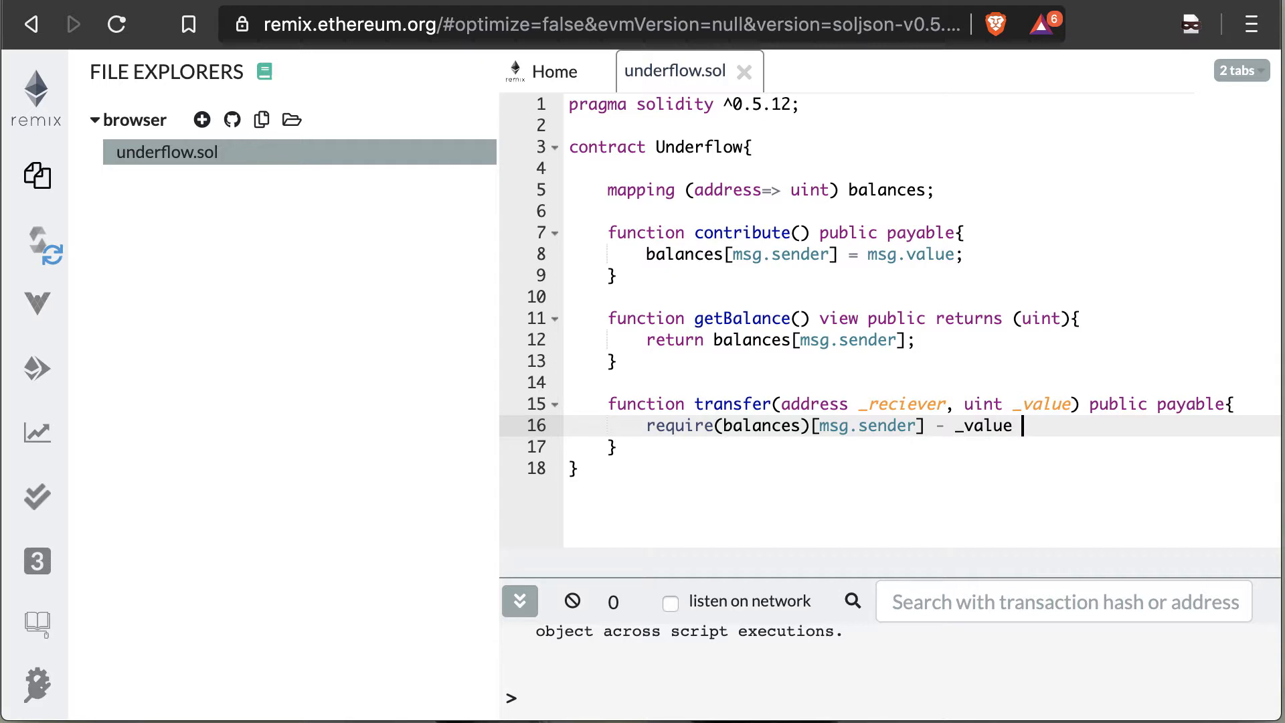
text(>=)
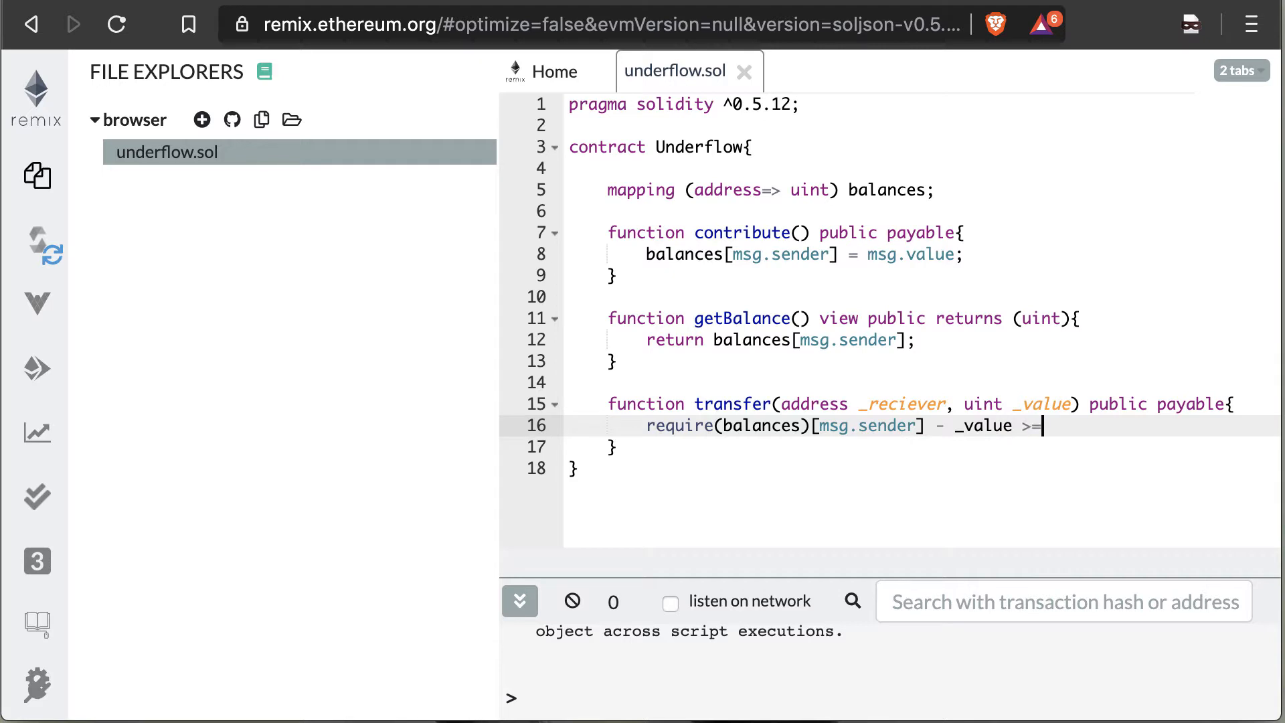
text(5))
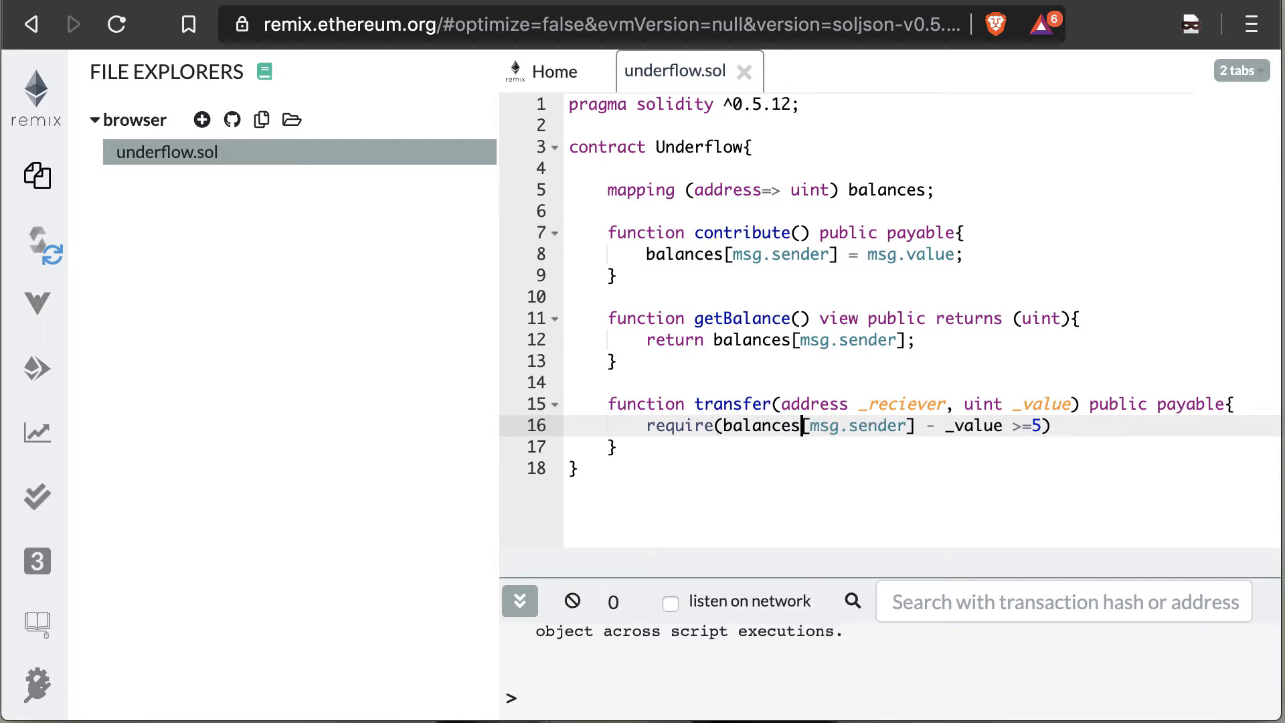
click(1055, 425)
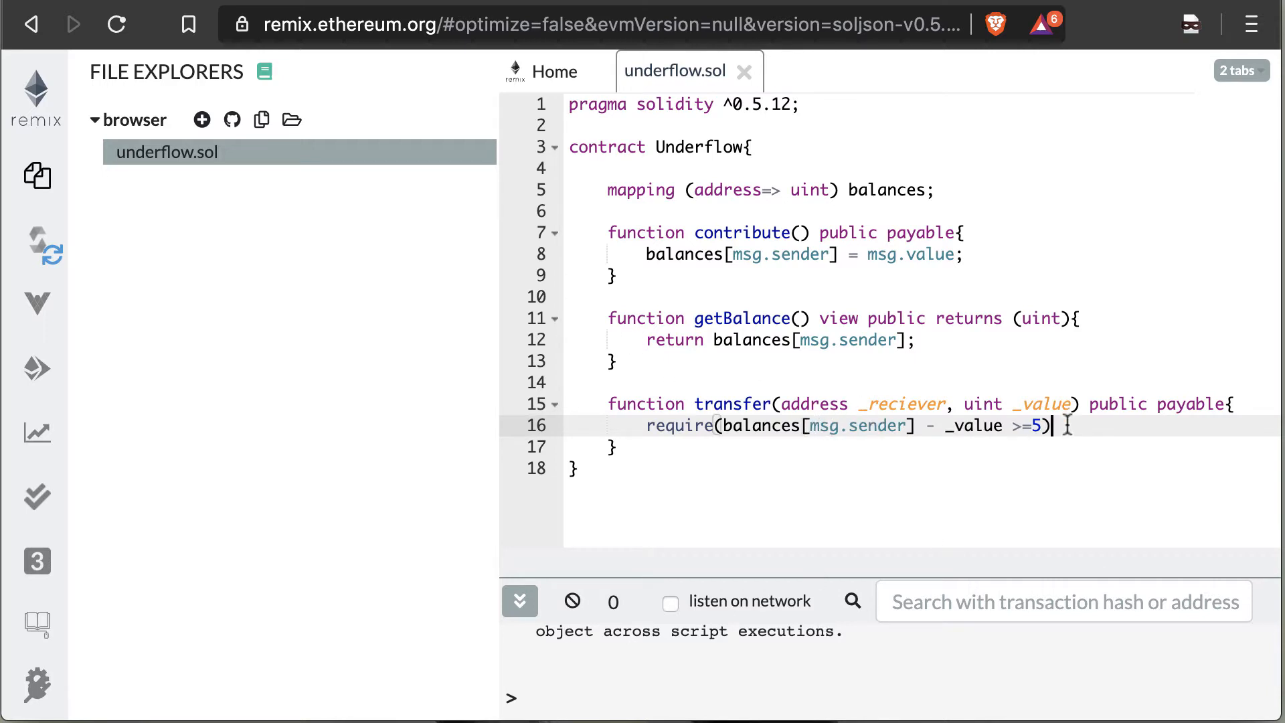
text();)
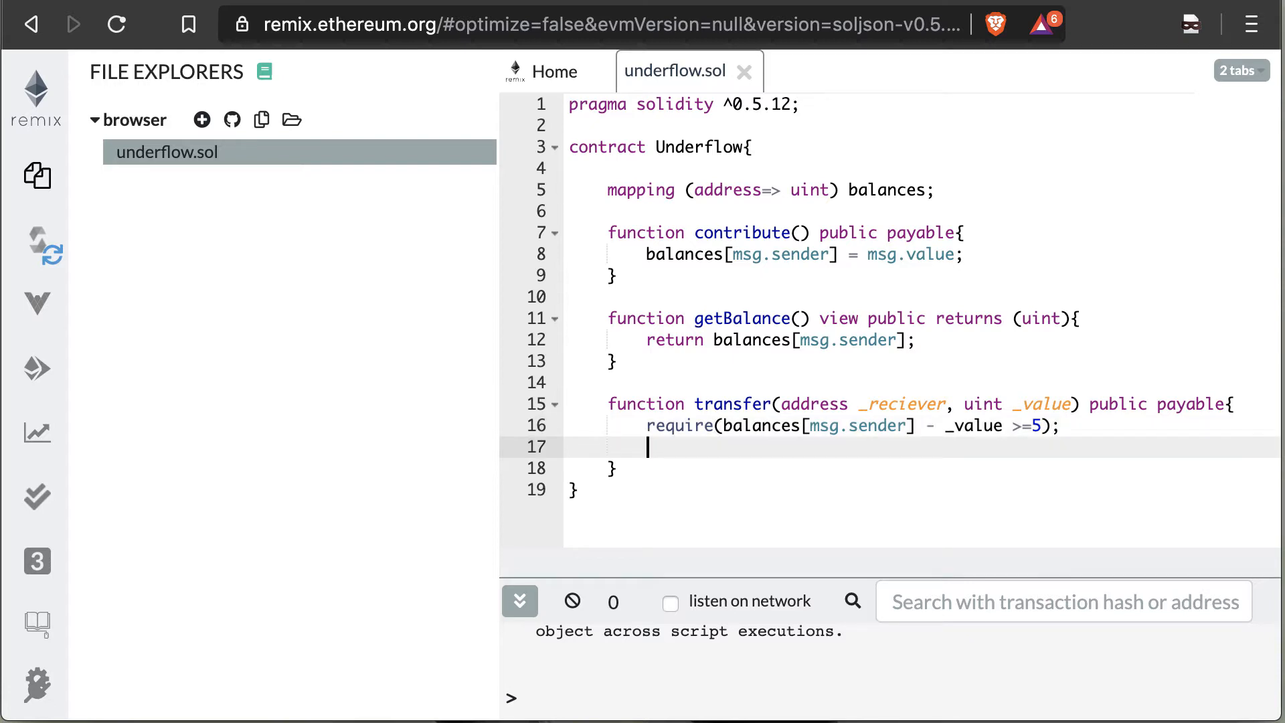
Add balances[msg.sender] = balances[msg.sender] - _value; inside transfer
text(balances)
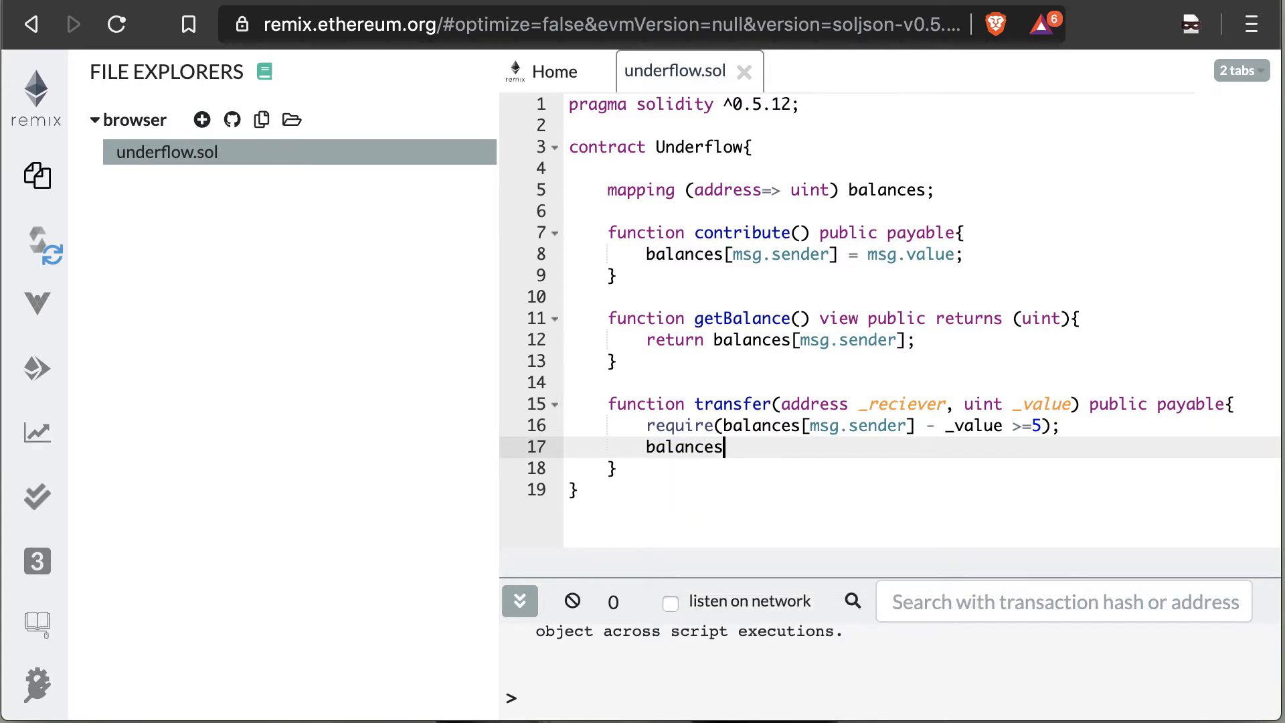
text([)
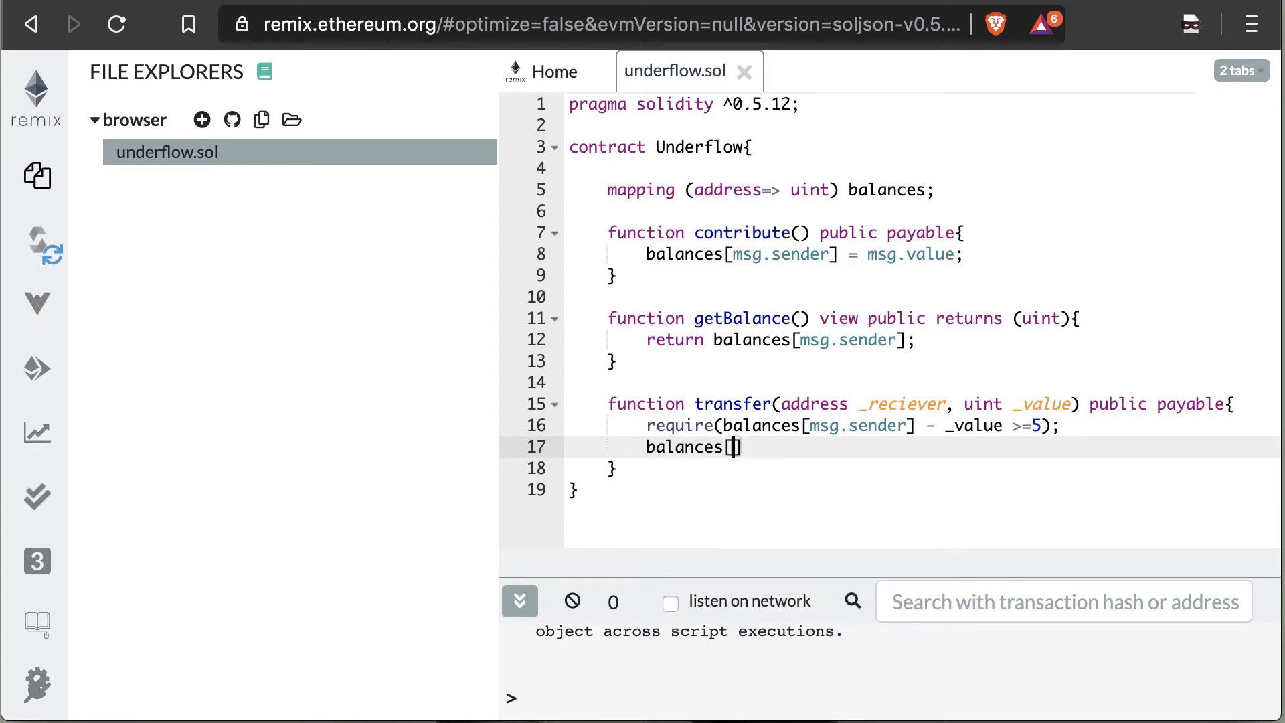
text(msg.send)
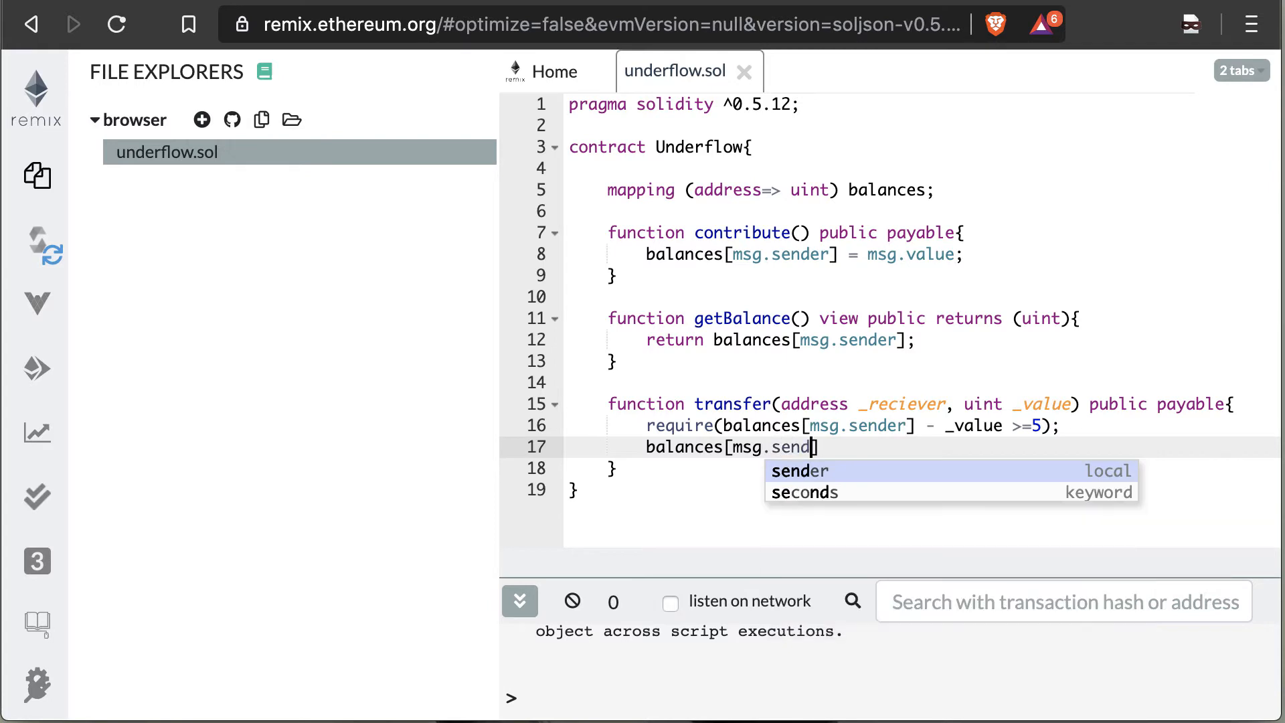
click(799, 470)
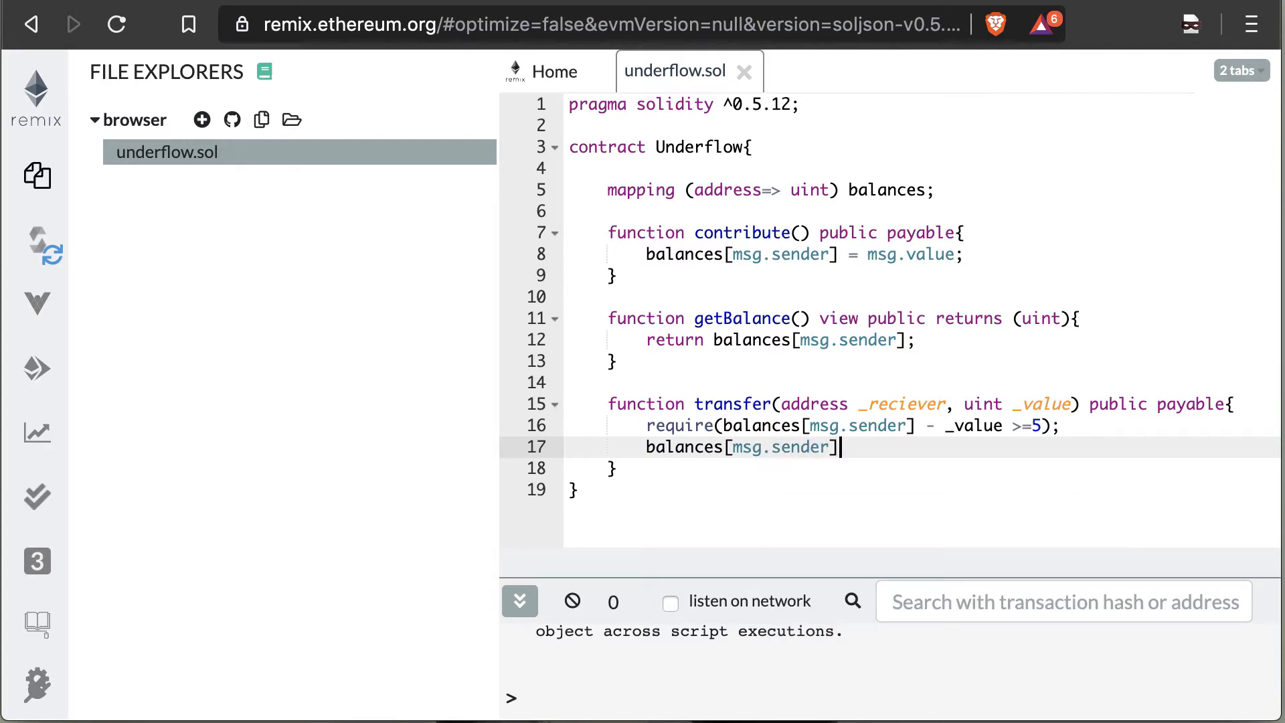
text(= balances)
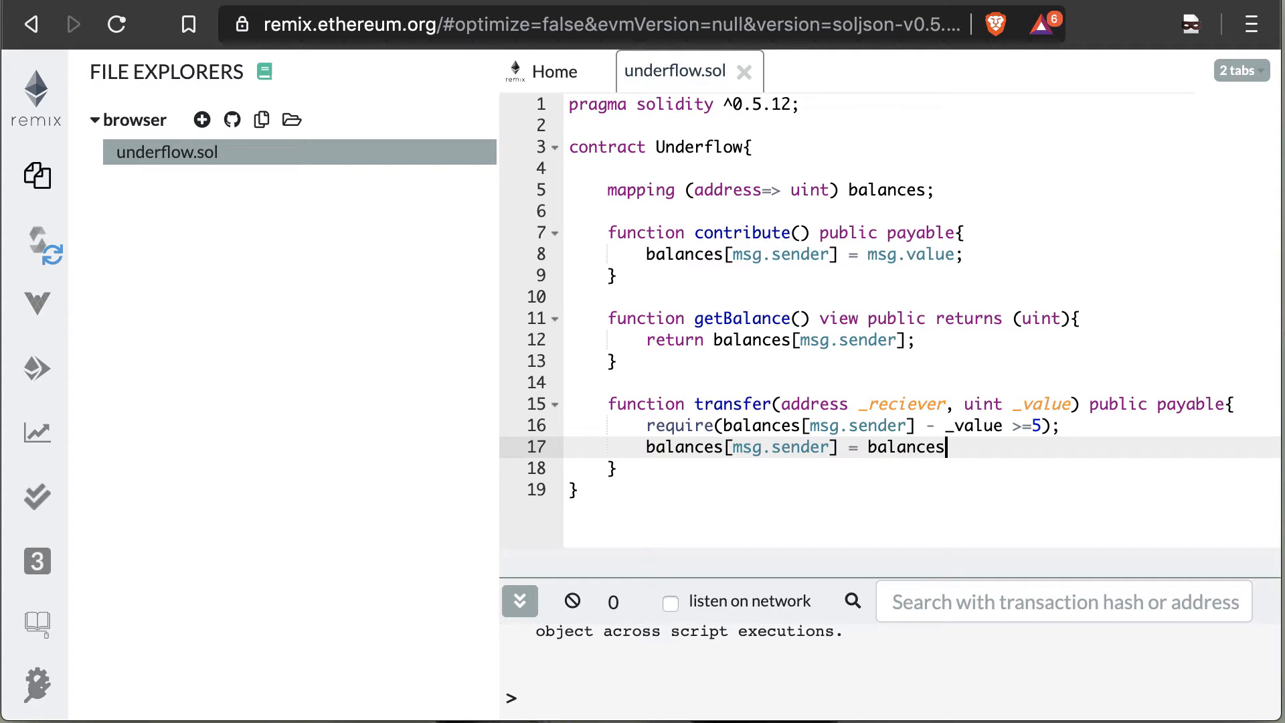
text([msg.sender)
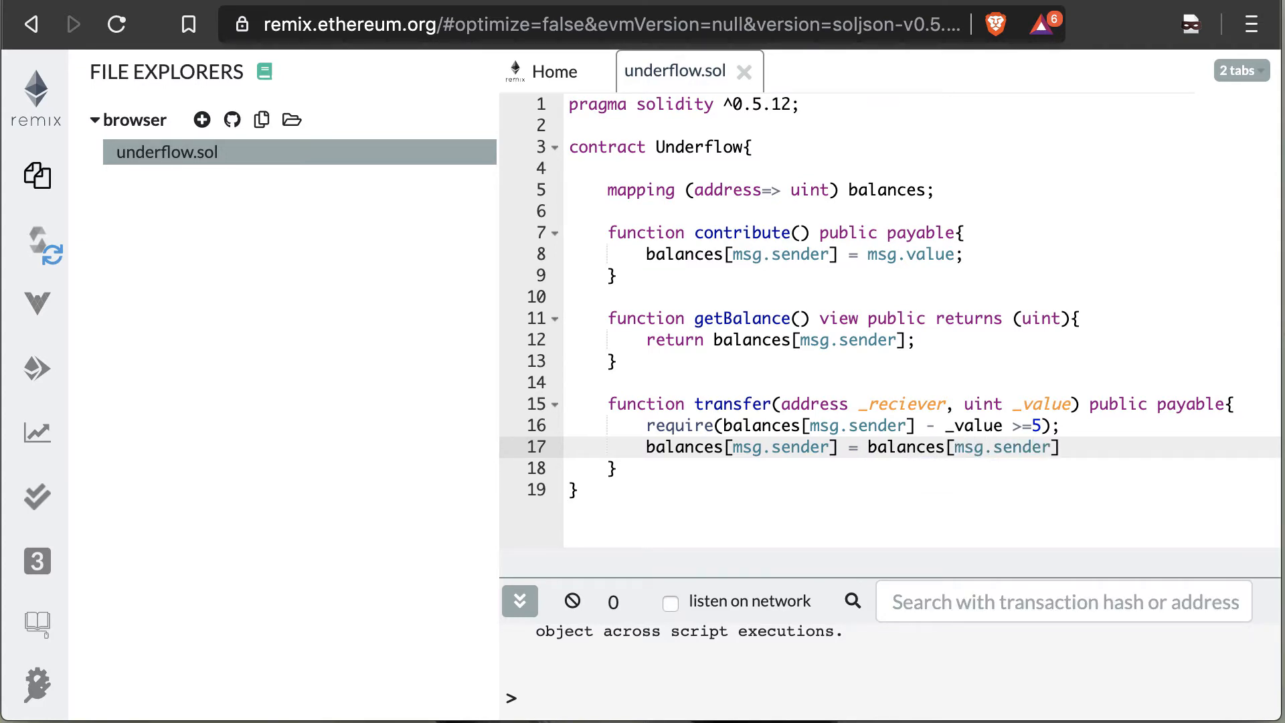
text(-)
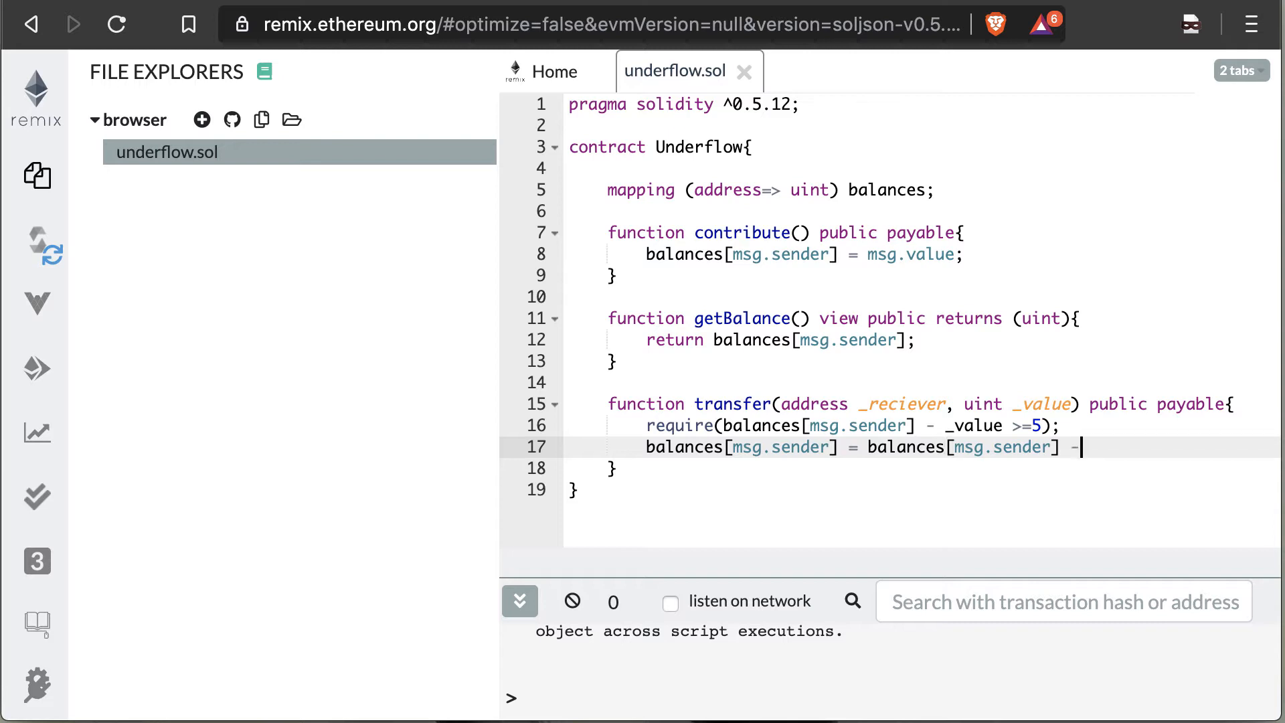
text(_value)
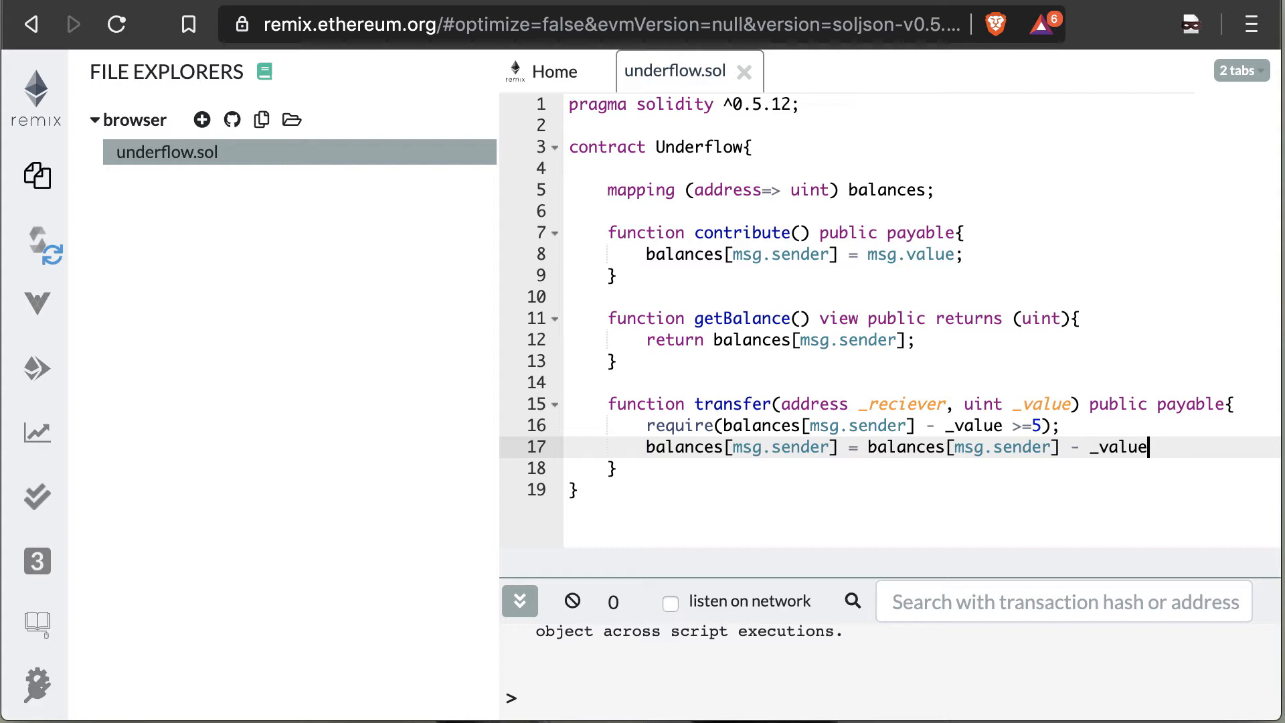
text(;)
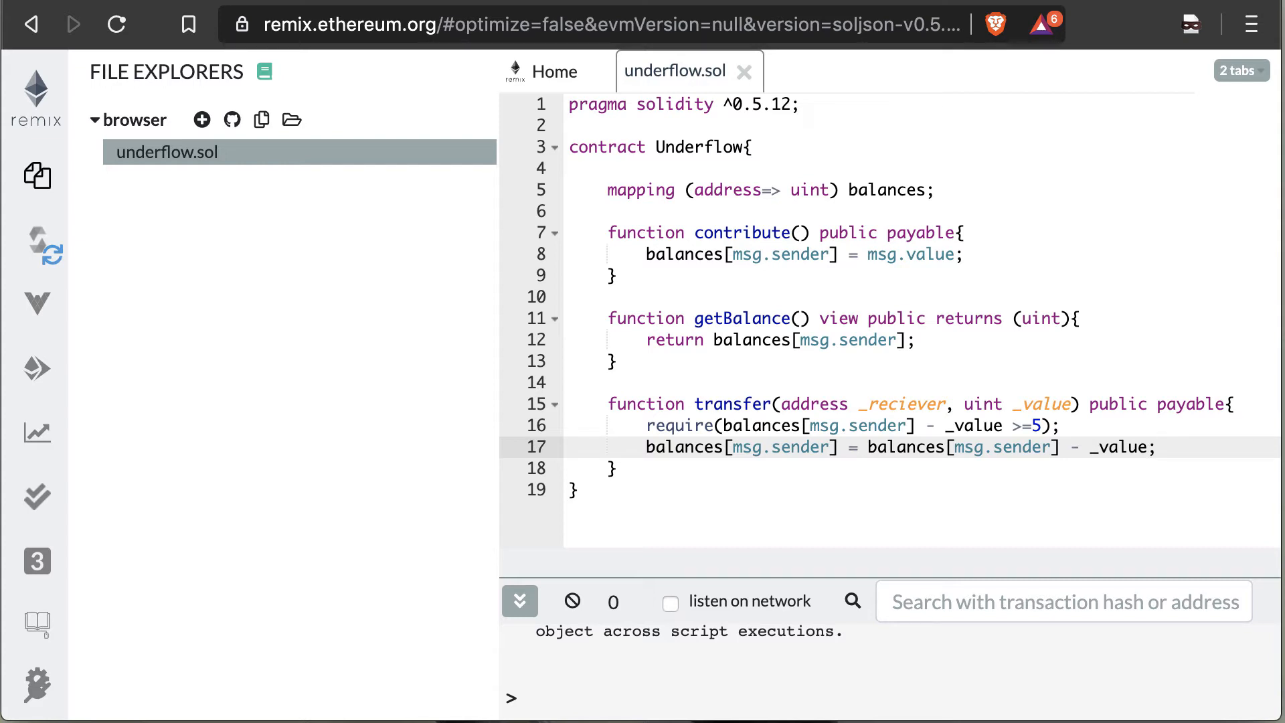
Add balances[_reciever] = balances[_reciever] + _value; to credit the receiver
text(balances)
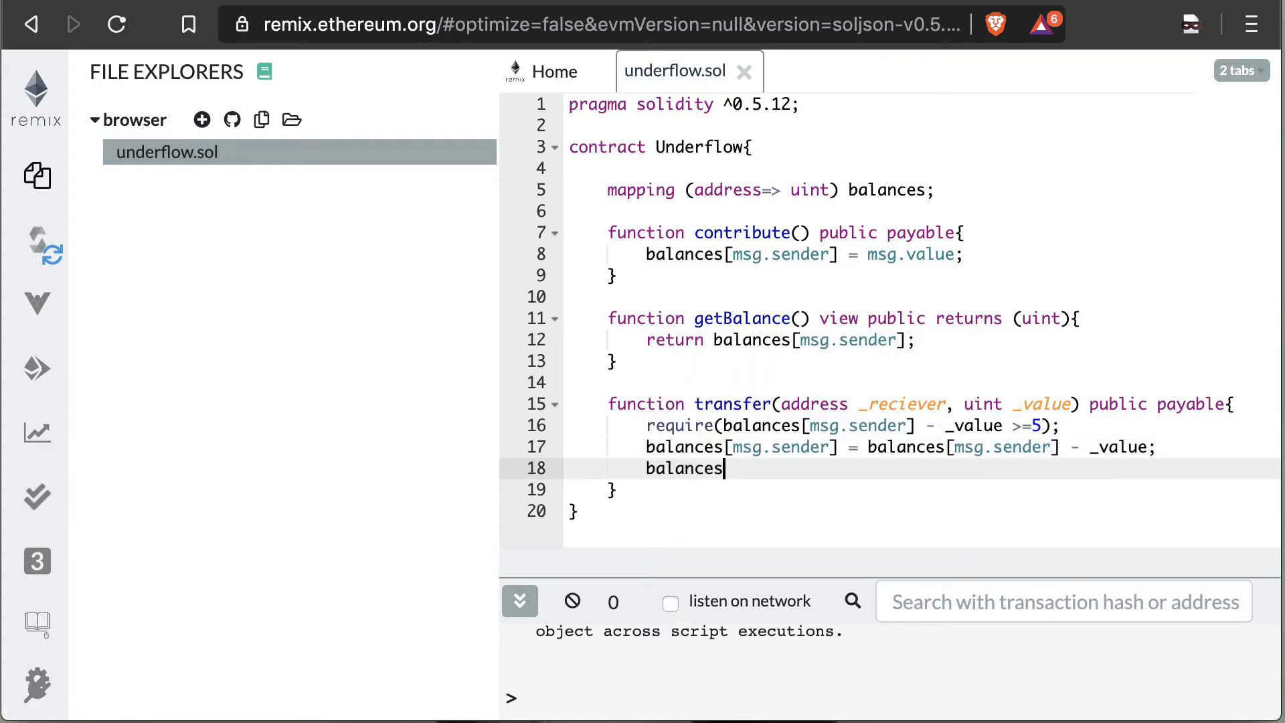
text([])
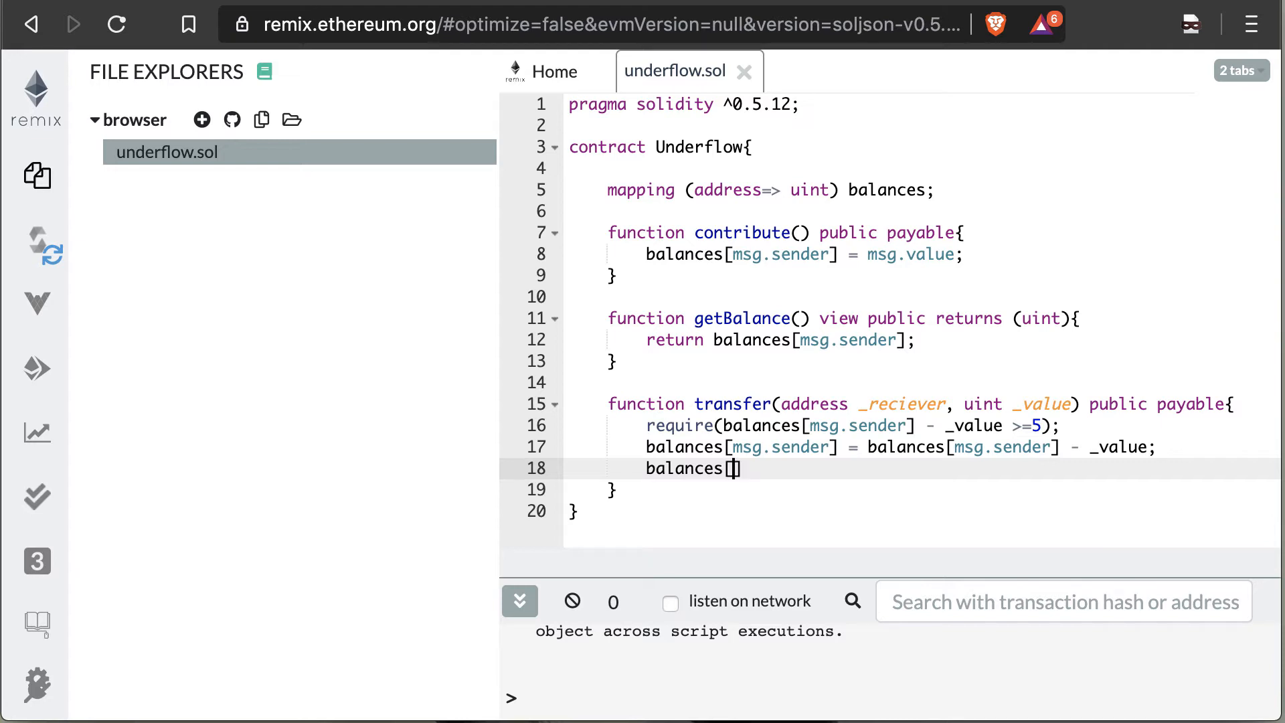
text(_reciever)
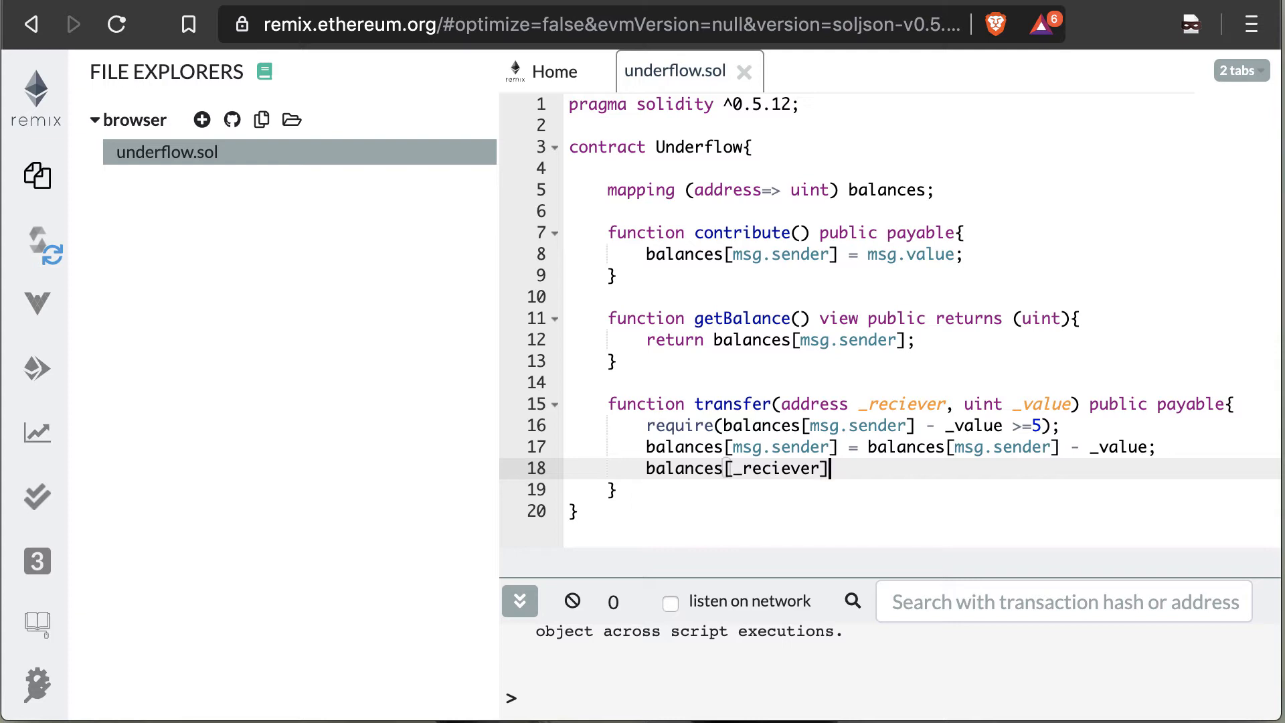
text(= bala)
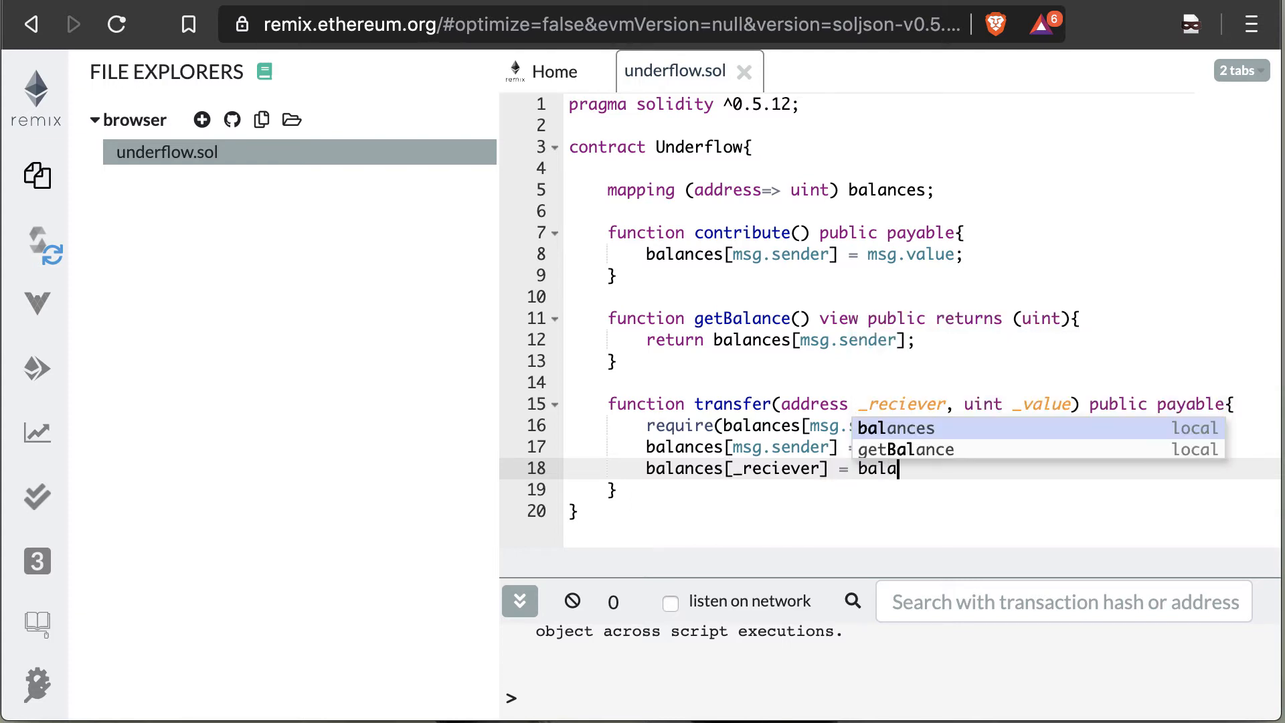
click(897, 427)
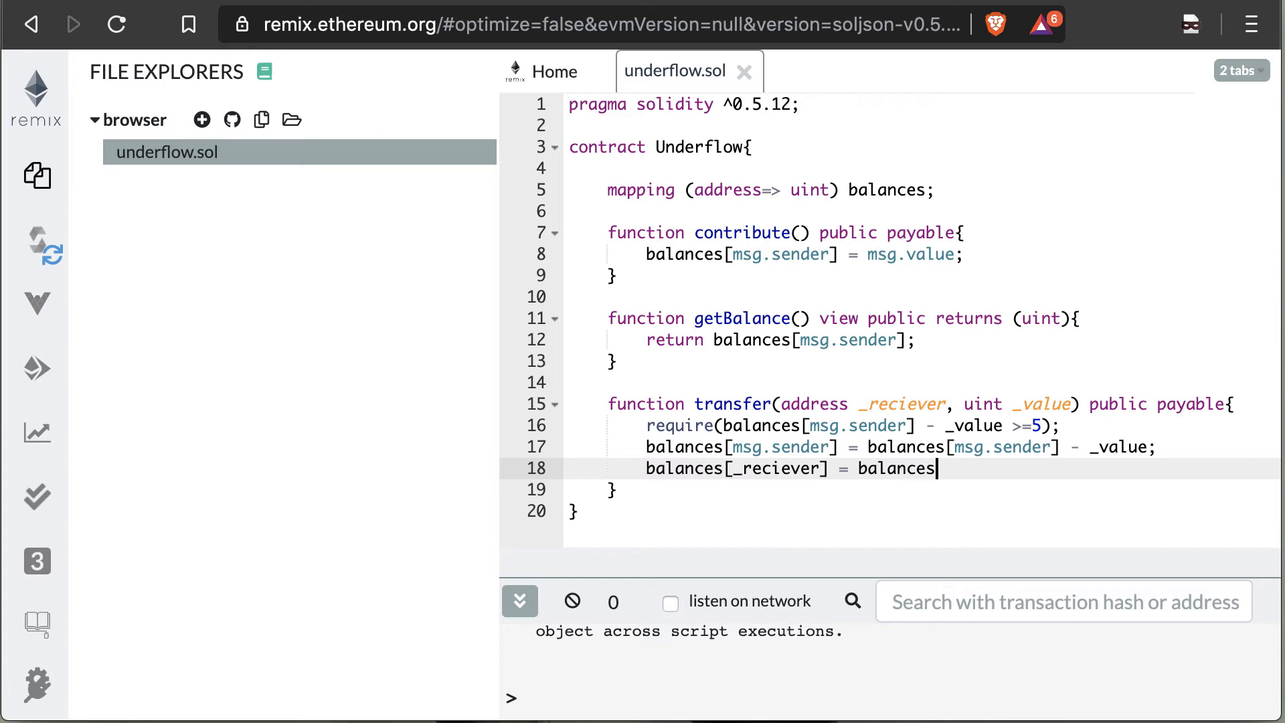
text([_reciever)
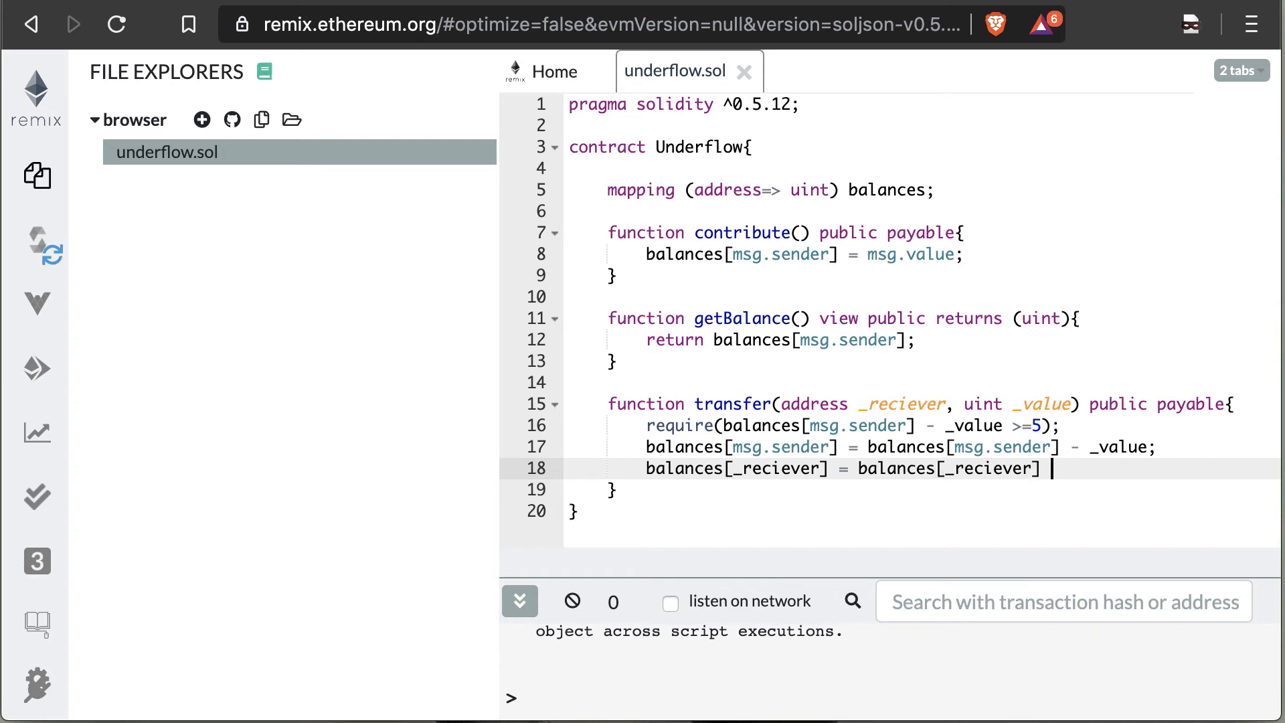
text(+ _value;)
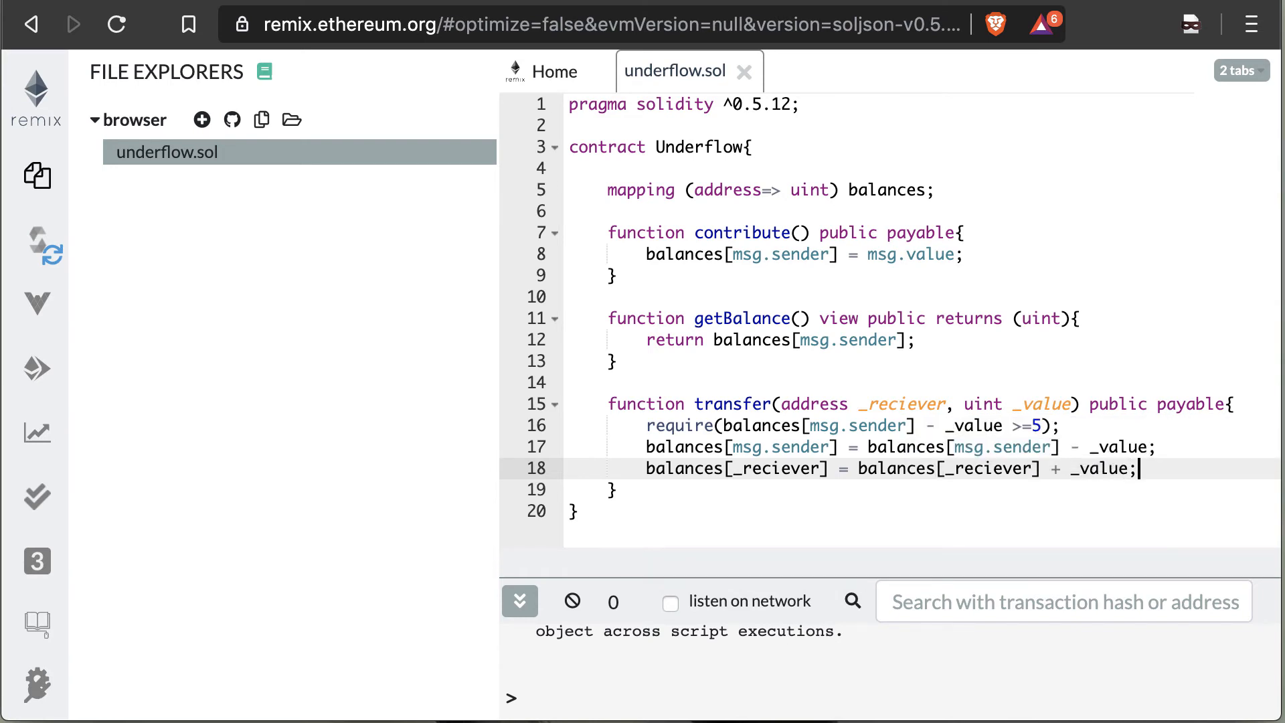
mouse_move(922, 401)
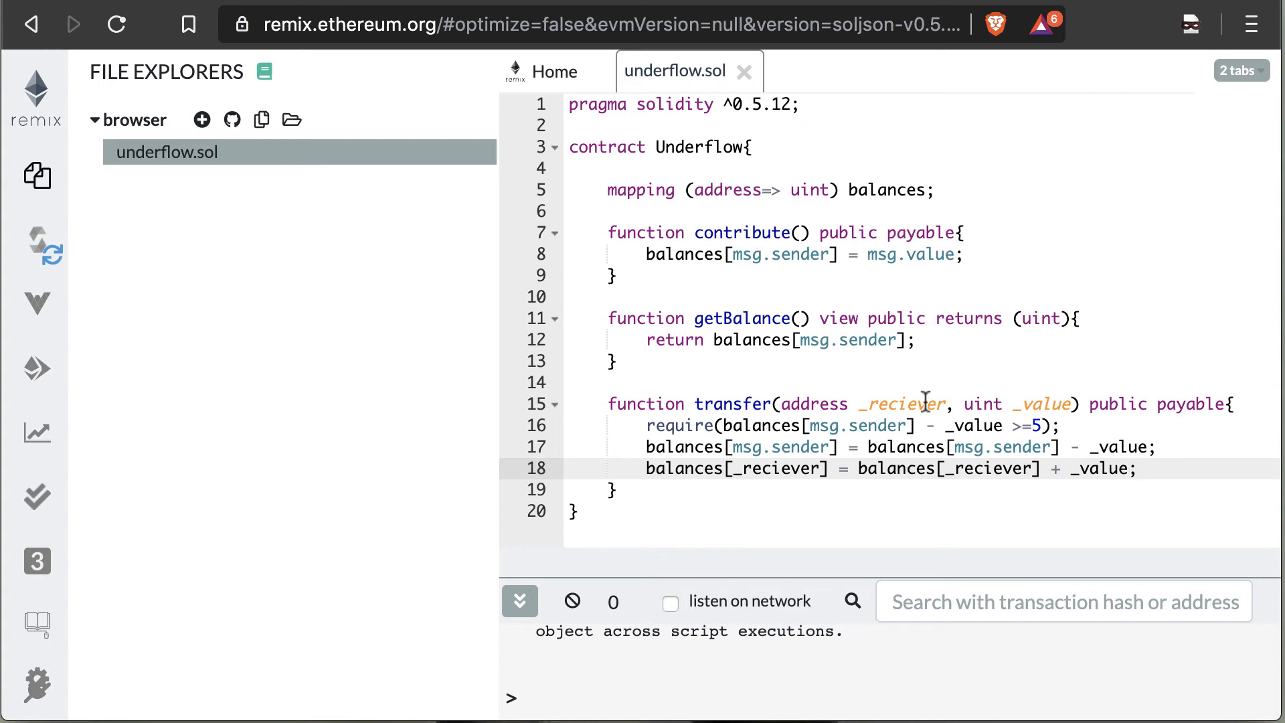